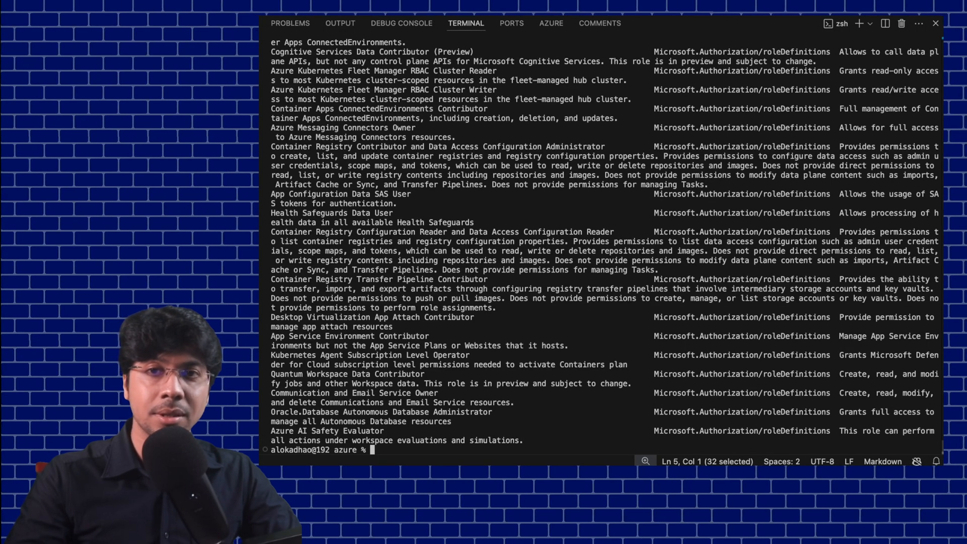
# Step: Count role definitions with az role definition list --query "length(@)", then enter az role assignment create
pyautogui.write('az role definition list --query "length(@)"')
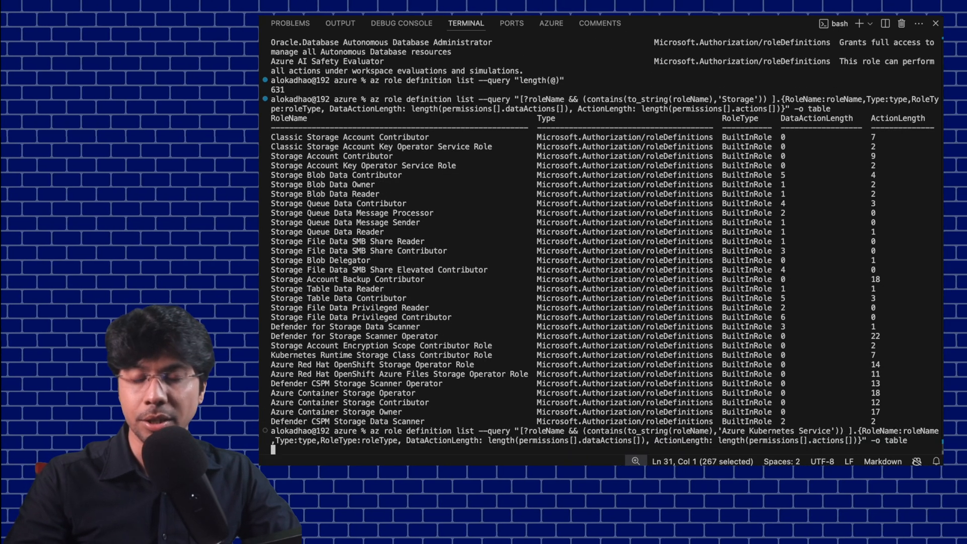
pyautogui.press('Return')
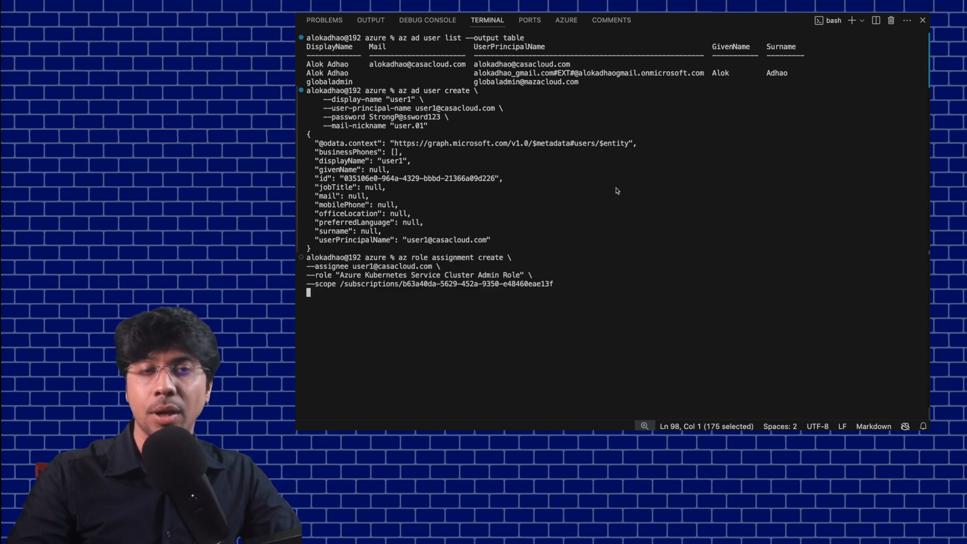
pyautogui.press('Return')
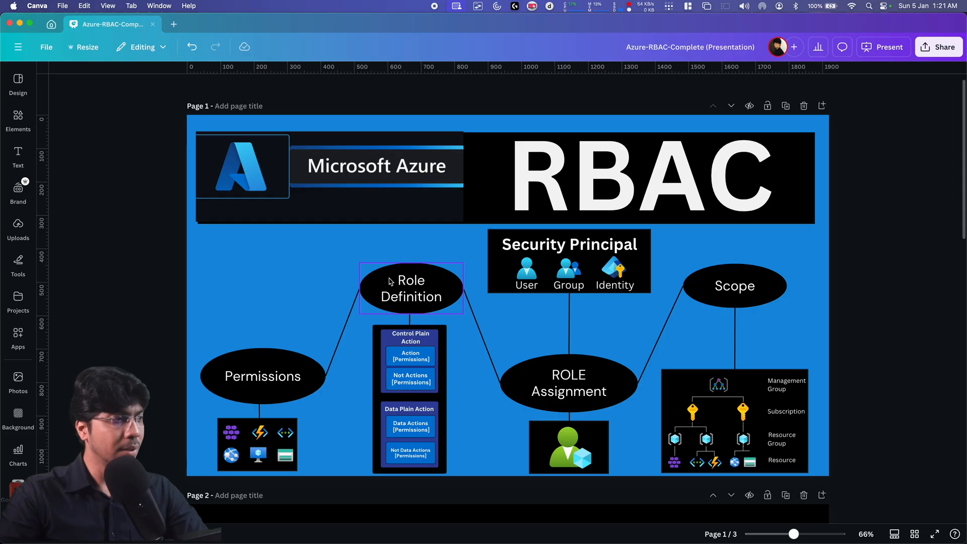
pyautogui.click(290, 322)
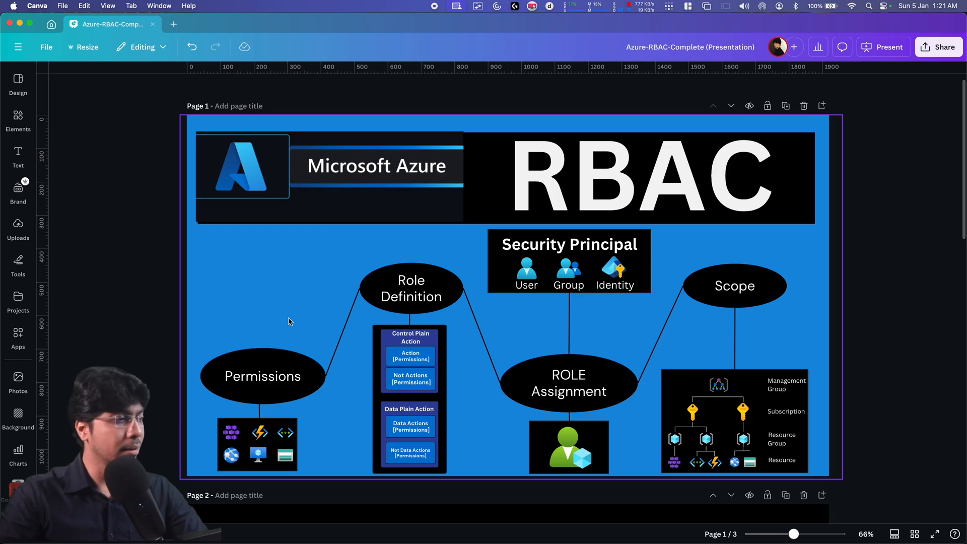
pyautogui.click(262, 376)
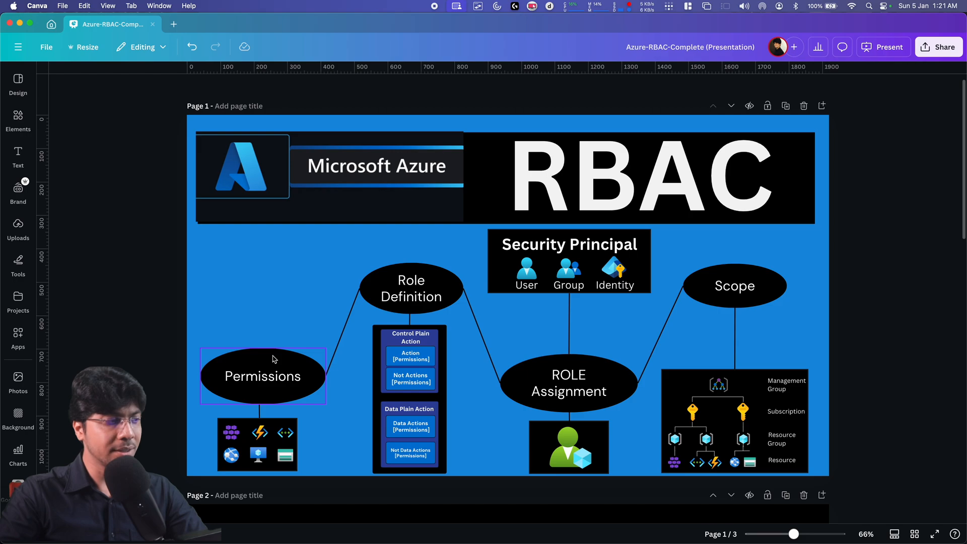
pyautogui.click(411, 289)
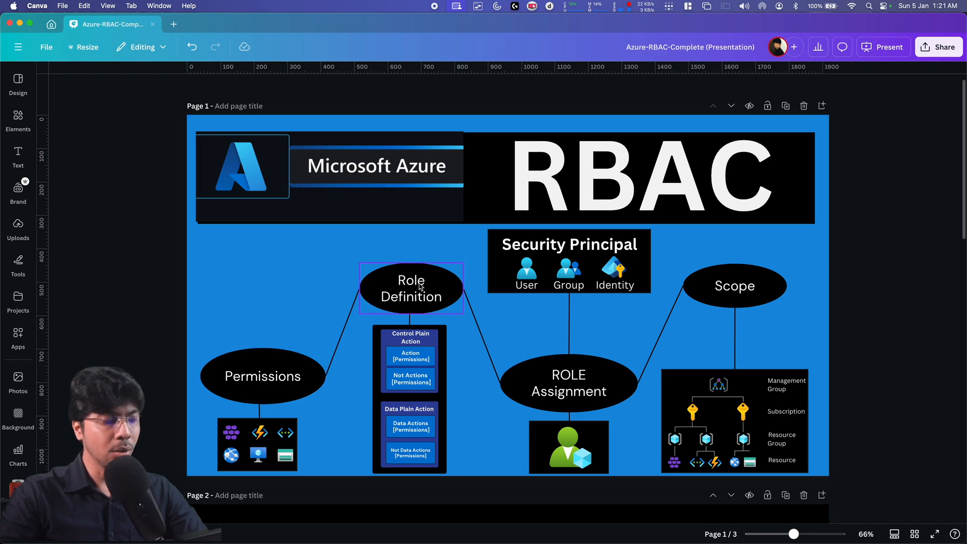
pyautogui.click(568, 382)
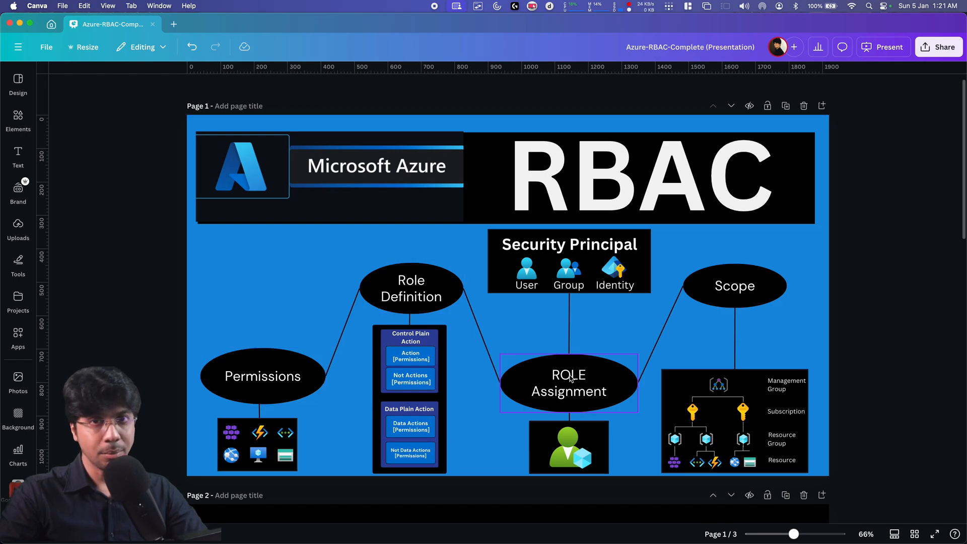
pyautogui.click(569, 244)
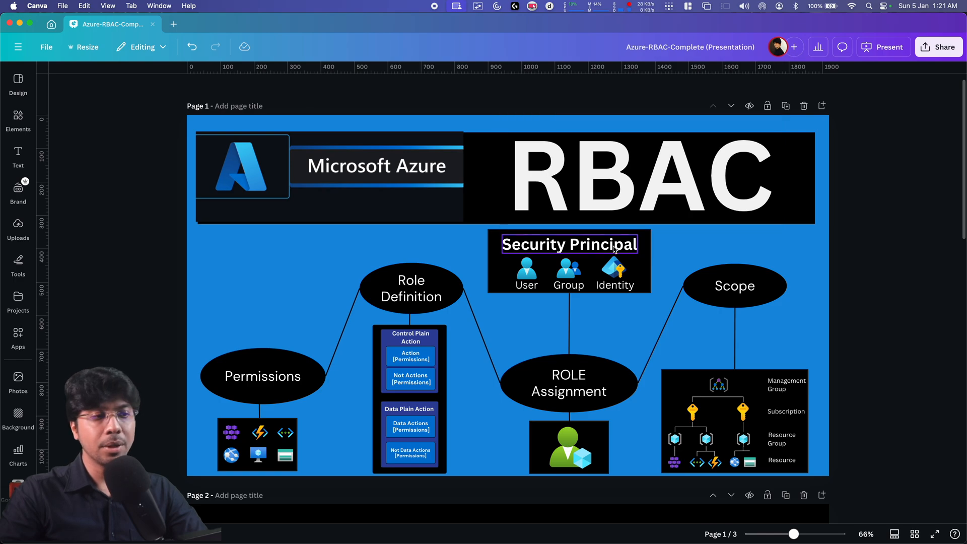
pyautogui.click(343, 309)
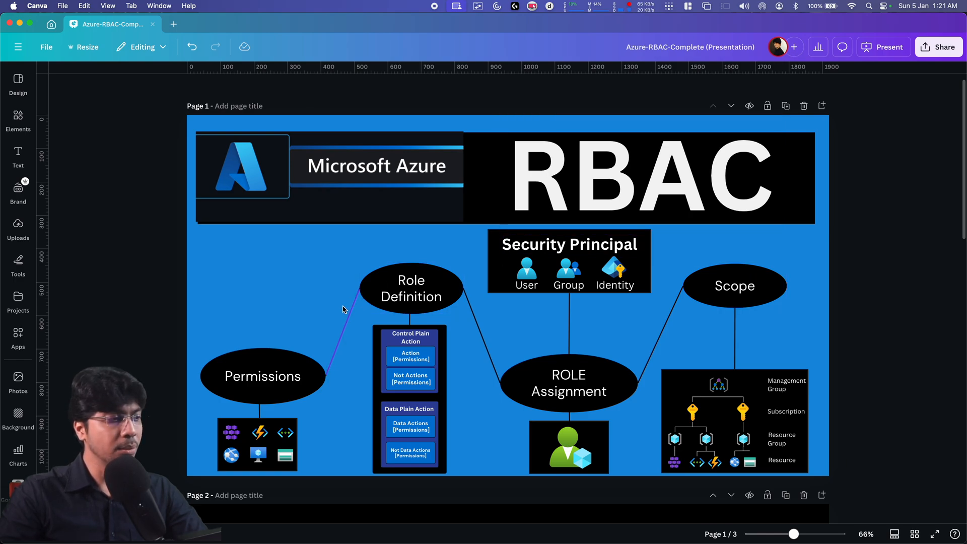
pyautogui.click(262, 376)
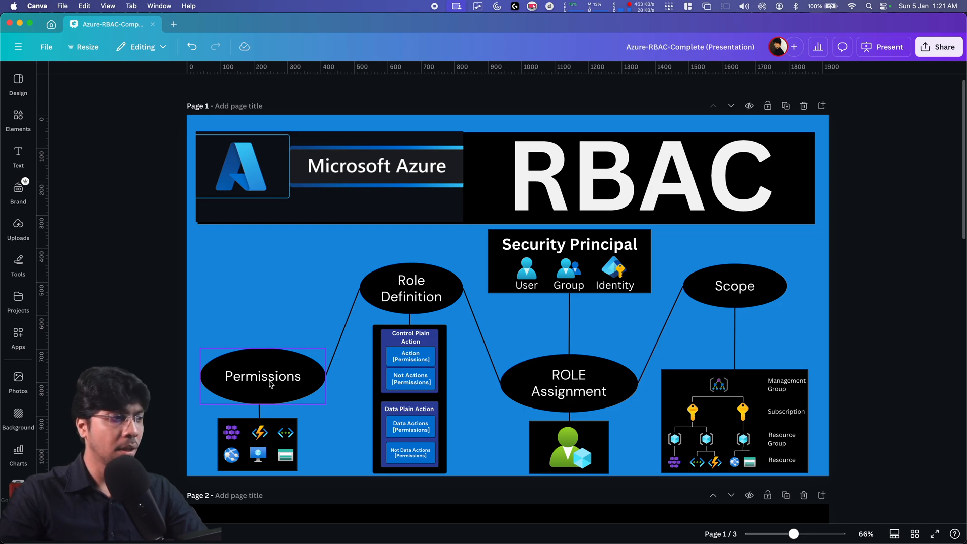
pyautogui.click(412, 288)
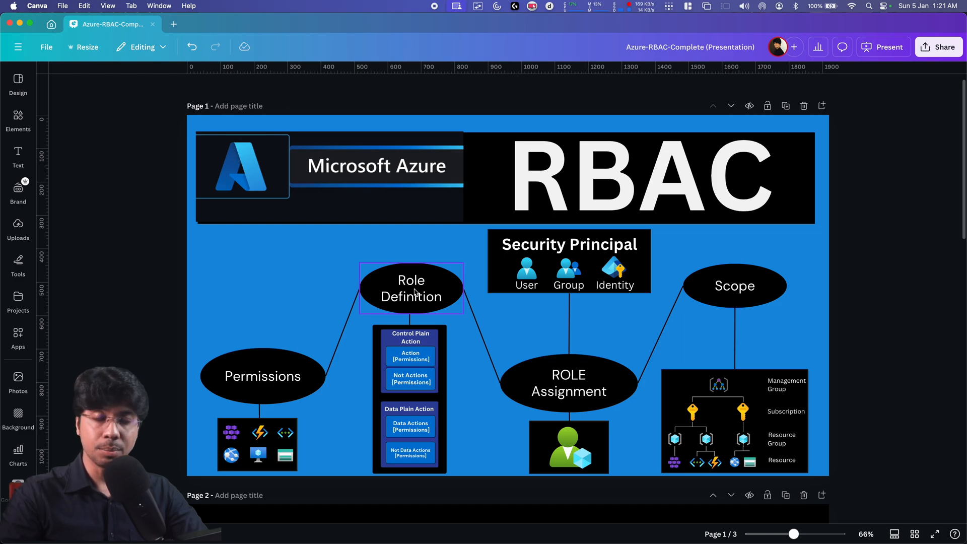
pyautogui.click(410, 337)
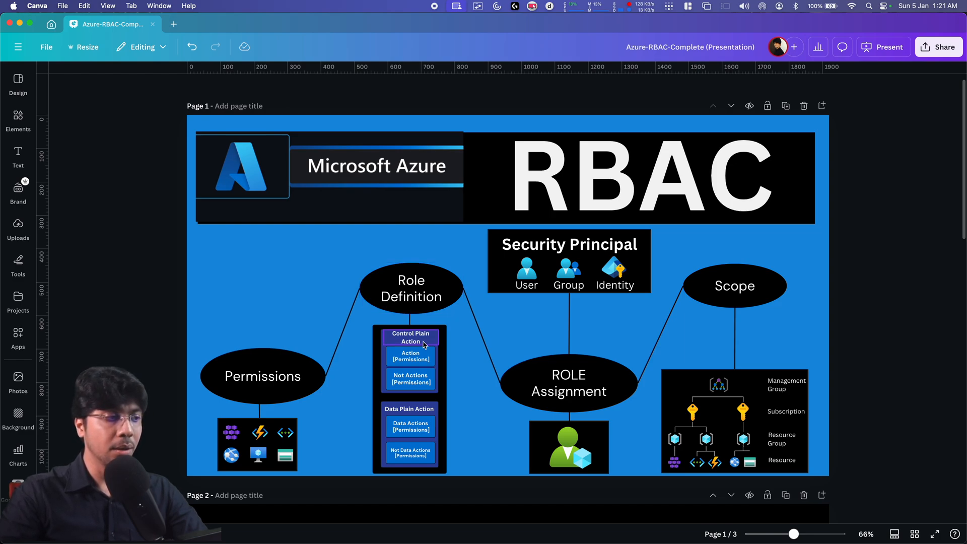
pyautogui.moveTo(424, 364)
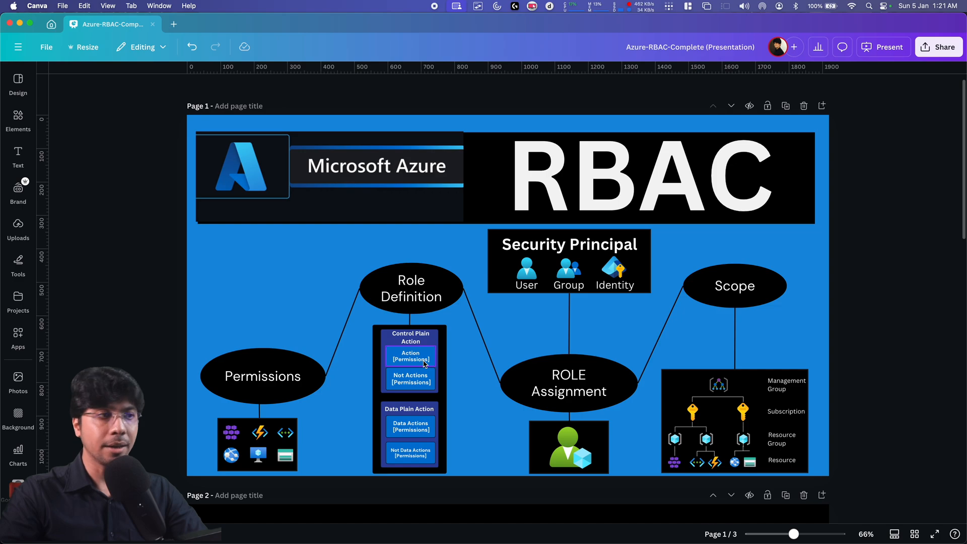
pyautogui.click(411, 288)
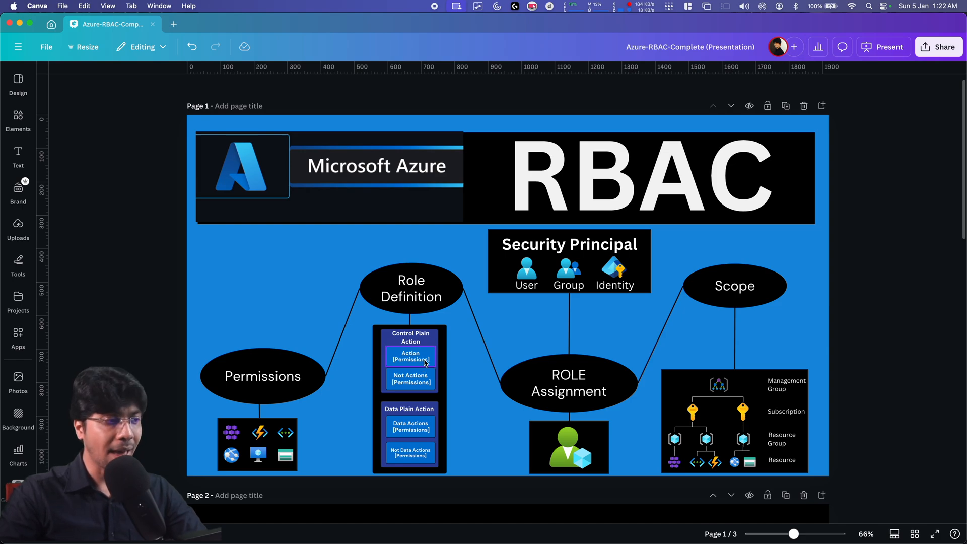
pyautogui.moveTo(418, 432)
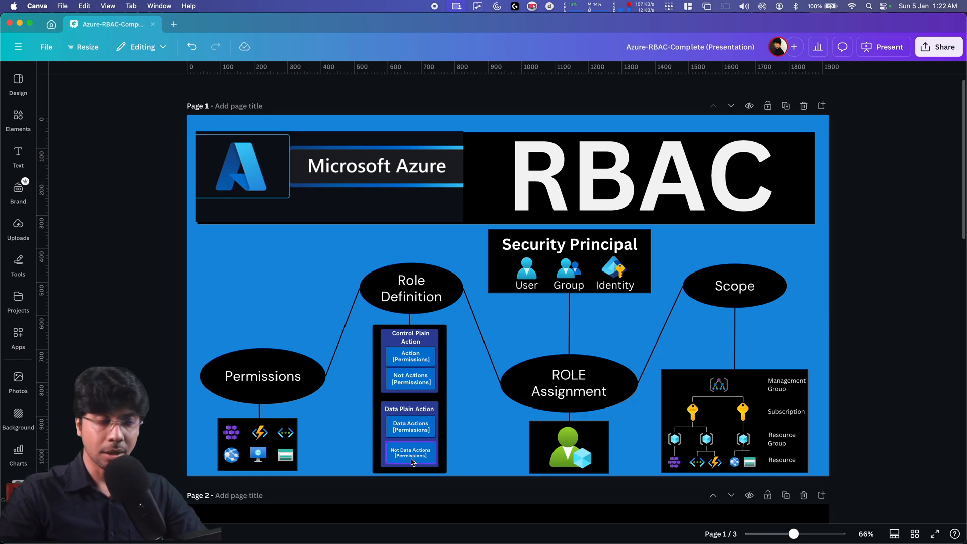
pyautogui.click(553, 317)
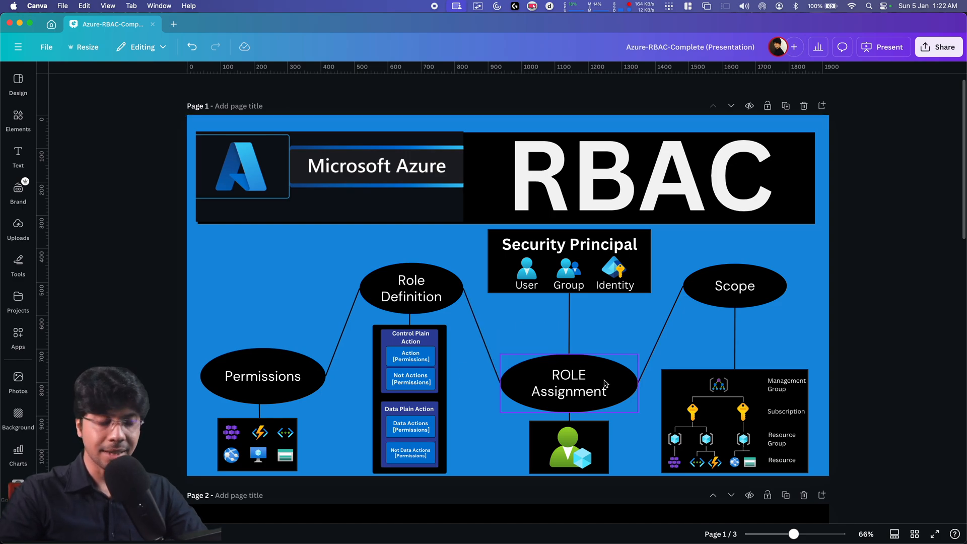
pyautogui.moveTo(591, 398)
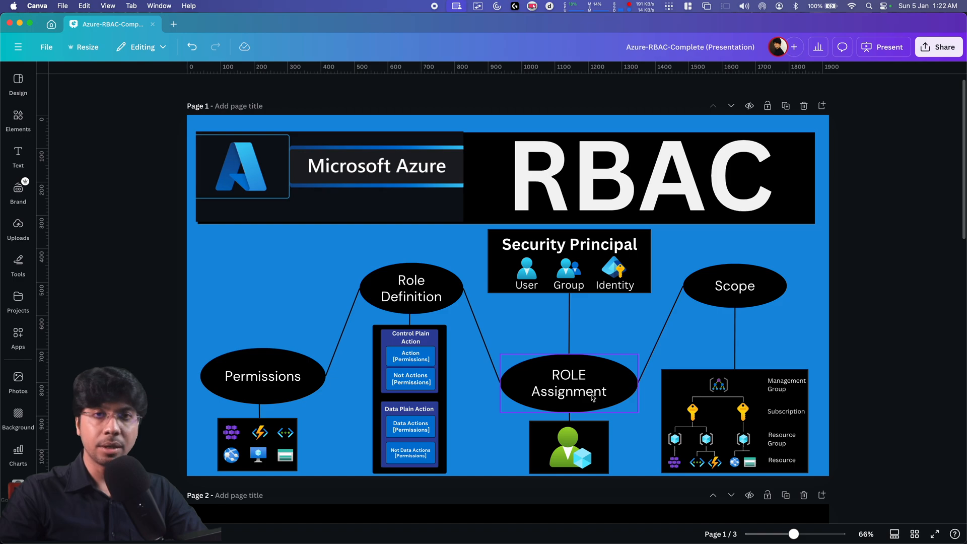
pyautogui.moveTo(615, 382)
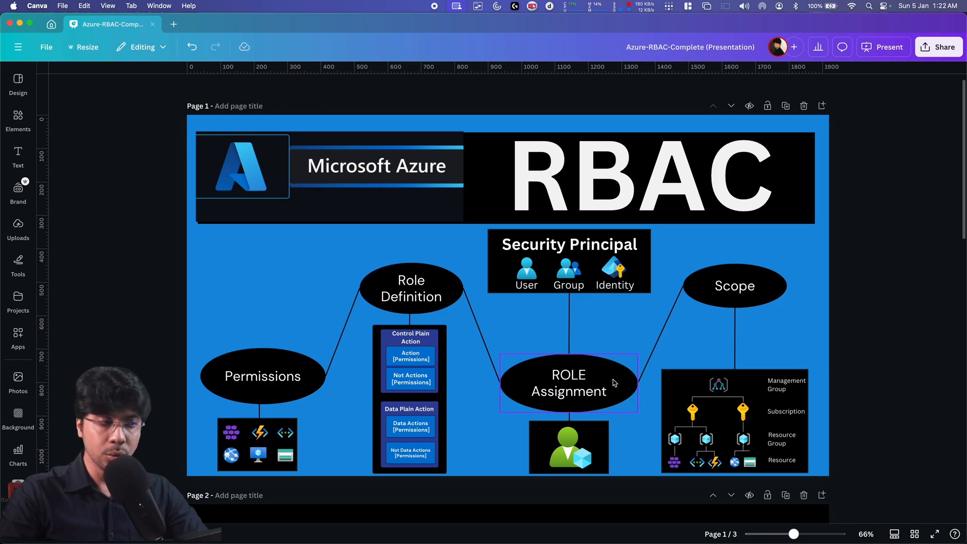
# Step: Select the Security Principal, Role Definition and scope hierarchy nodes, then scroll to page 2
pyautogui.click(568, 244)
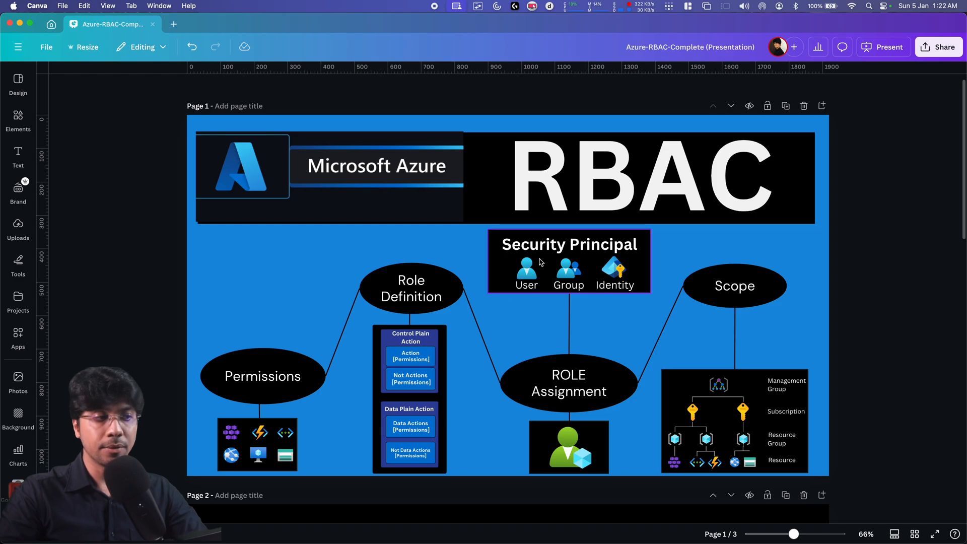
pyautogui.moveTo(623, 296)
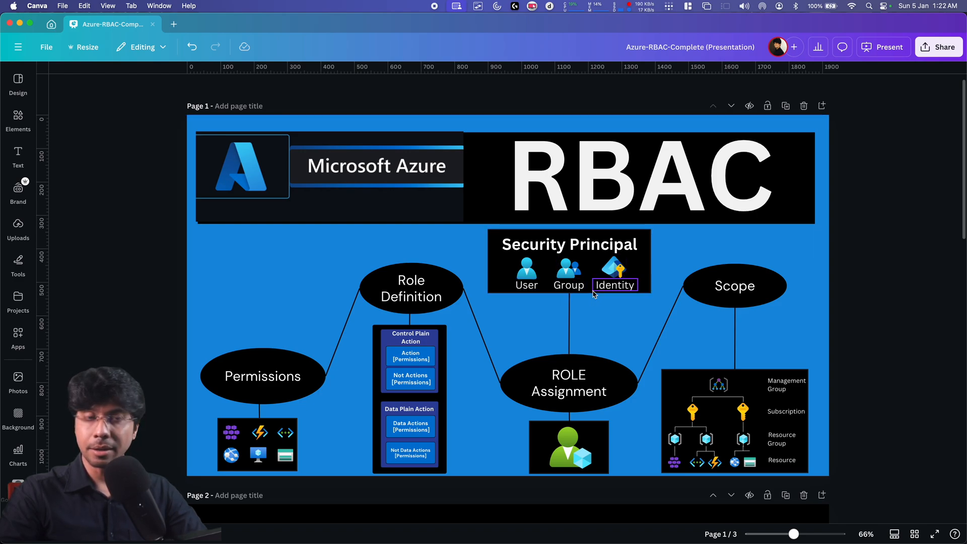
pyautogui.click(411, 288)
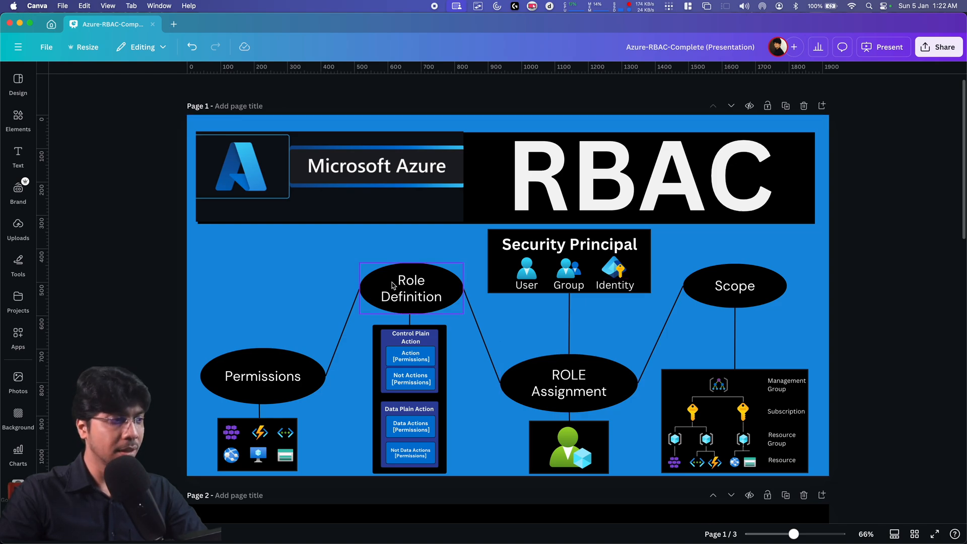
pyautogui.moveTo(439, 301)
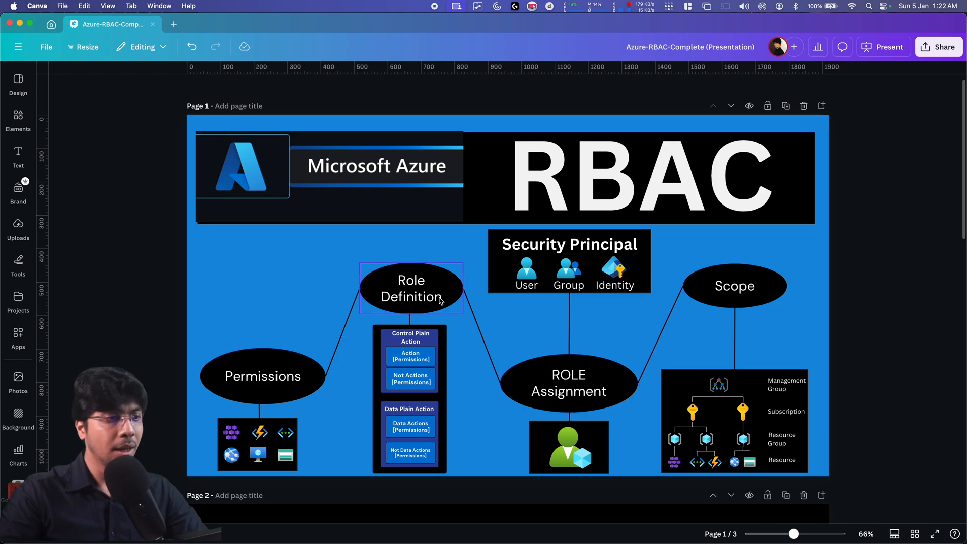
pyautogui.click(734, 285)
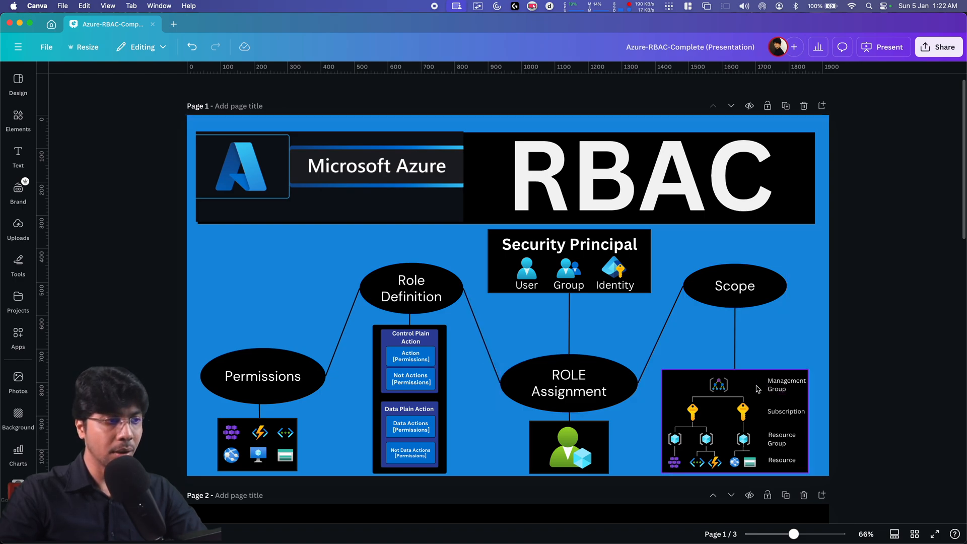
pyautogui.click(786, 385)
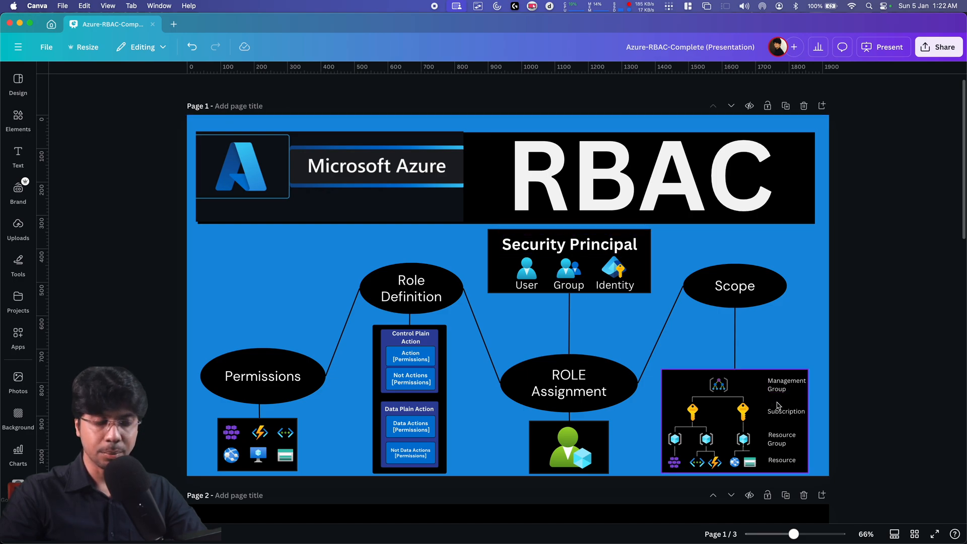
pyautogui.moveTo(788, 406)
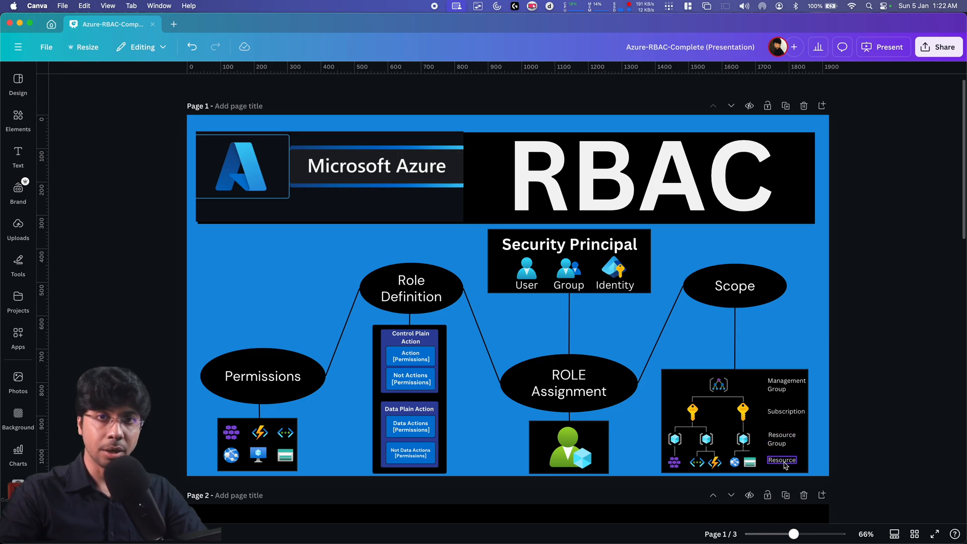
pyautogui.scroll(-3)
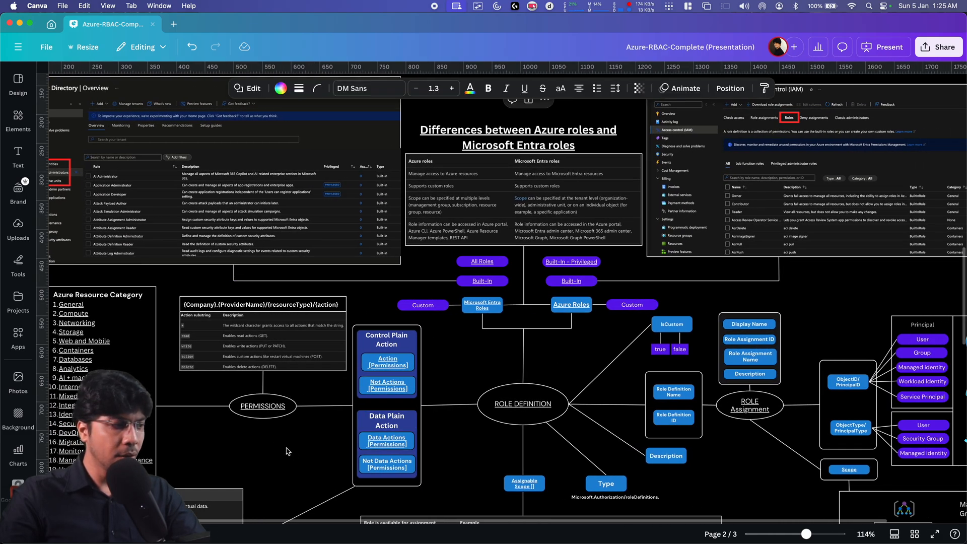
pyautogui.click(522, 403)
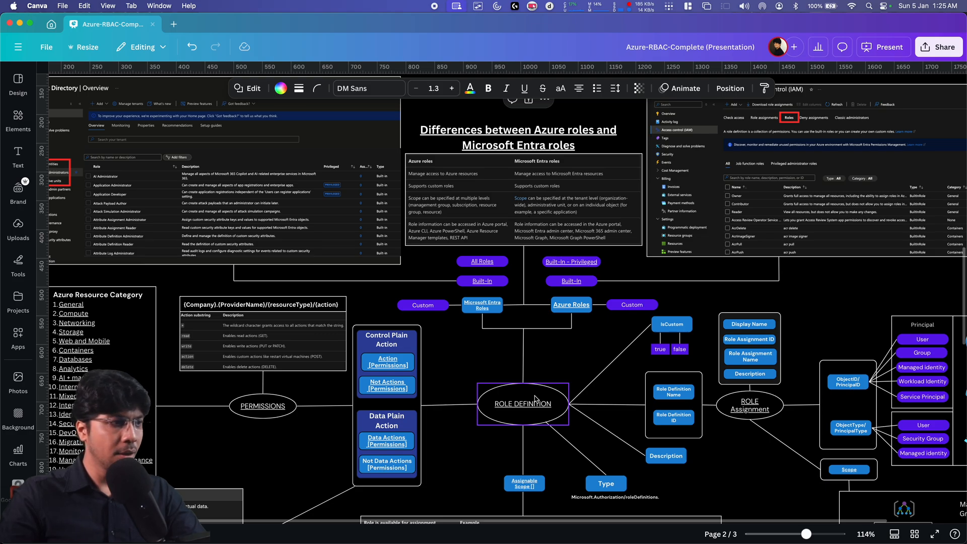
pyautogui.click(750, 405)
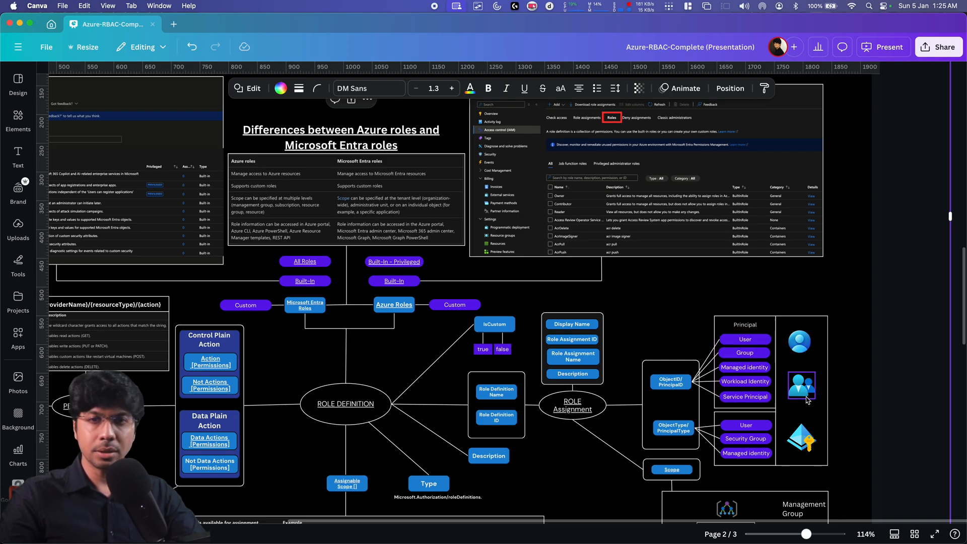
pyautogui.scroll(-3)
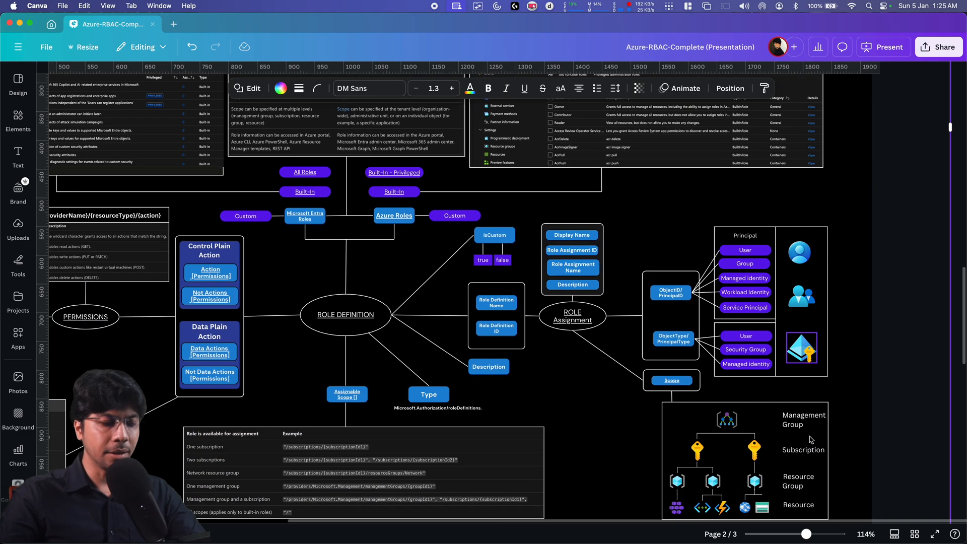
pyautogui.scroll(-3)
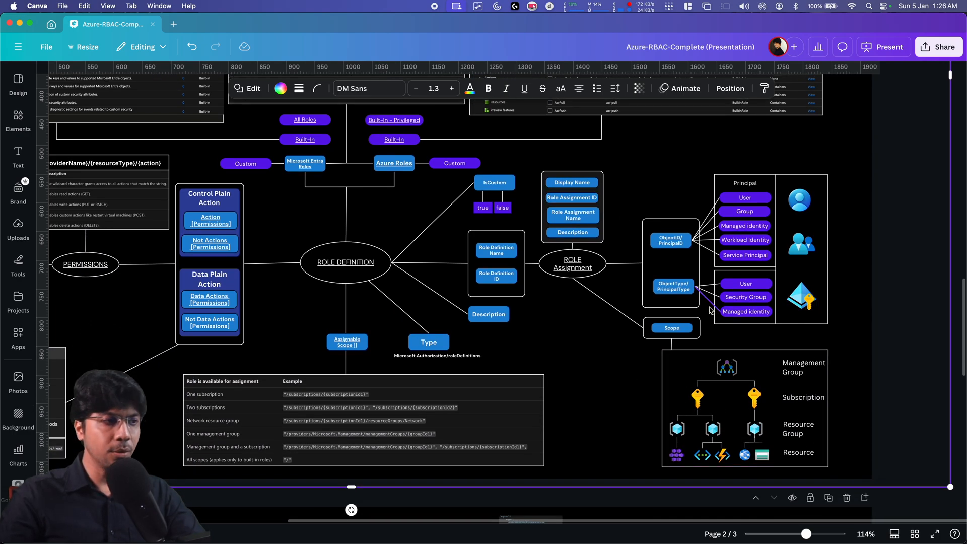
pyautogui.hscroll(3)
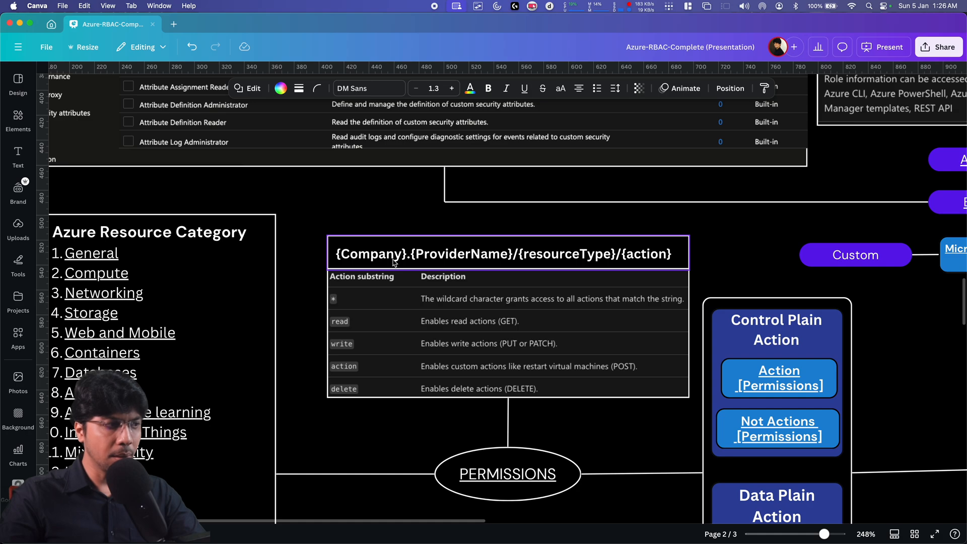
pyautogui.moveTo(494, 261)
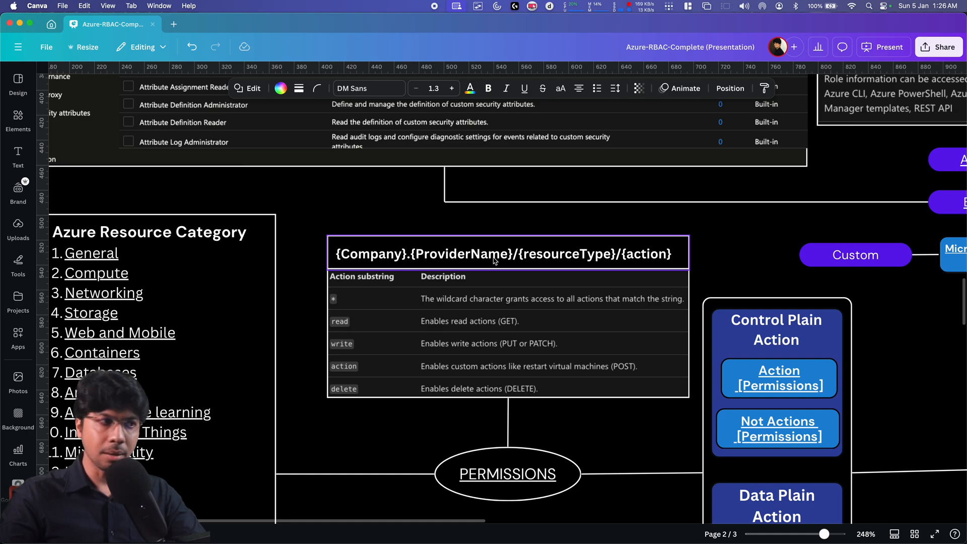
pyautogui.moveTo(689, 250)
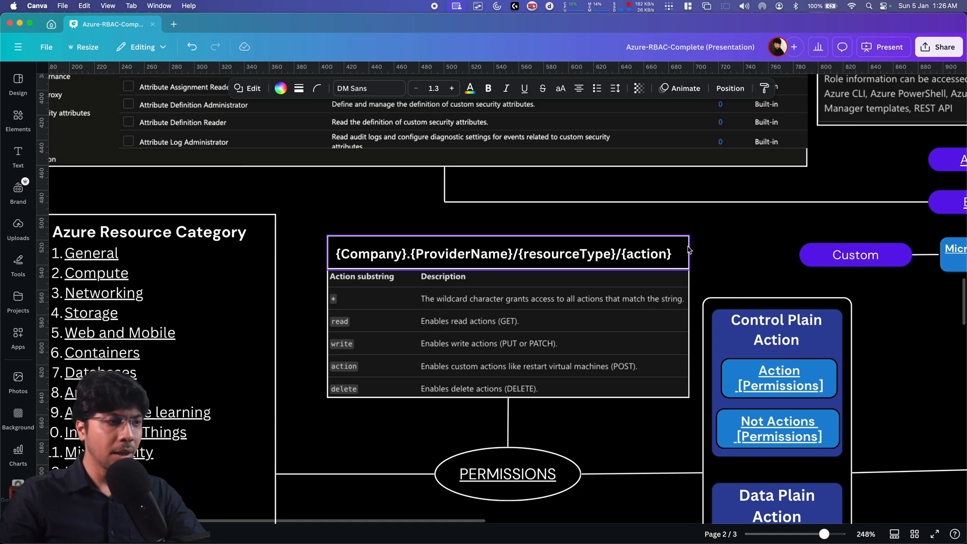
pyautogui.moveTo(643, 264)
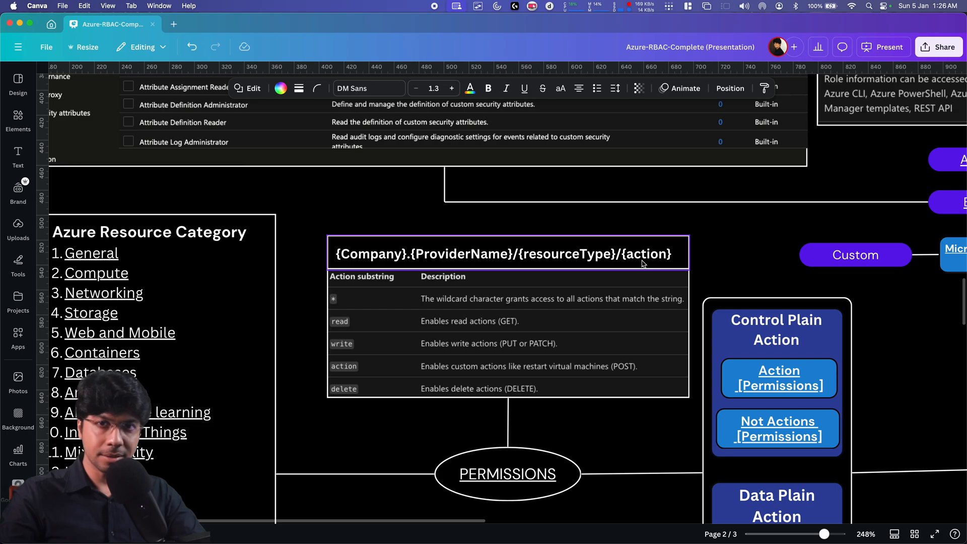
pyautogui.moveTo(446, 274)
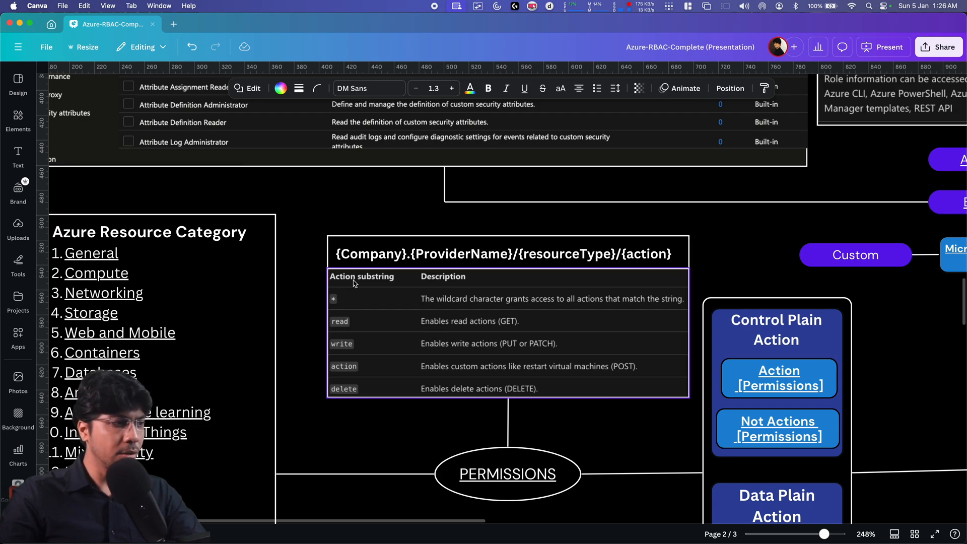
pyautogui.moveTo(348, 308)
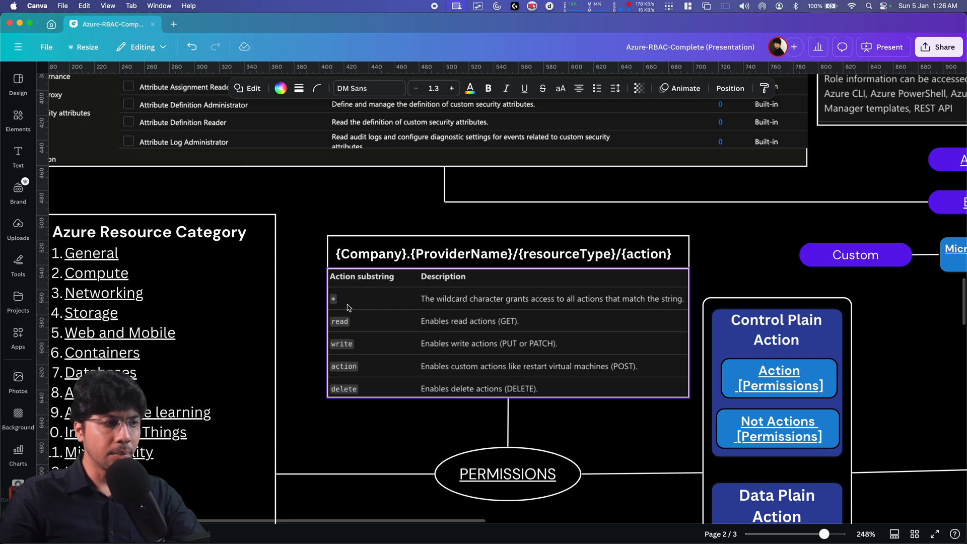
pyautogui.moveTo(342, 325)
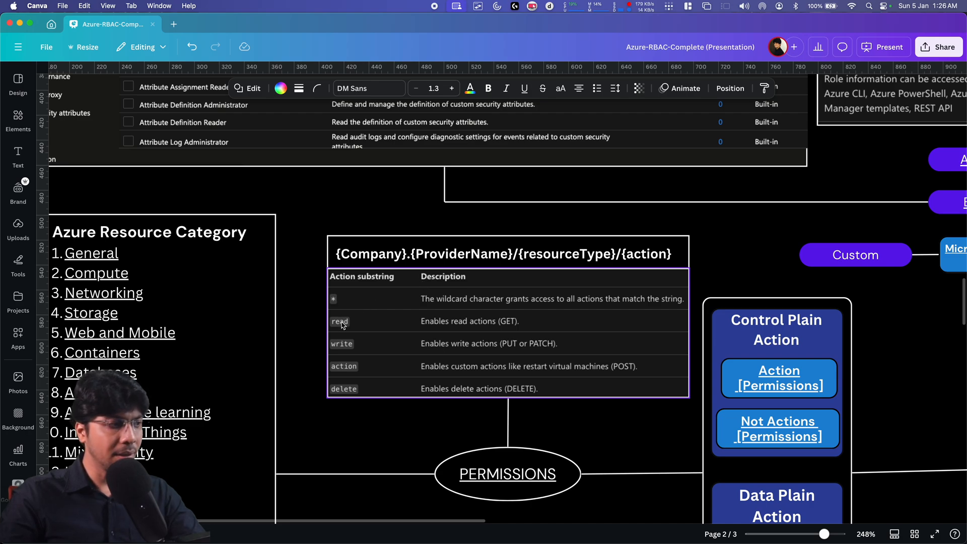
pyautogui.moveTo(347, 368)
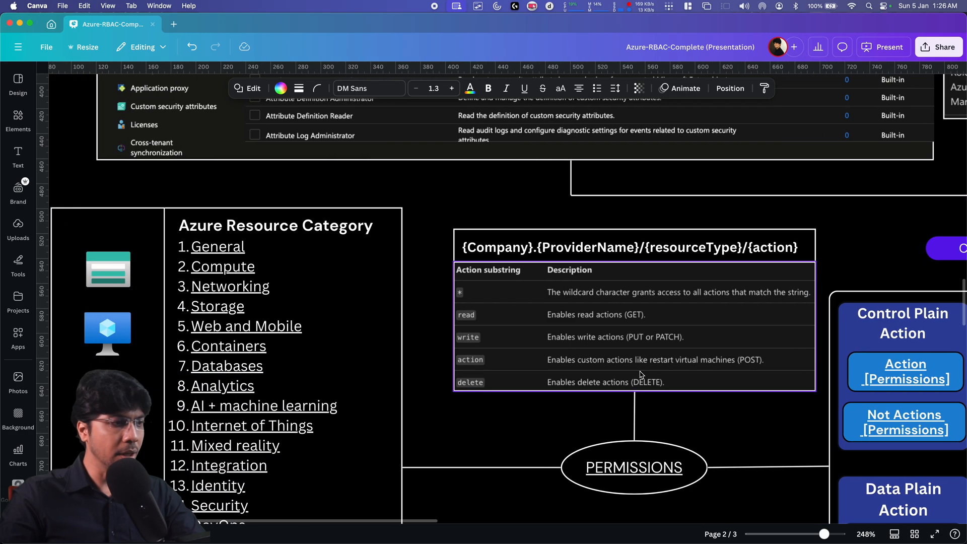
pyautogui.hscroll(-3)
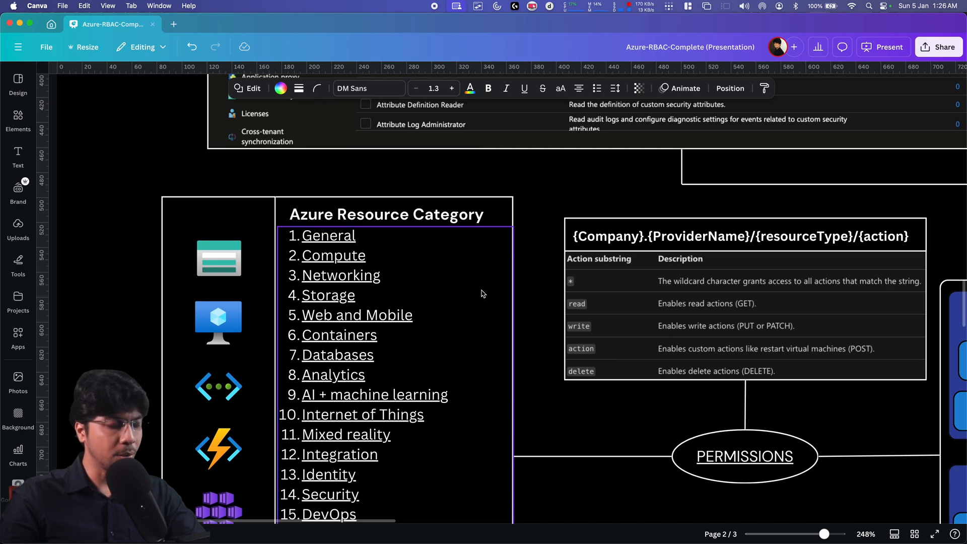
pyautogui.scroll(-3)
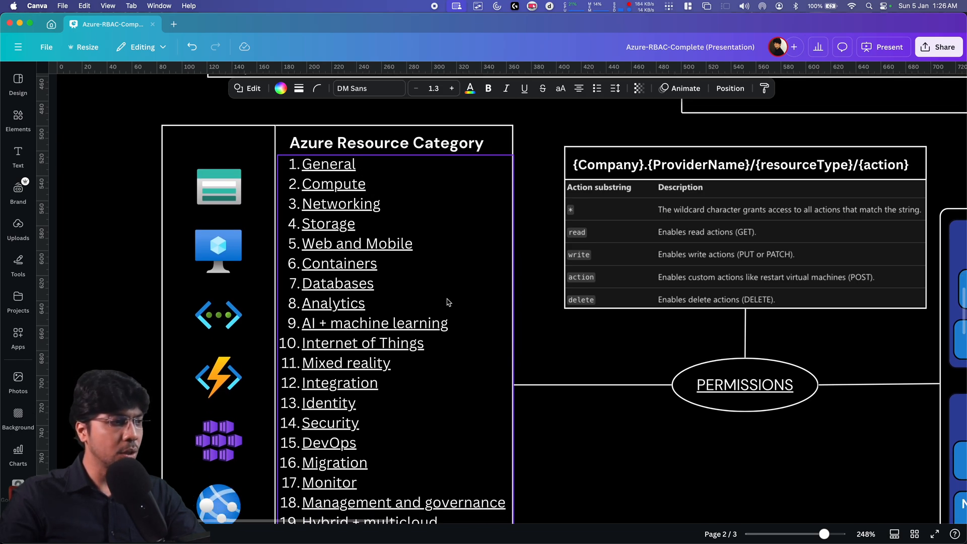
pyautogui.scroll(-3)
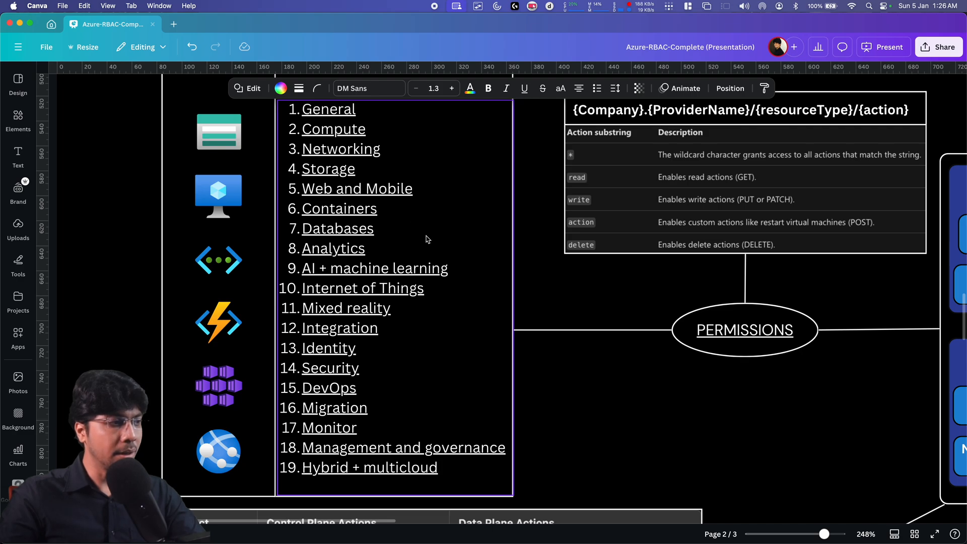
pyautogui.moveTo(389, 483)
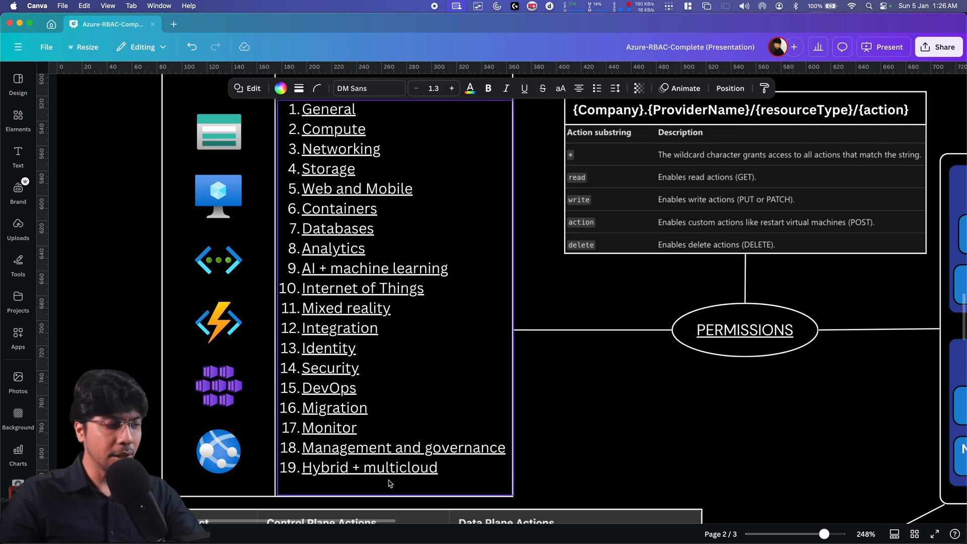
pyautogui.scroll(-3)
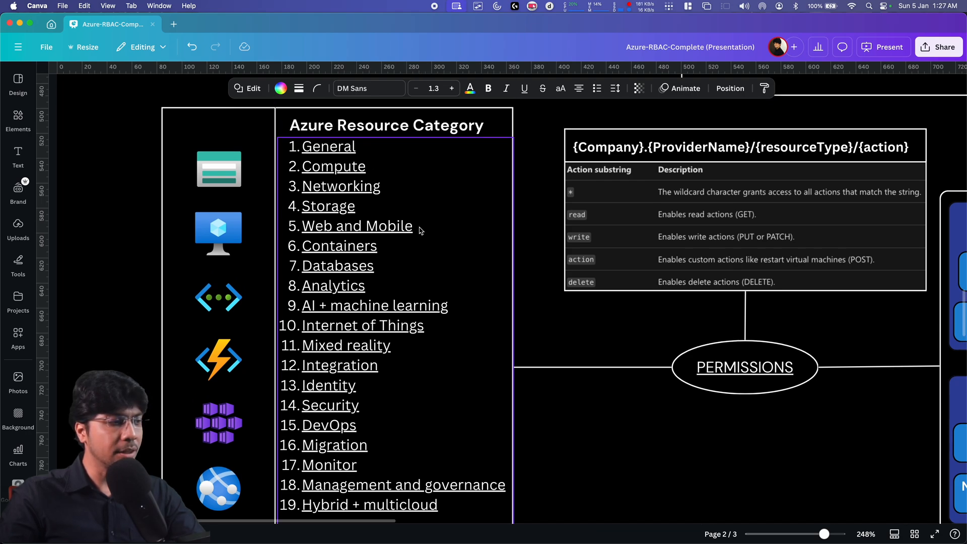
pyautogui.moveTo(333, 178)
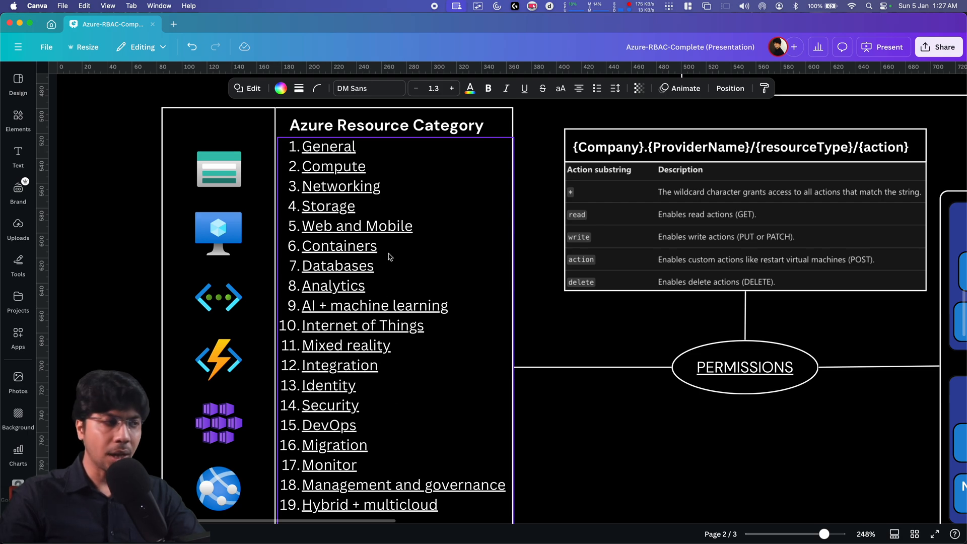
pyautogui.moveTo(447, 232)
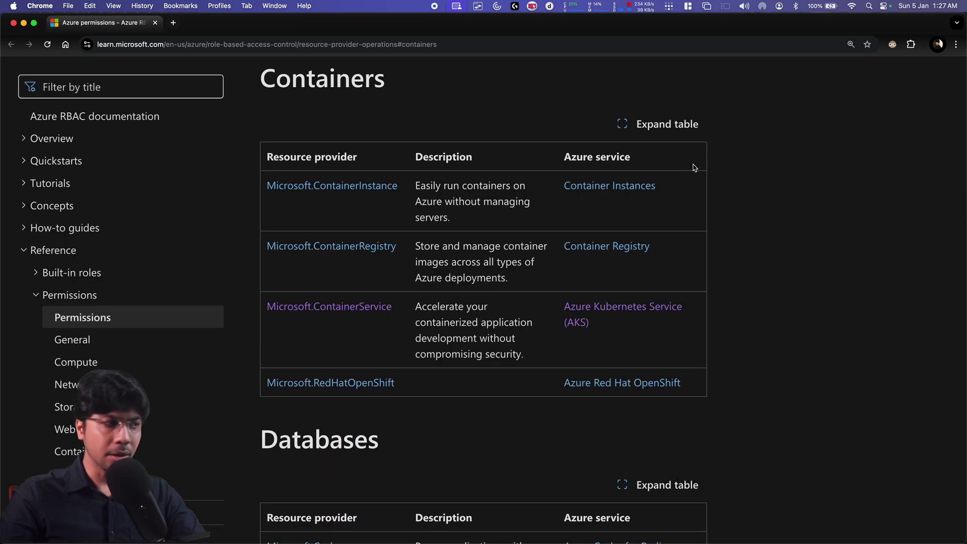
pyautogui.moveTo(305, 214)
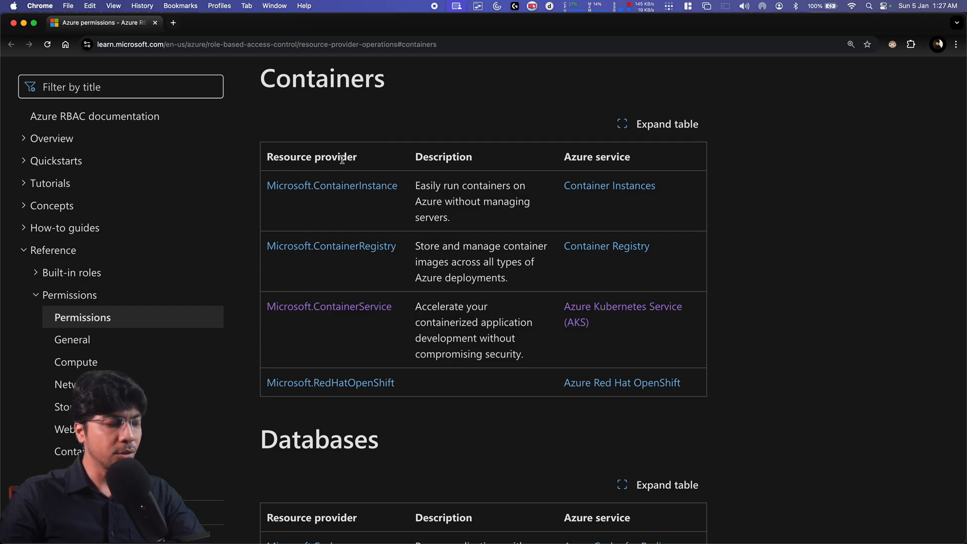
pyautogui.moveTo(332, 186)
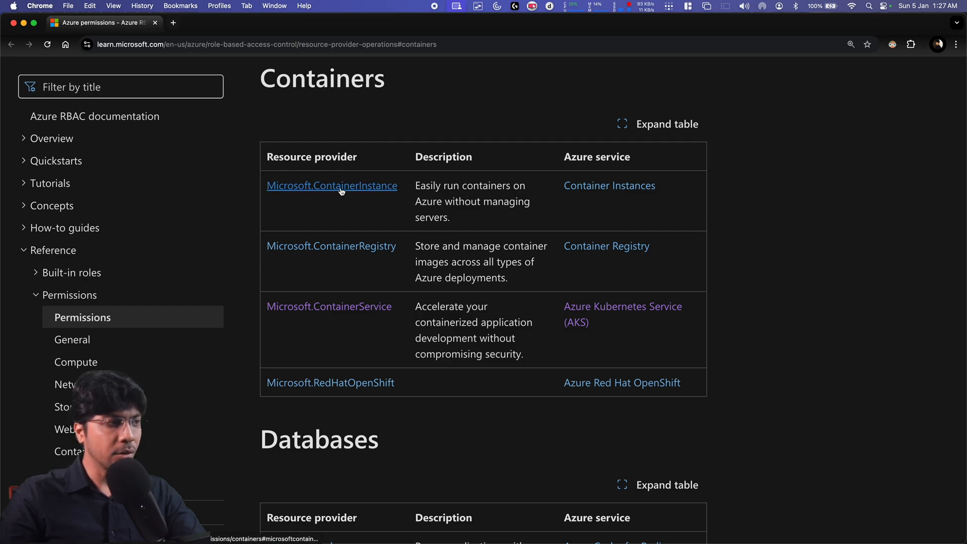
pyautogui.moveTo(277, 264)
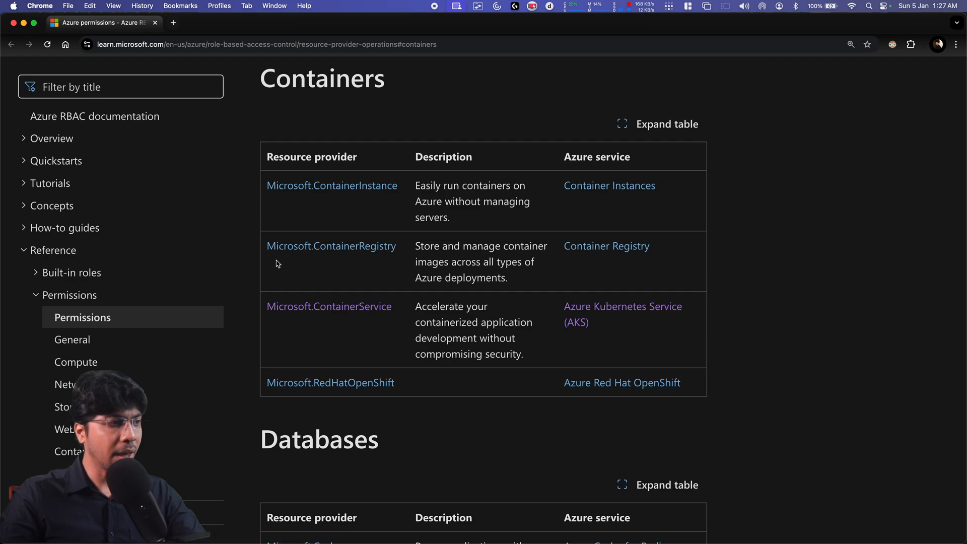
pyautogui.moveTo(301, 300)
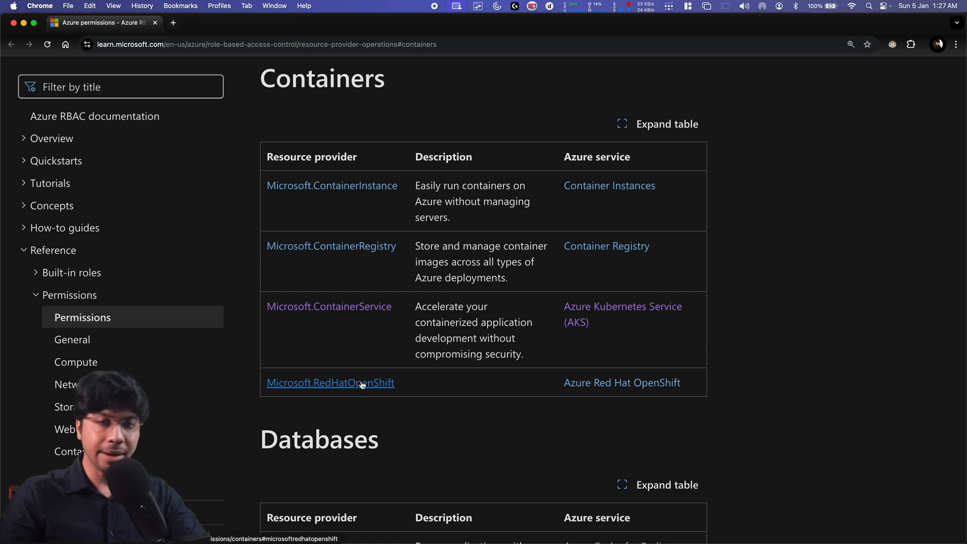
# Step: Switch to Microsoft Learn's Containers resource providers table in Chrome
pyautogui.click(111, 24)
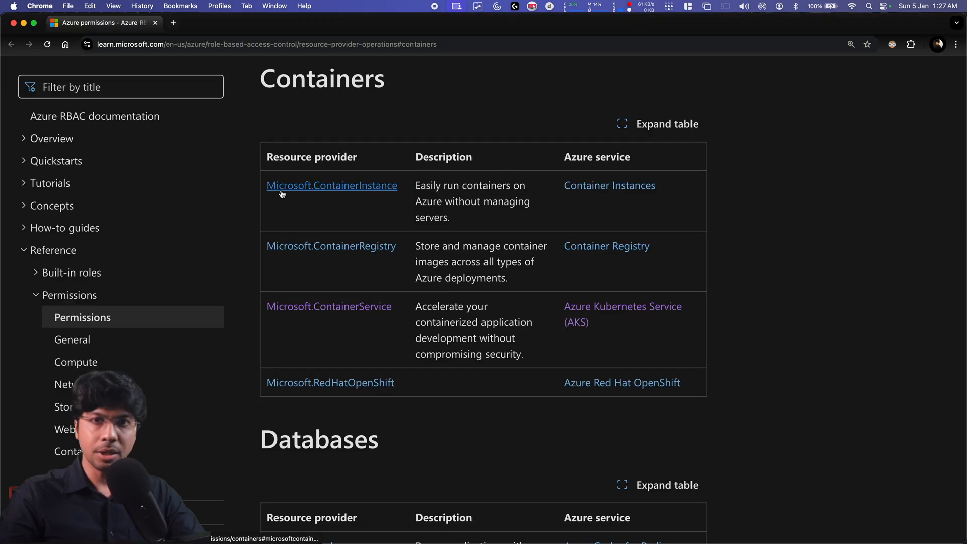
pyautogui.moveTo(342, 196)
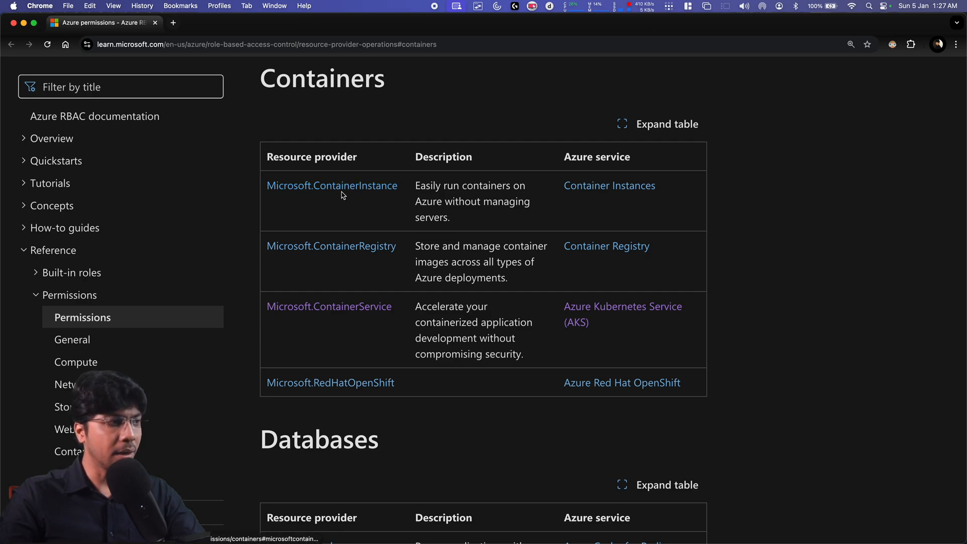
pyautogui.moveTo(329, 305)
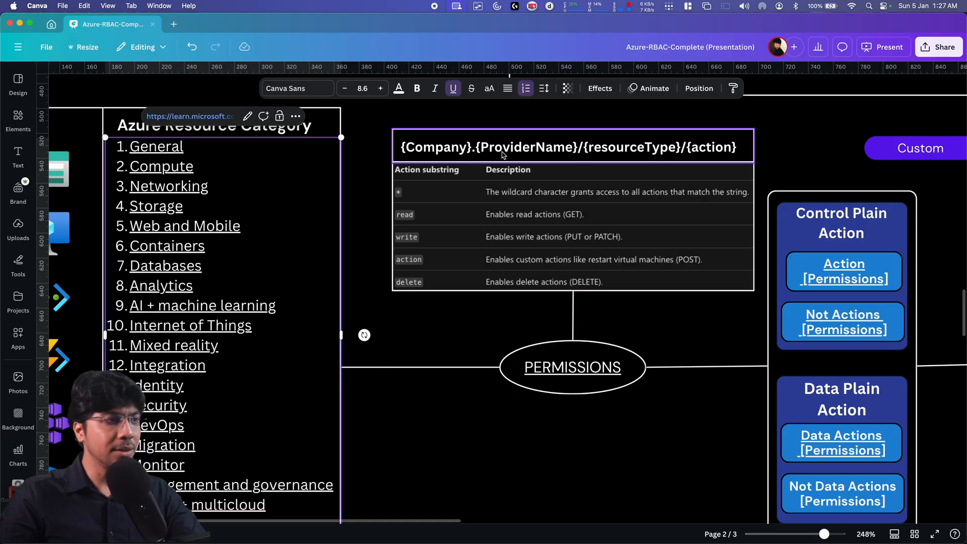
pyautogui.moveTo(648, 153)
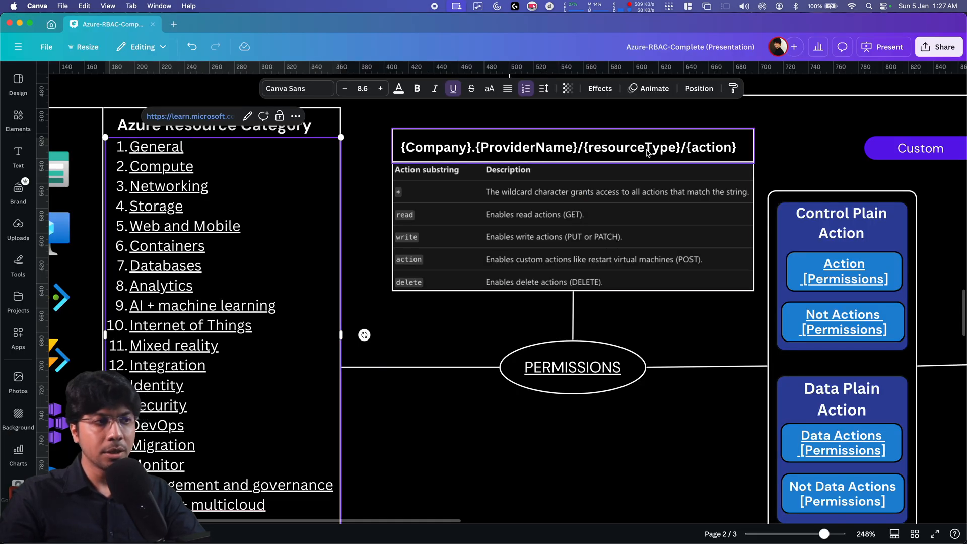
pyautogui.moveTo(710, 154)
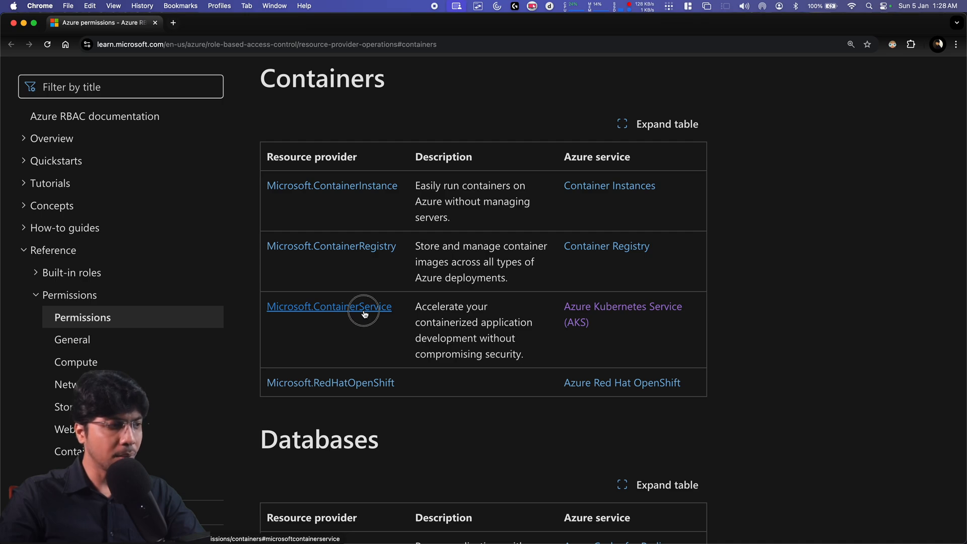
# Step: Open Microsoft.ContainerService's action table and highlight the ContainerService and Microsoft name parts
pyautogui.click(329, 307)
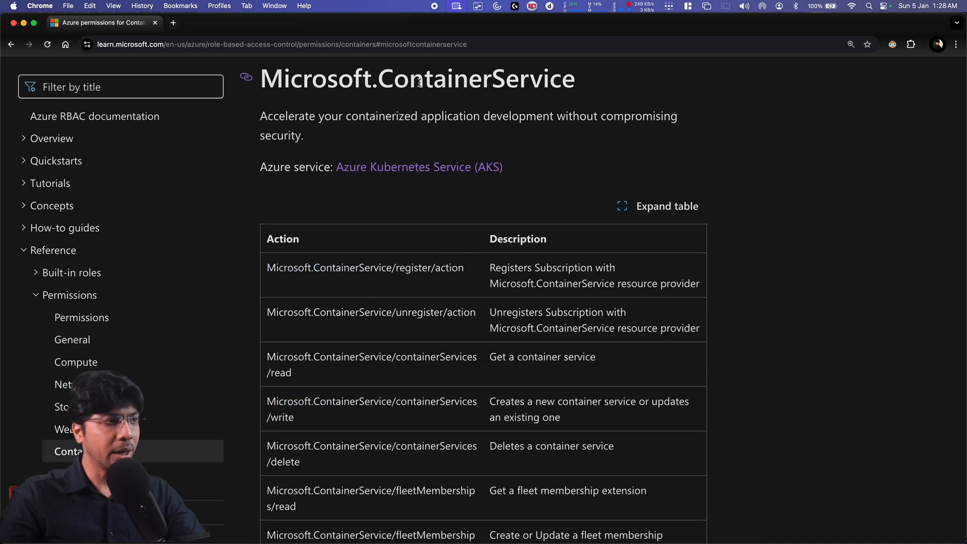
pyautogui.doubleClick(487, 78)
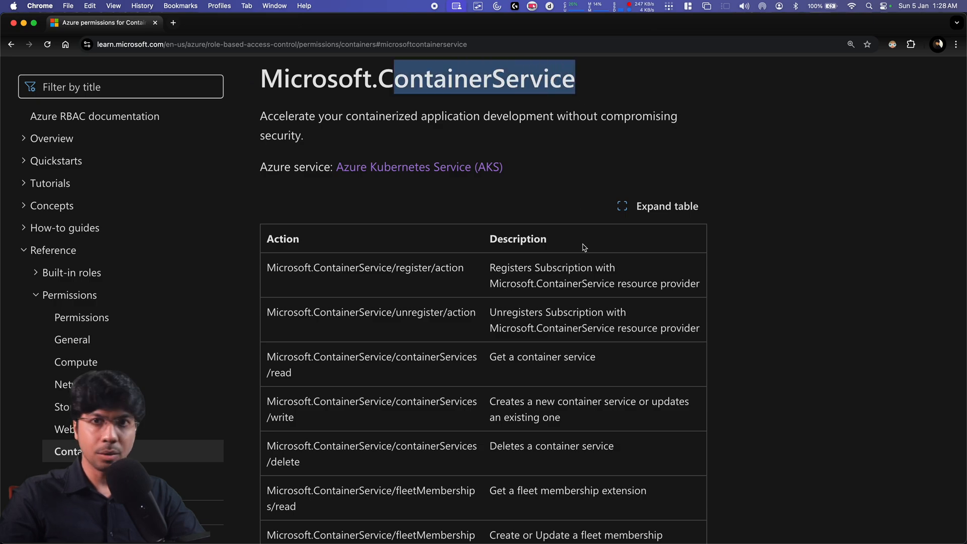
pyautogui.scroll(-3)
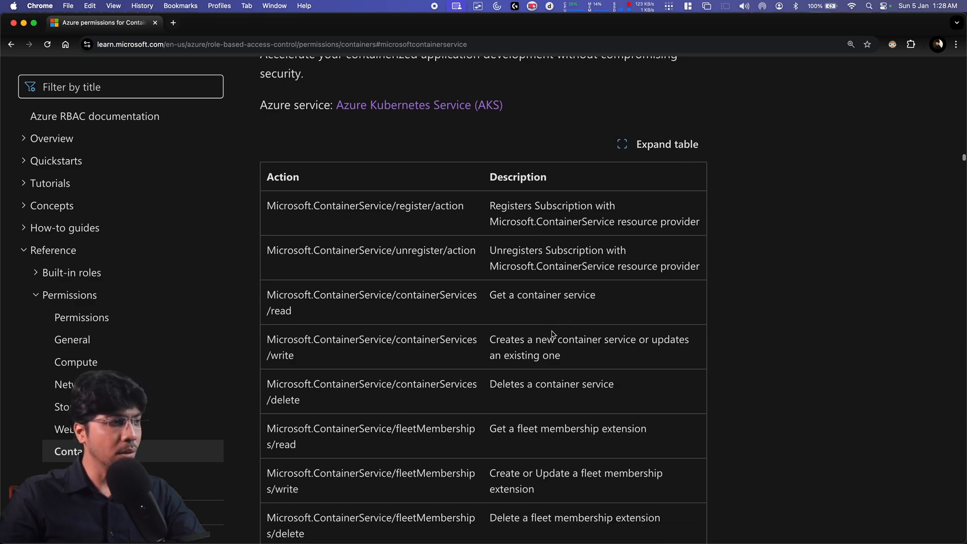
pyautogui.scroll(3)
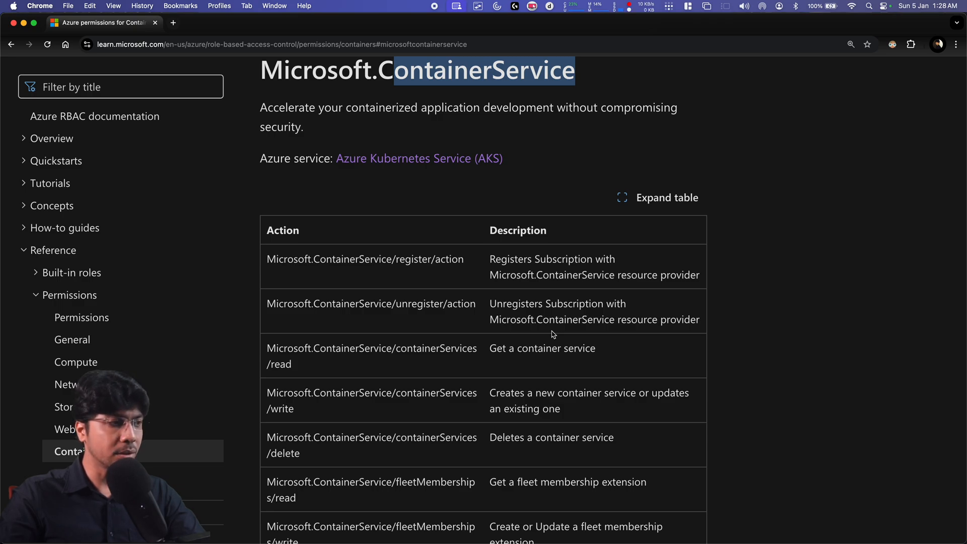
pyautogui.moveTo(467, 186)
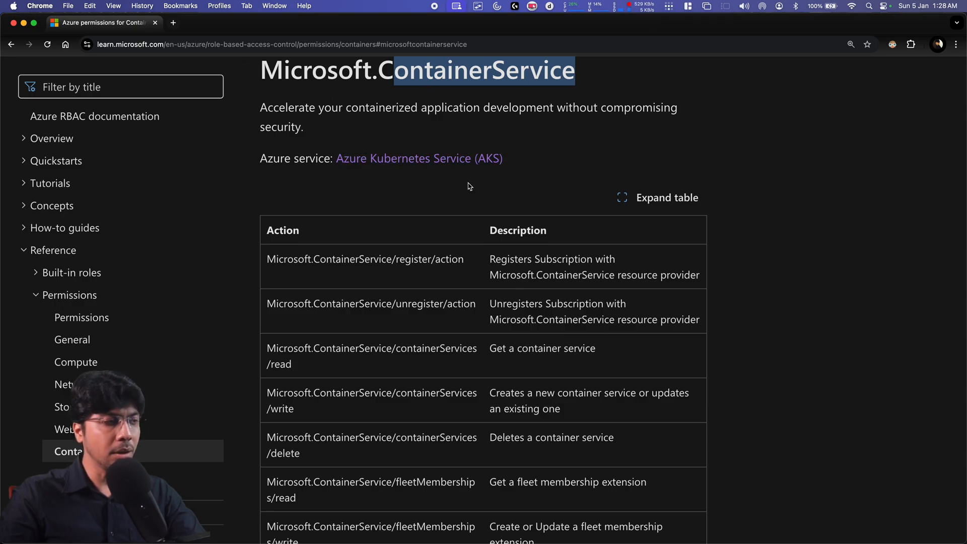
pyautogui.scroll(-3)
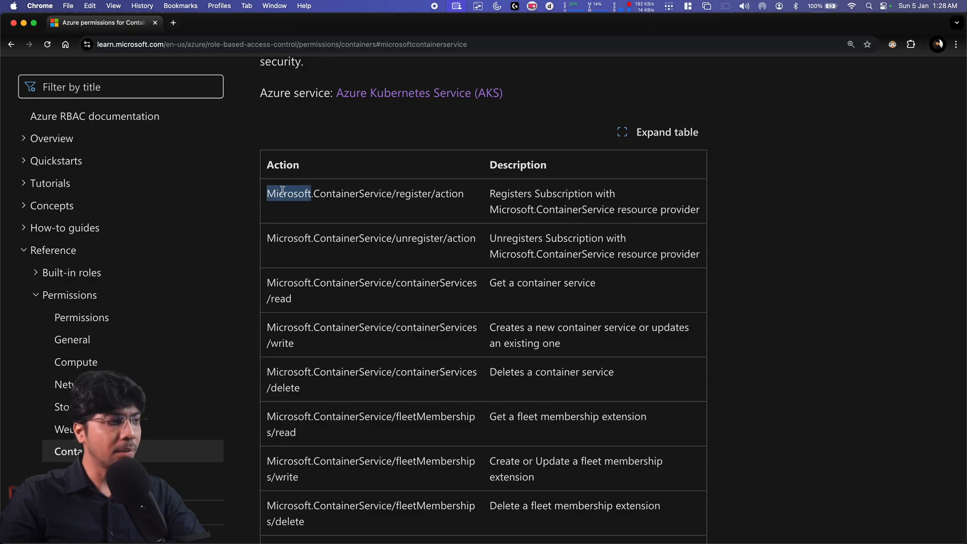
pyautogui.doubleClick(355, 193)
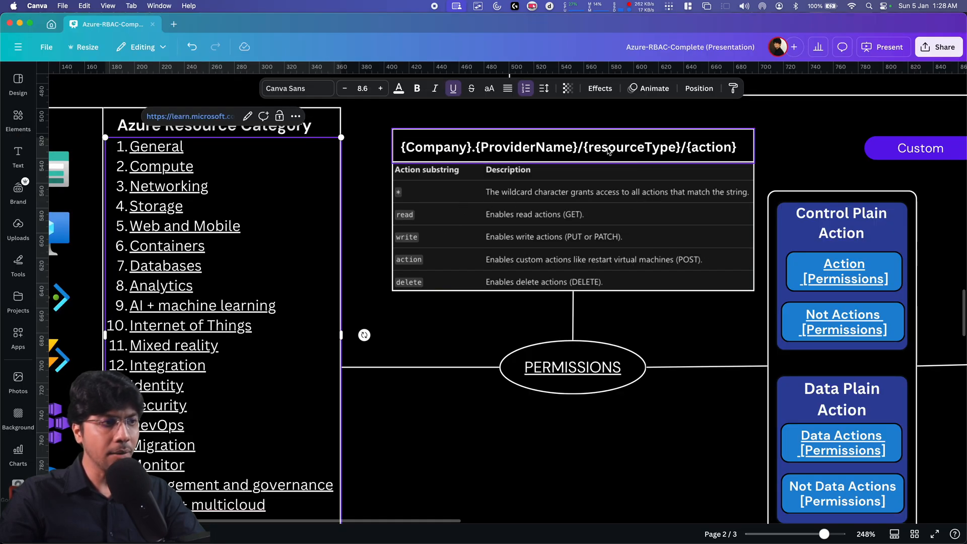
pyautogui.moveTo(713, 154)
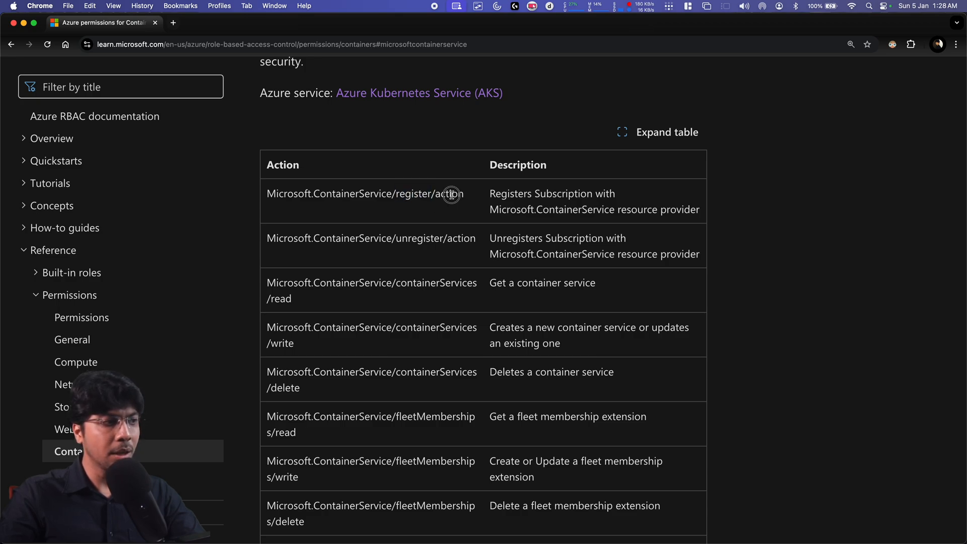
pyautogui.doubleClick(448, 193)
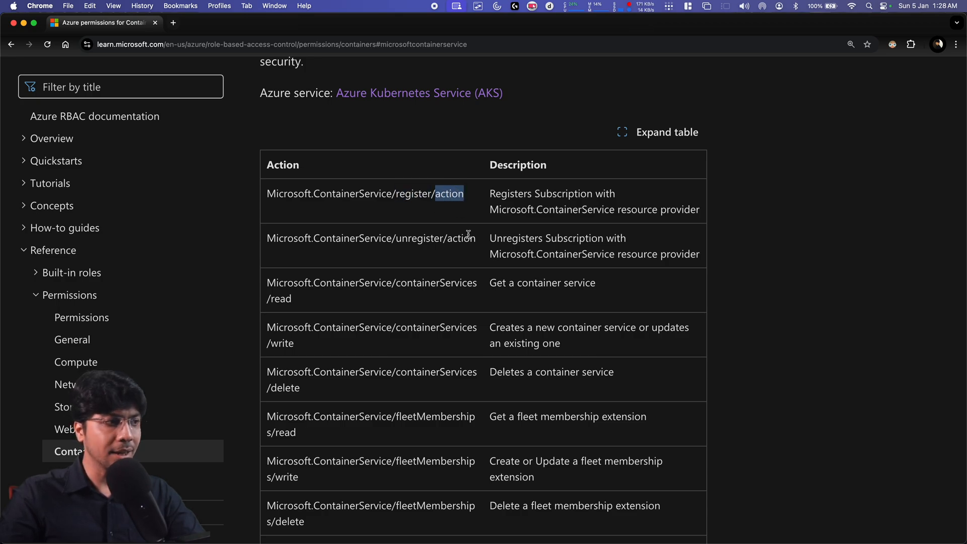
pyautogui.scroll(-3)
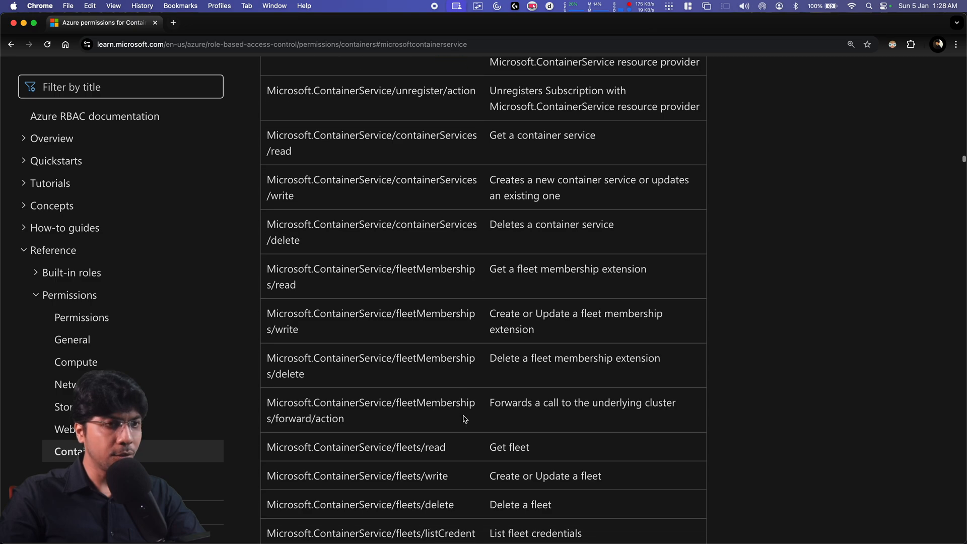
pyautogui.scroll(-3)
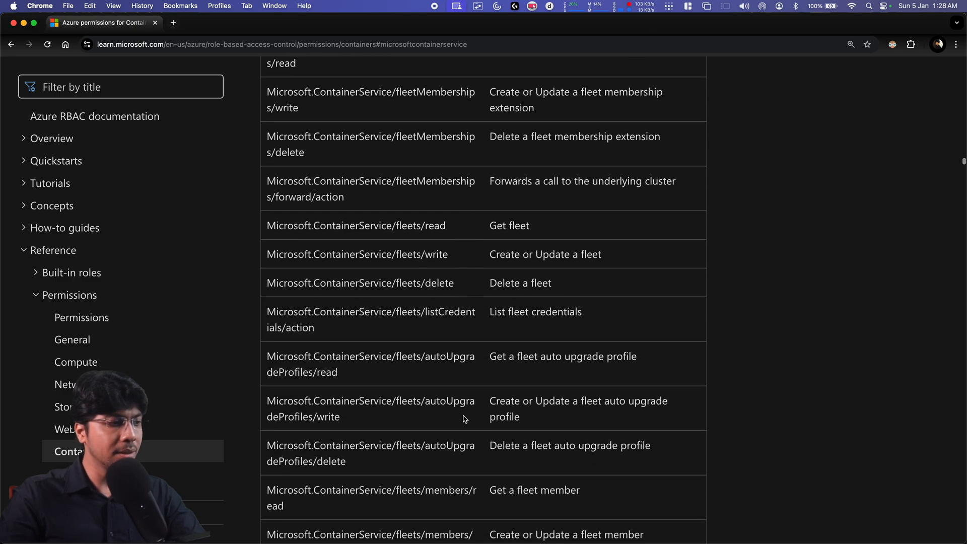
pyautogui.scroll(-3)
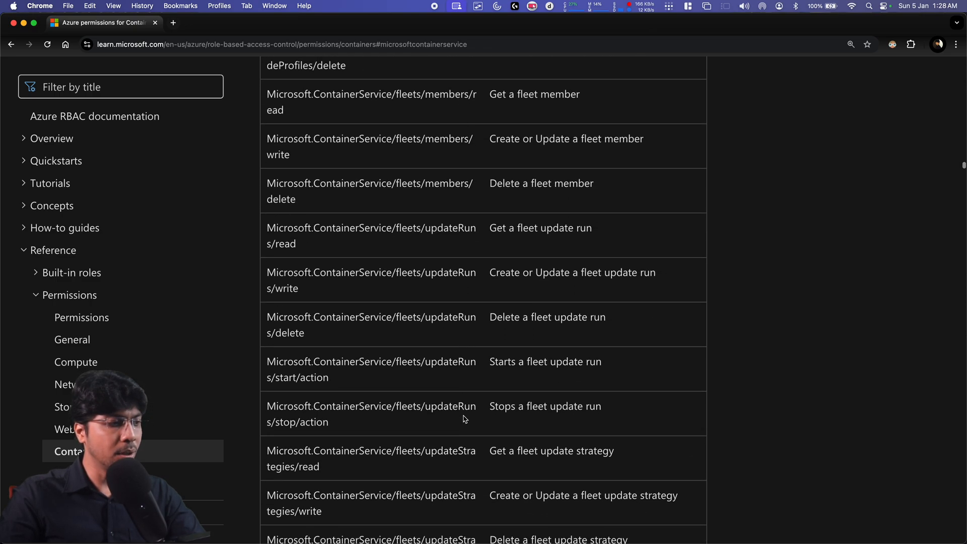
pyautogui.scroll(-3)
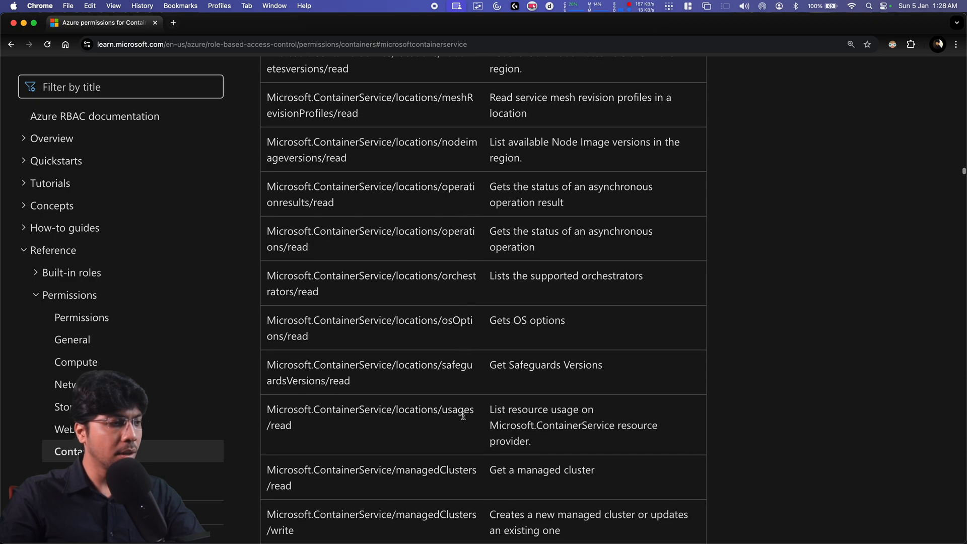
pyautogui.scroll(-3)
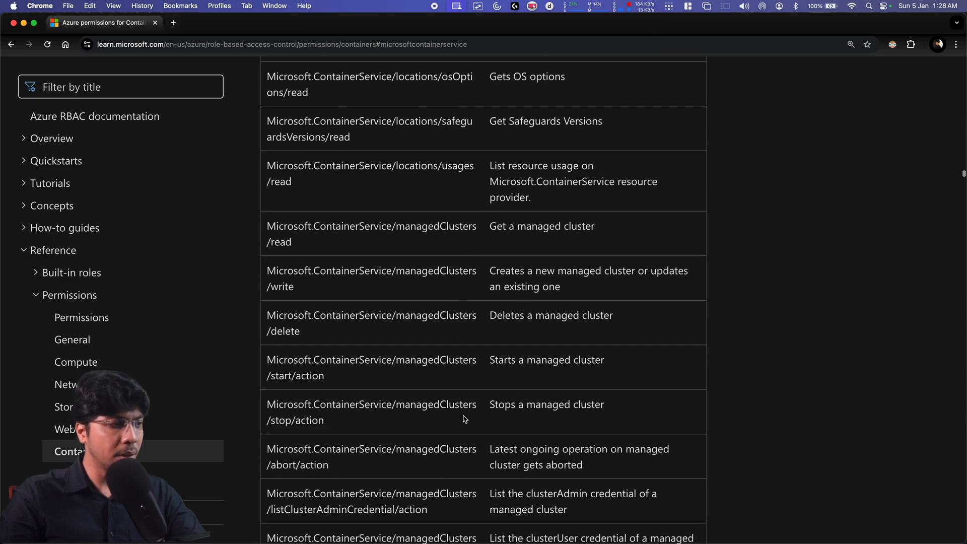
pyautogui.doubleClick(436, 226)
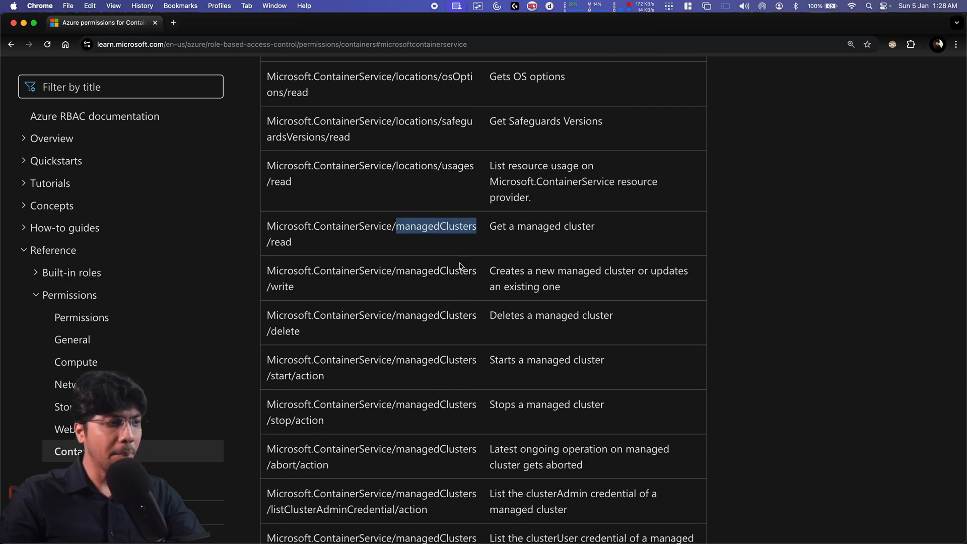
pyautogui.scroll(-3)
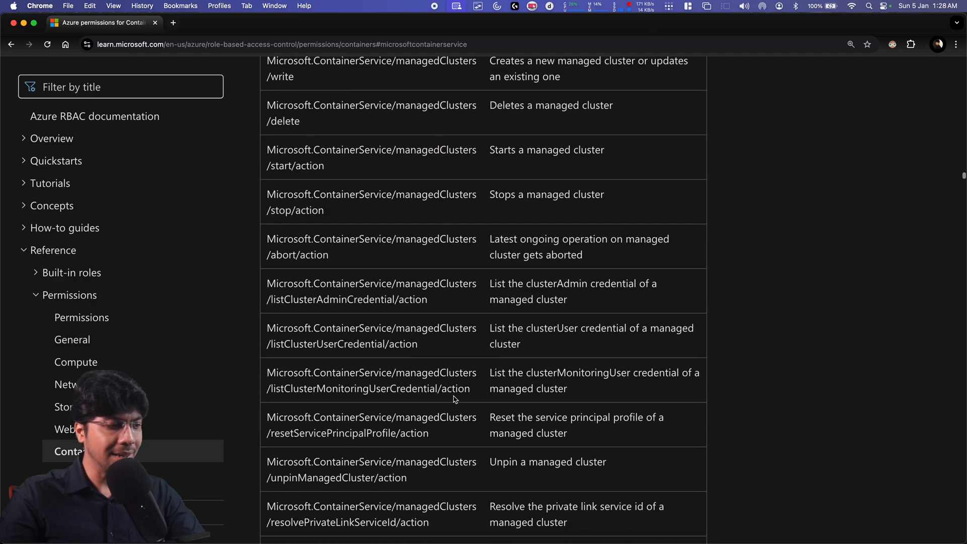
pyautogui.scroll(-3)
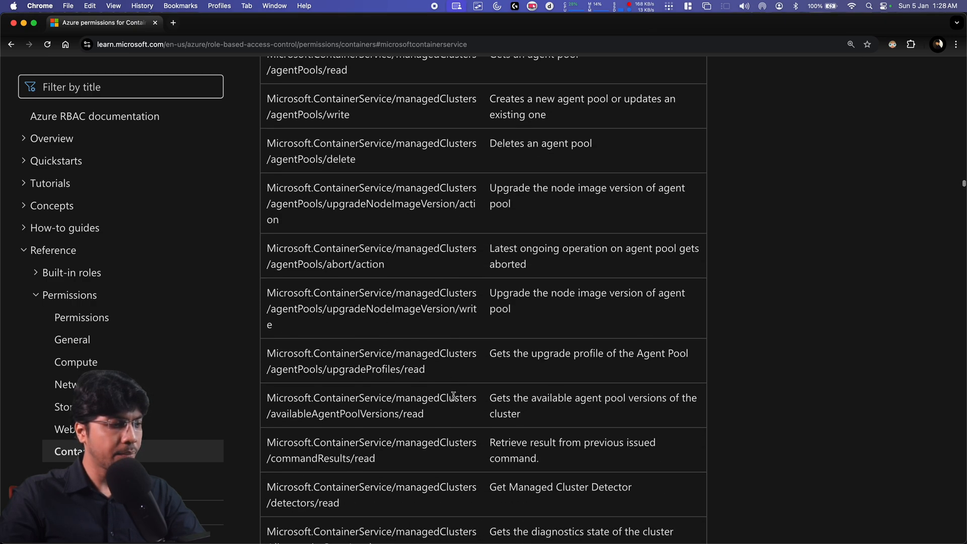
pyautogui.scroll(-3)
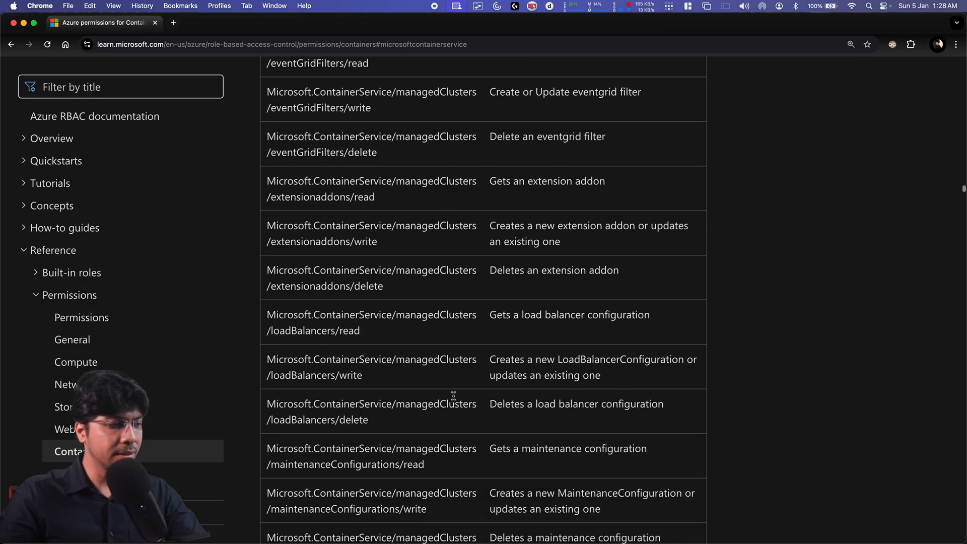
pyautogui.scroll(-3)
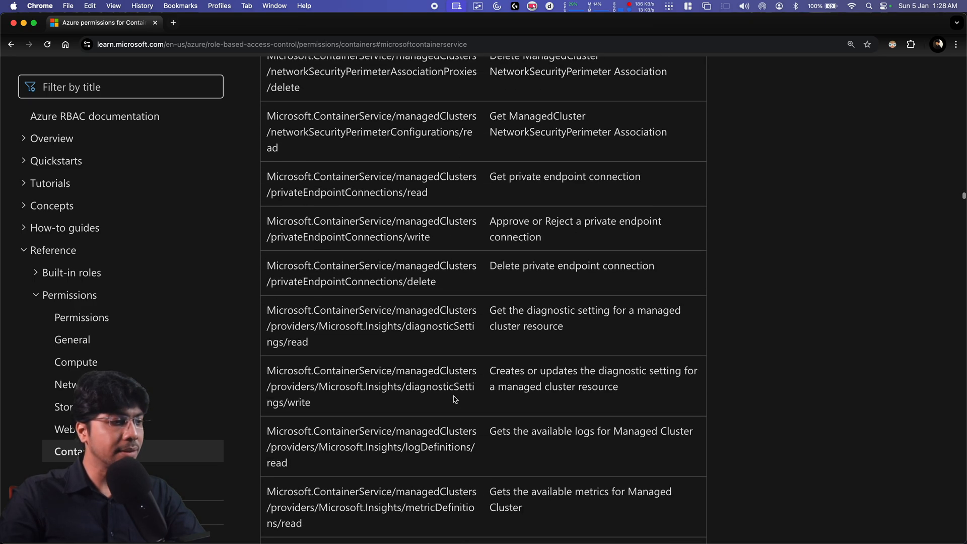
pyautogui.scroll(-3)
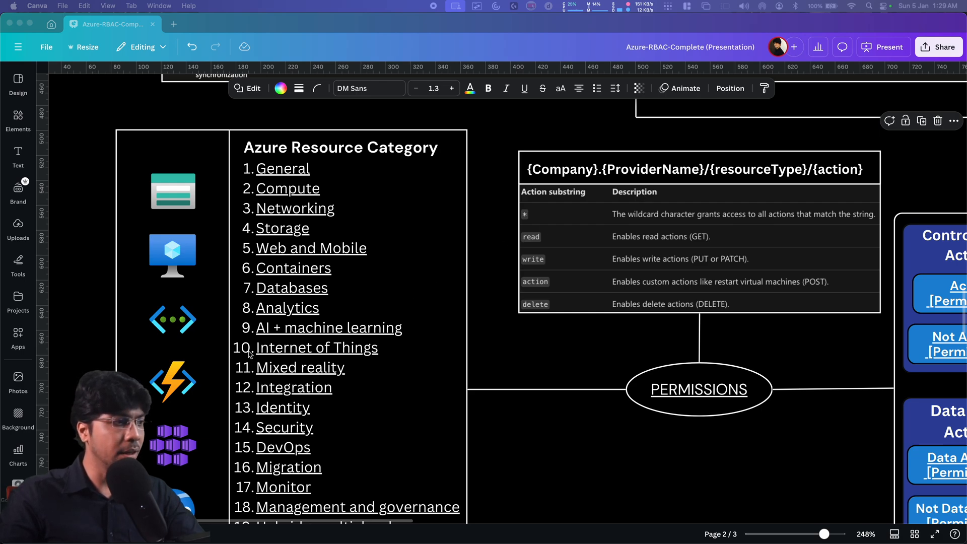
pyautogui.moveTo(308, 274)
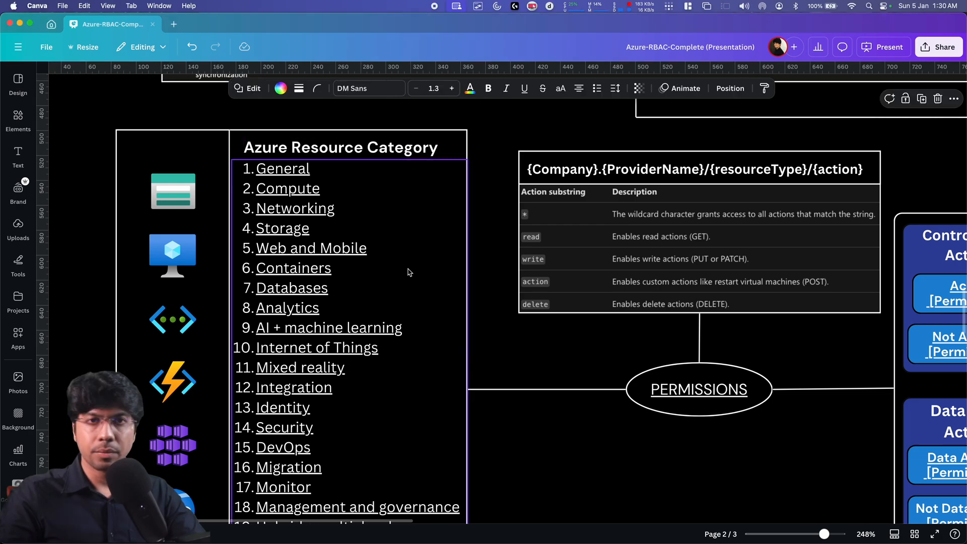
# Step: Select the Azure Resource Category list and follow its Containers documentation link
pyautogui.click(308, 267)
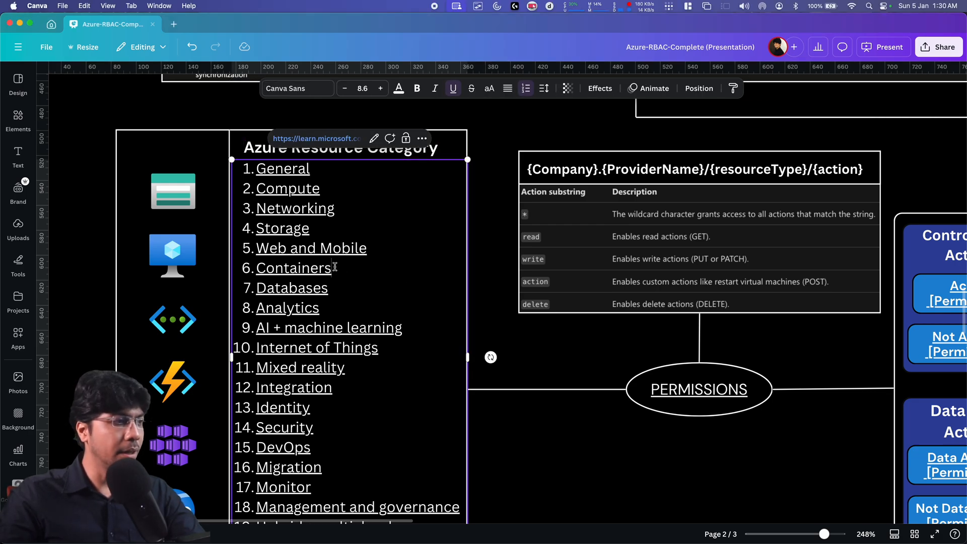
pyautogui.click(293, 267)
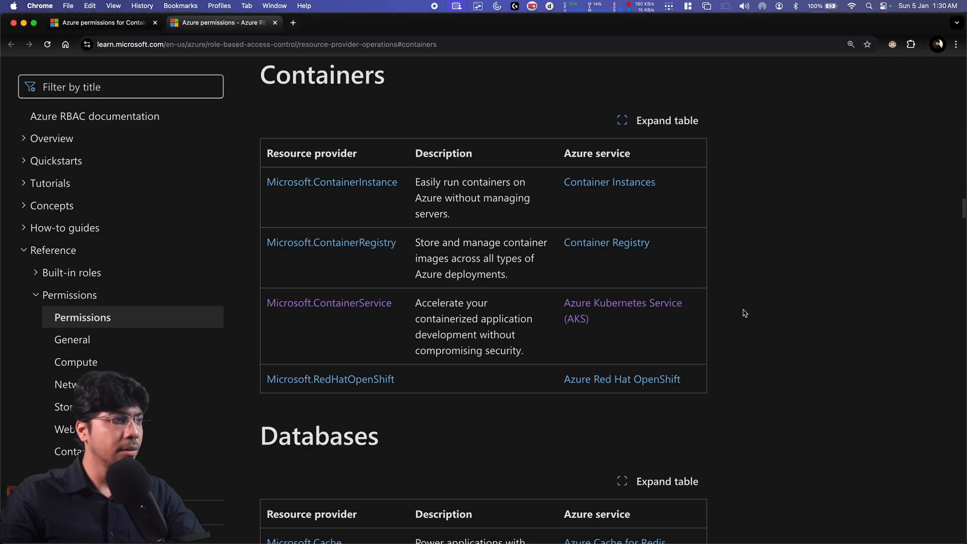
pyautogui.moveTo(628, 325)
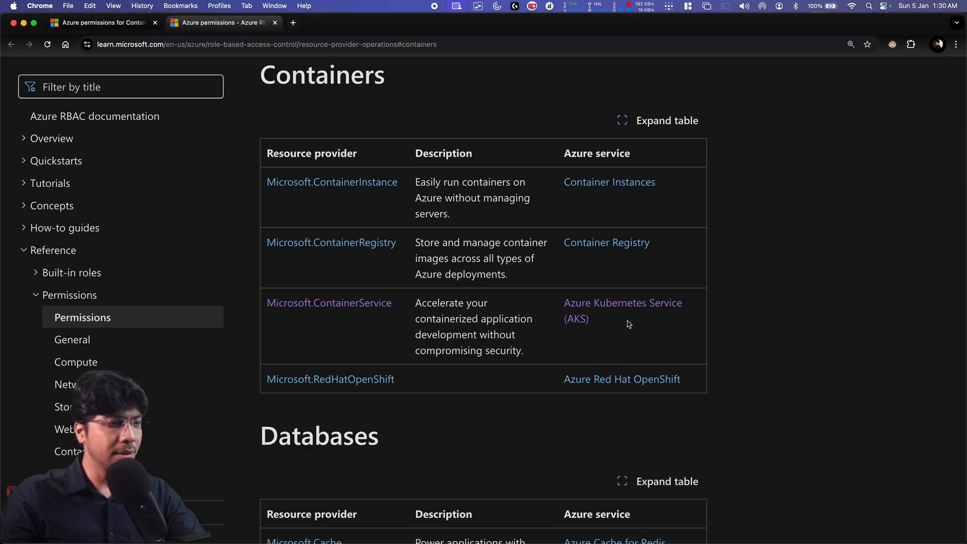
pyautogui.moveTo(623, 303)
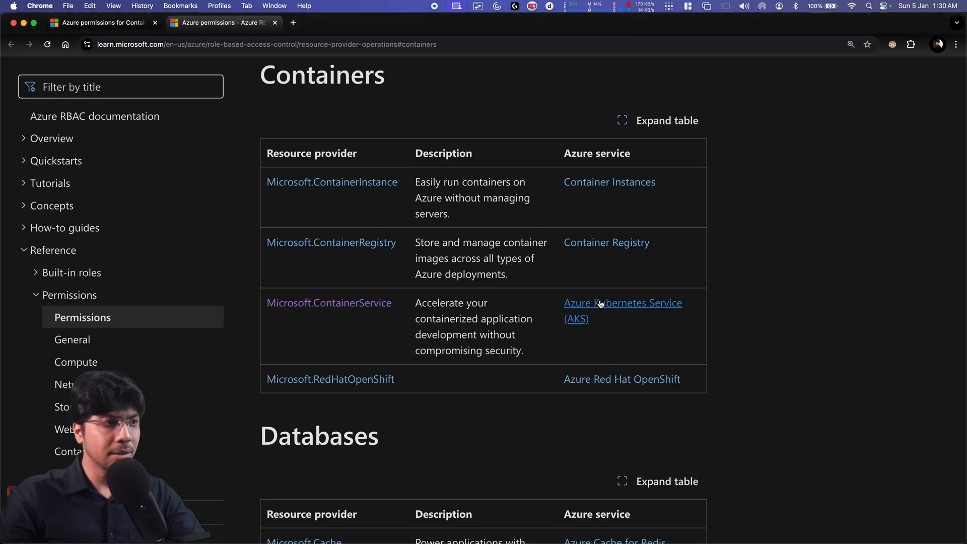
pyautogui.moveTo(329, 303)
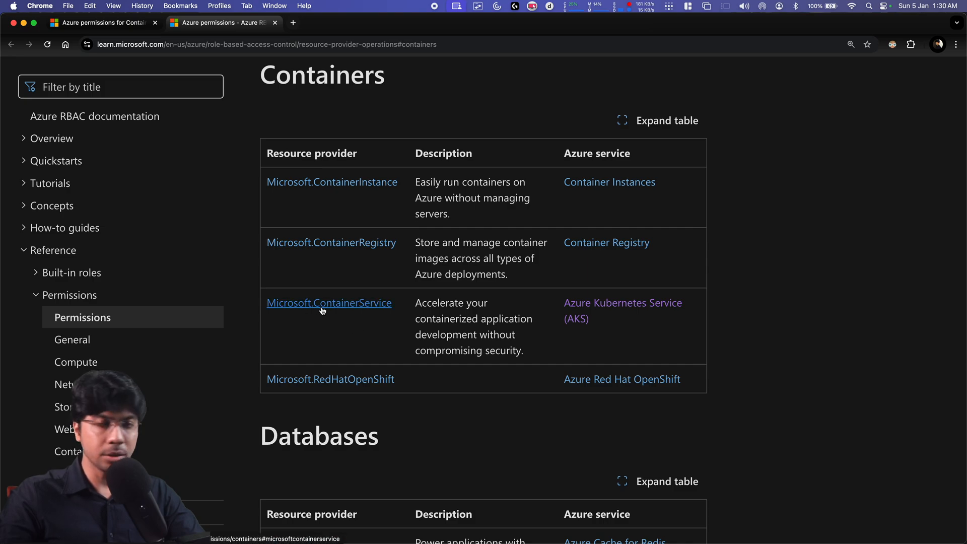
pyautogui.moveTo(367, 307)
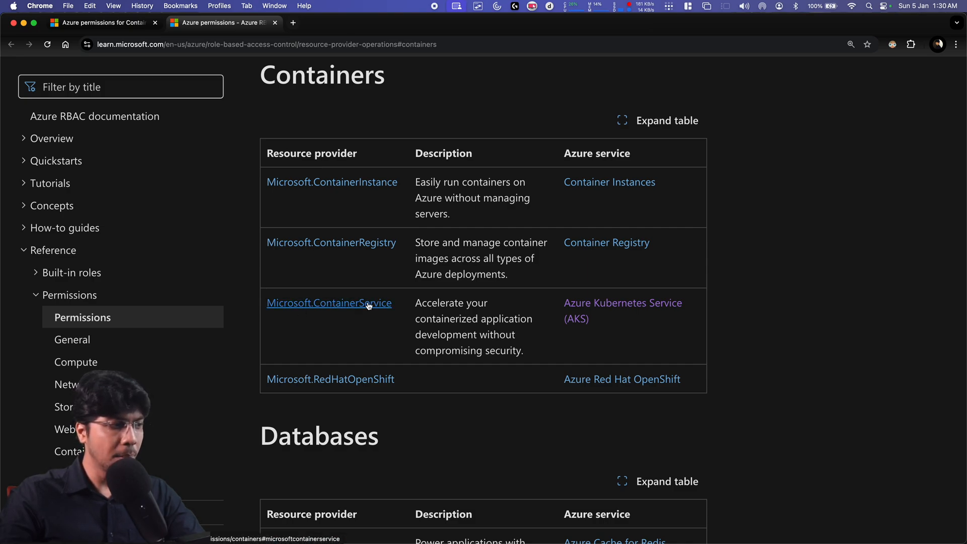
pyautogui.moveTo(372, 307)
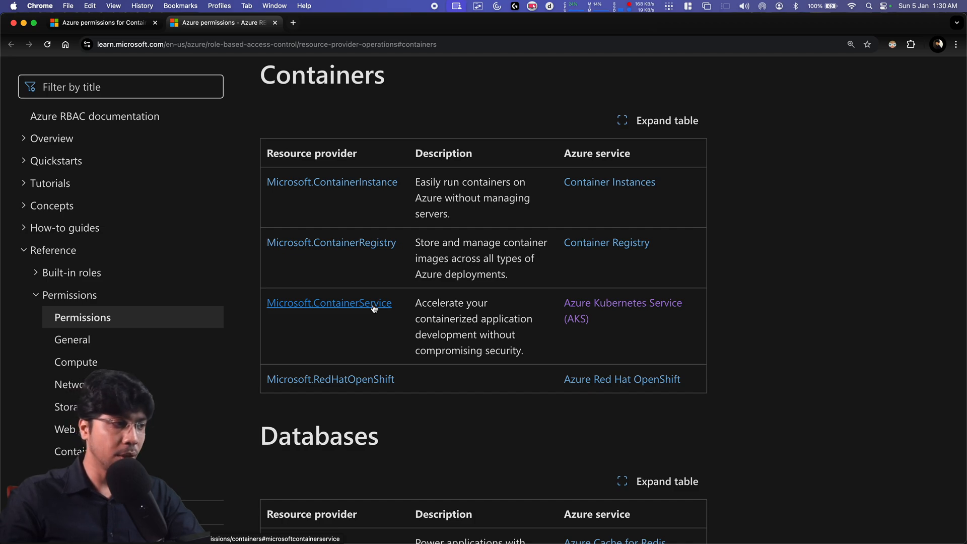
# Step: Open Microsoft.ContainerService from the Containers table and scroll through its actions
pyautogui.click(329, 303)
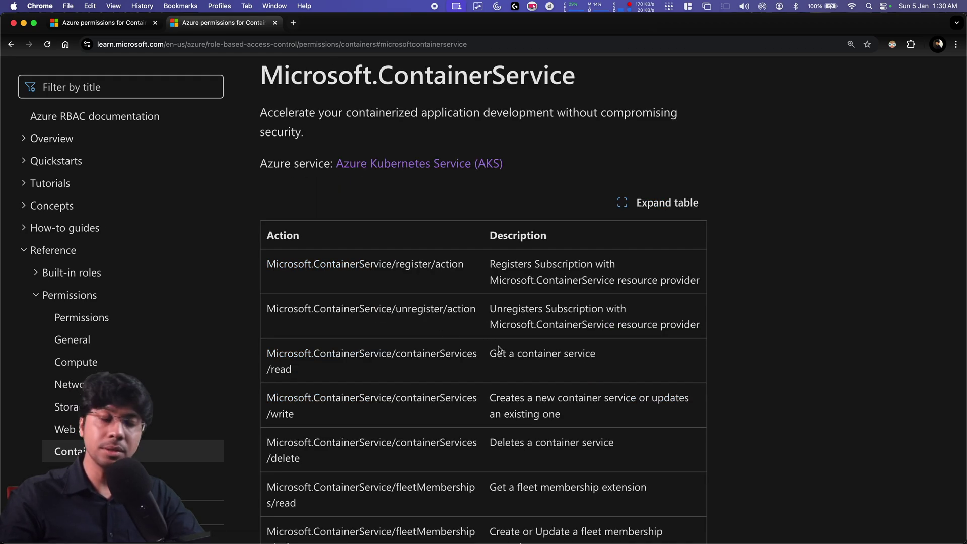
pyautogui.scroll(-3)
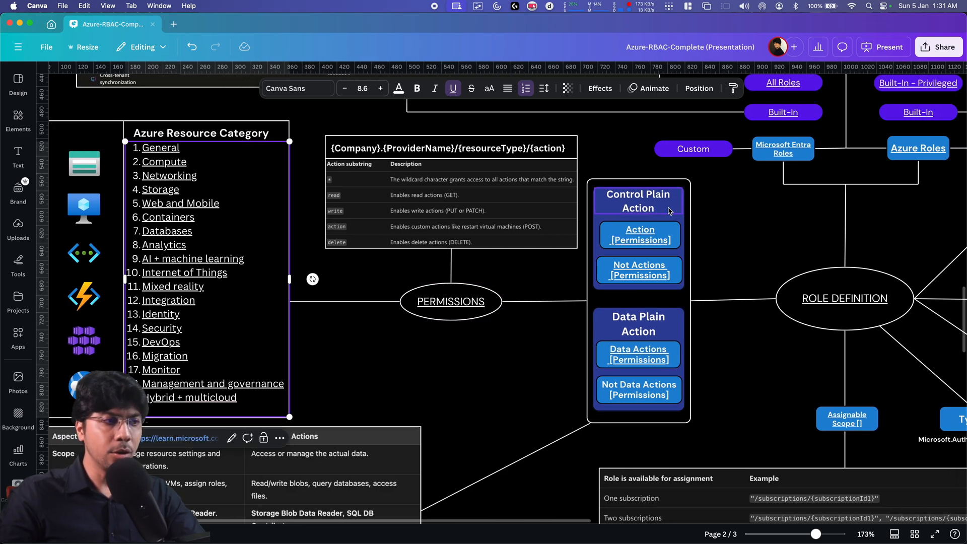
pyautogui.moveTo(659, 332)
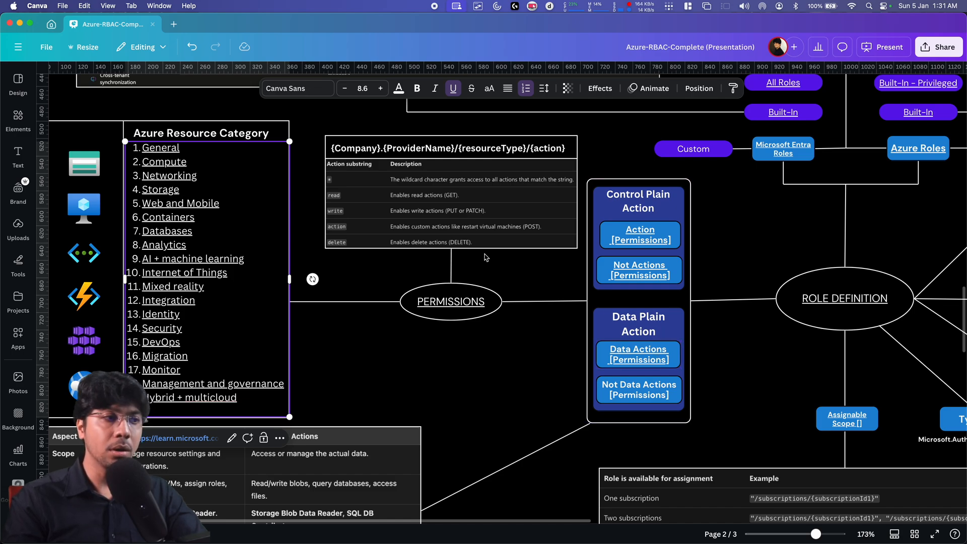
pyautogui.moveTo(636, 200)
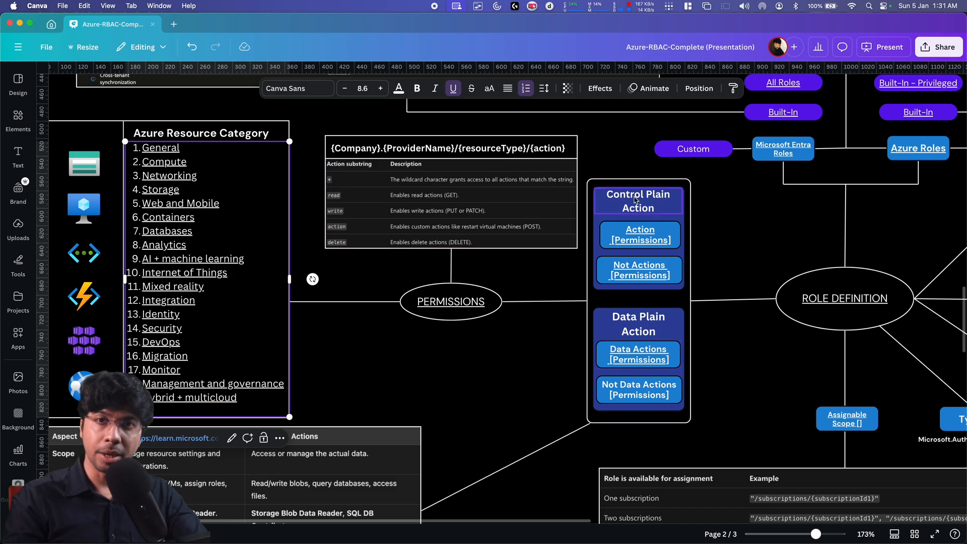
pyautogui.moveTo(634, 336)
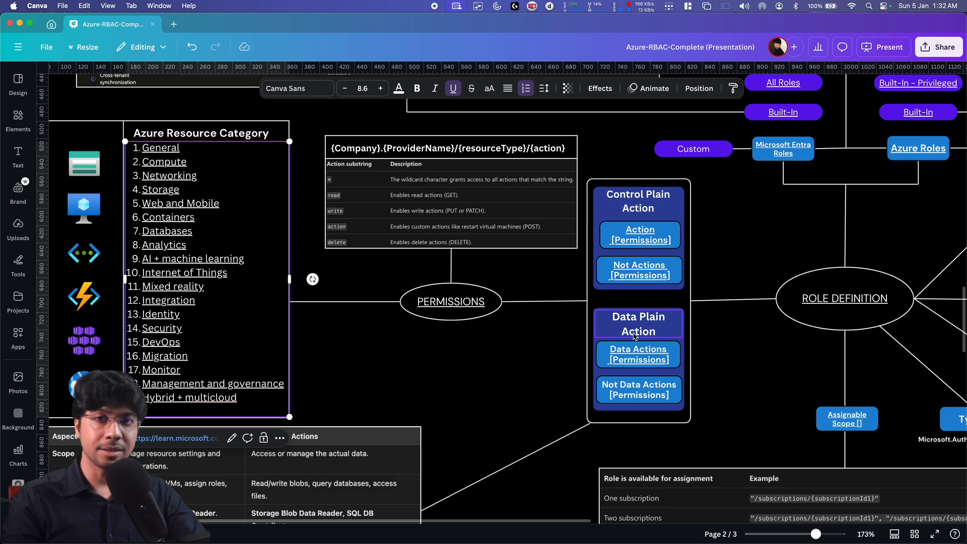
pyautogui.moveTo(666, 335)
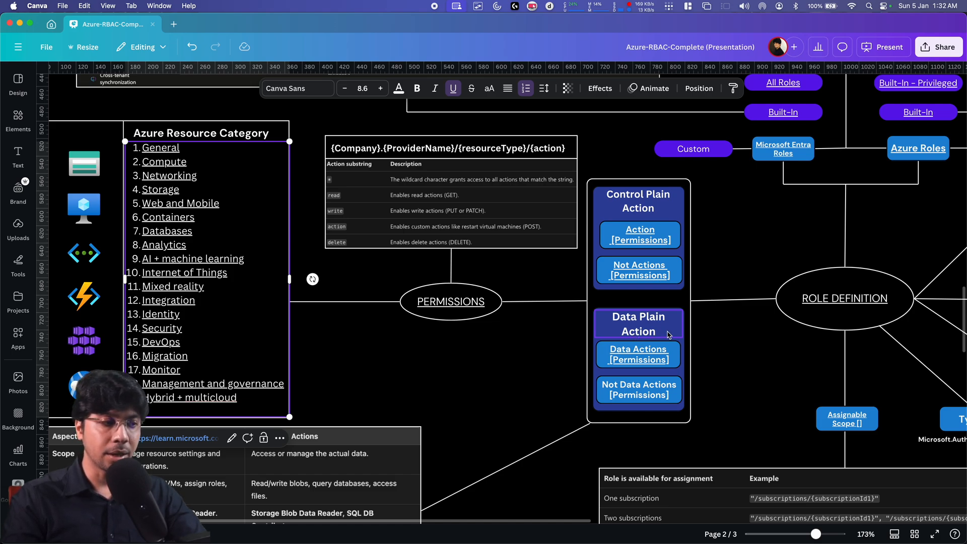
pyautogui.moveTo(615, 217)
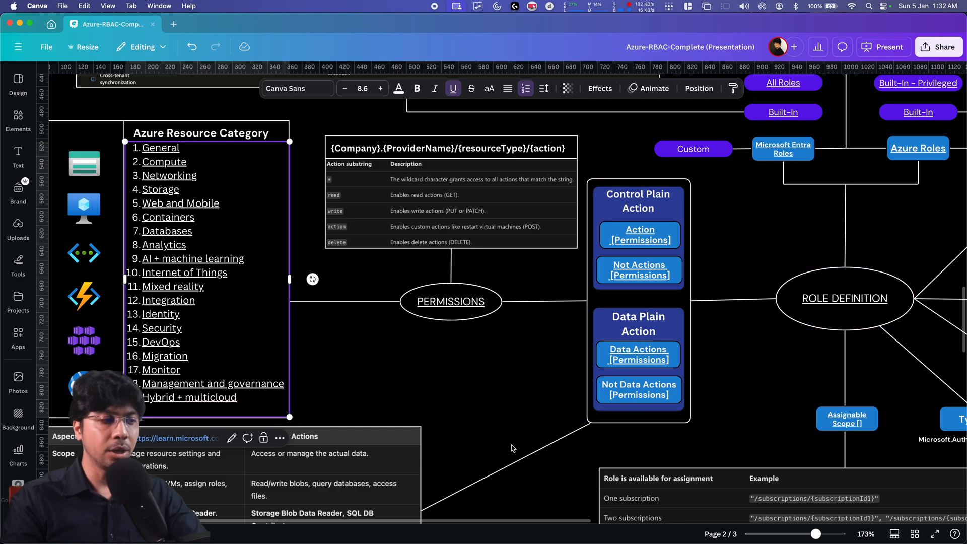
# Step: Scroll down to the Control Plane Actions versus Data Plane Actions table
pyautogui.scroll(-3)
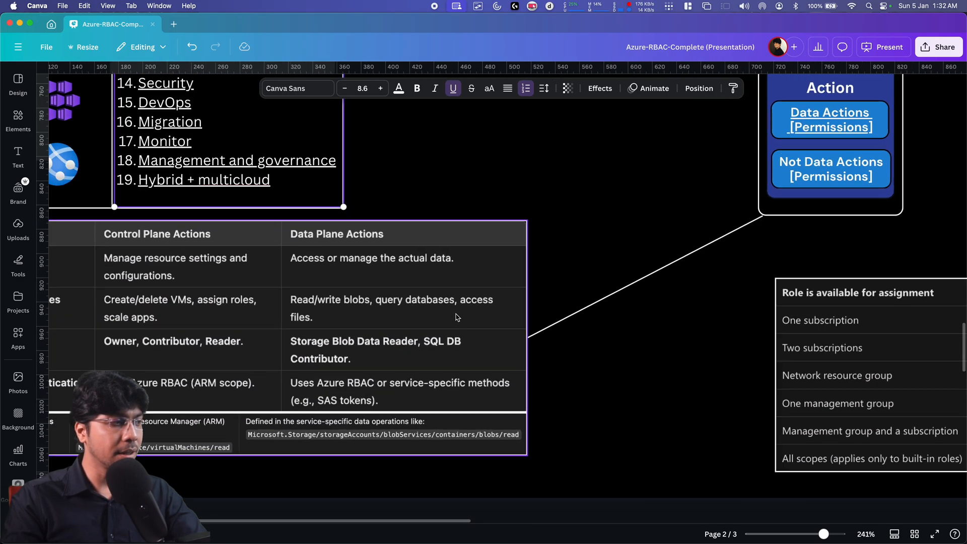
pyautogui.scroll(3)
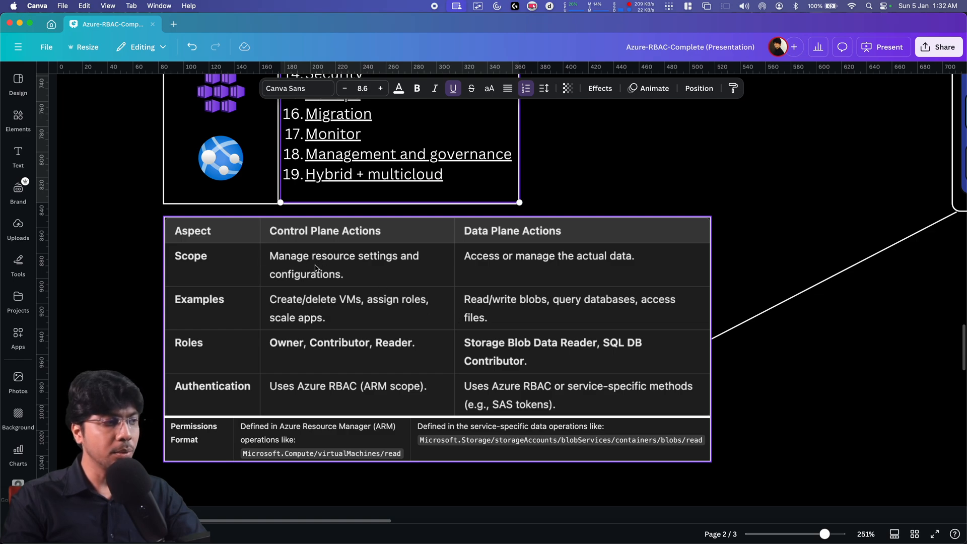
pyautogui.moveTo(417, 272)
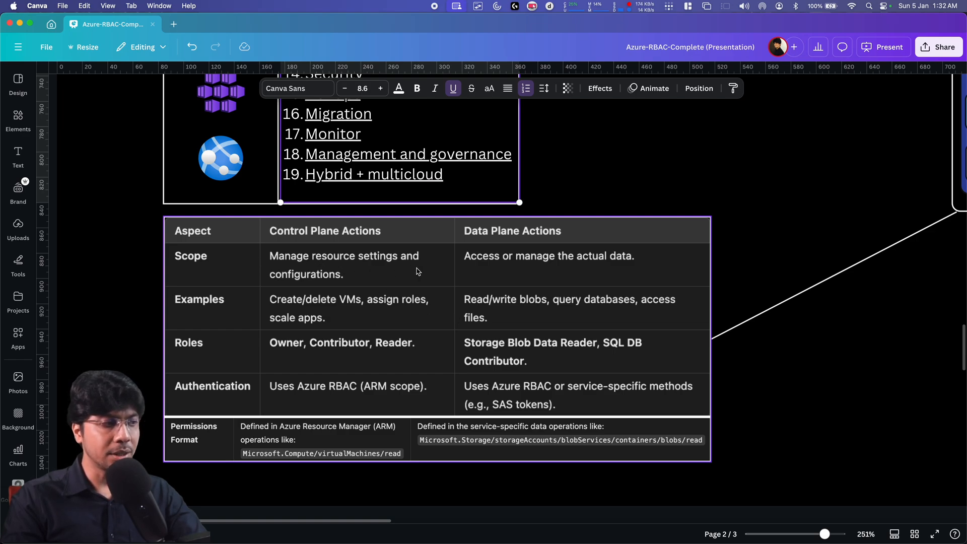
pyautogui.moveTo(506, 263)
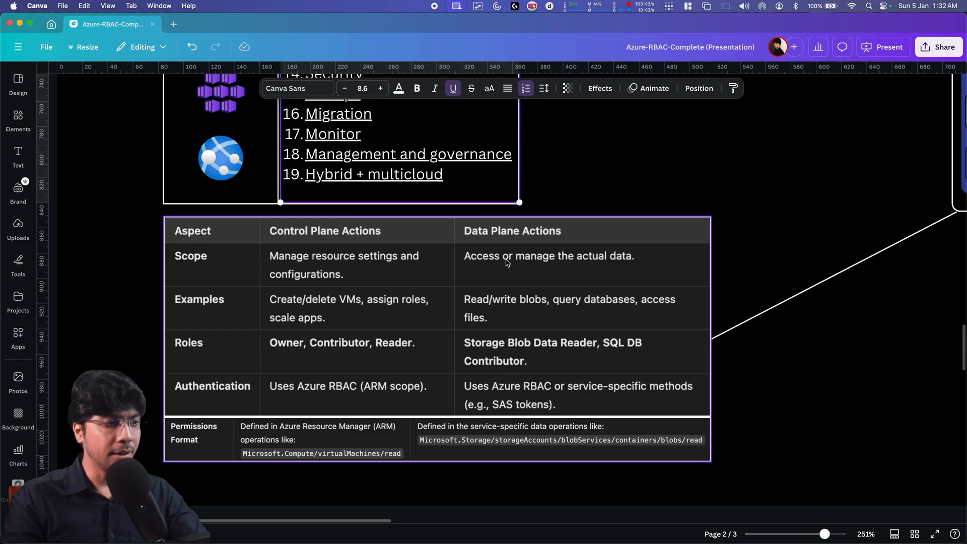
pyautogui.moveTo(625, 268)
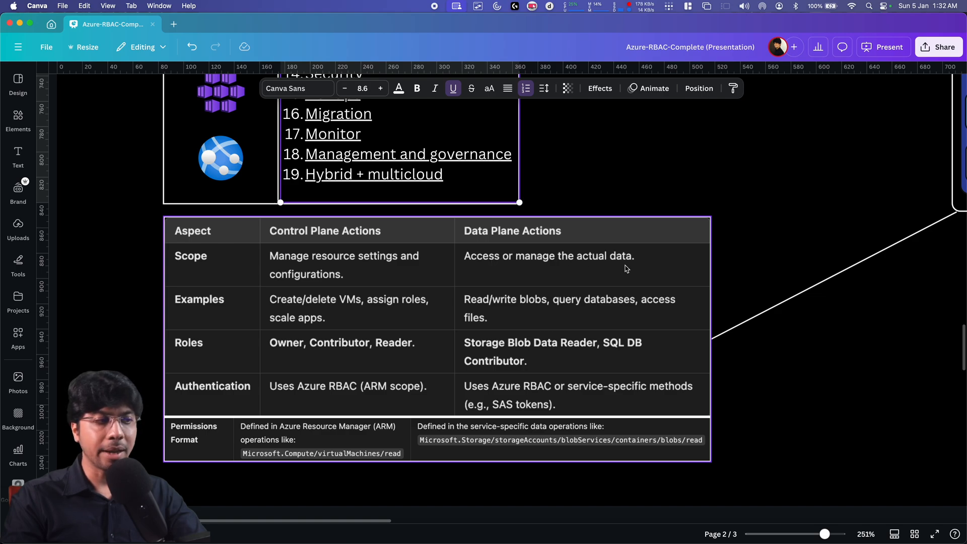
pyautogui.moveTo(406, 259)
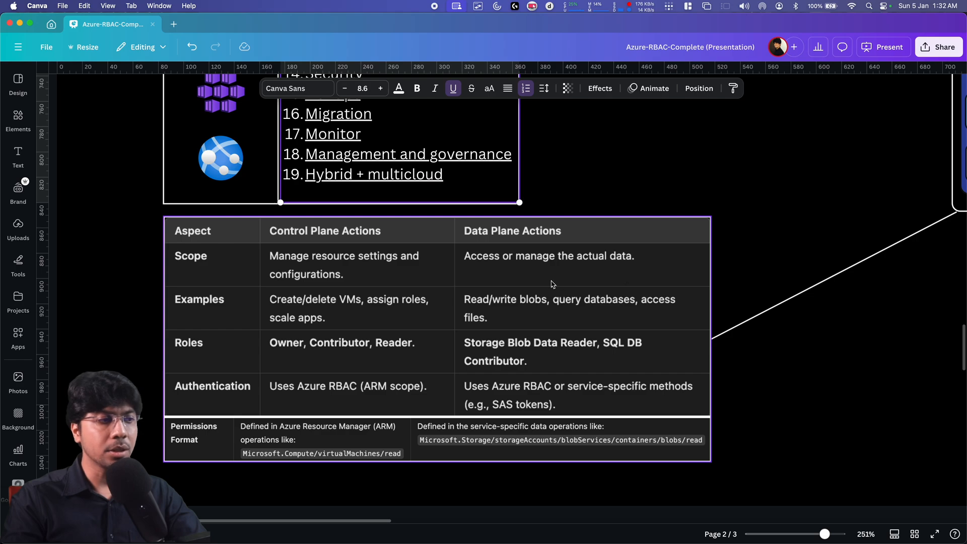
pyautogui.moveTo(365, 296)
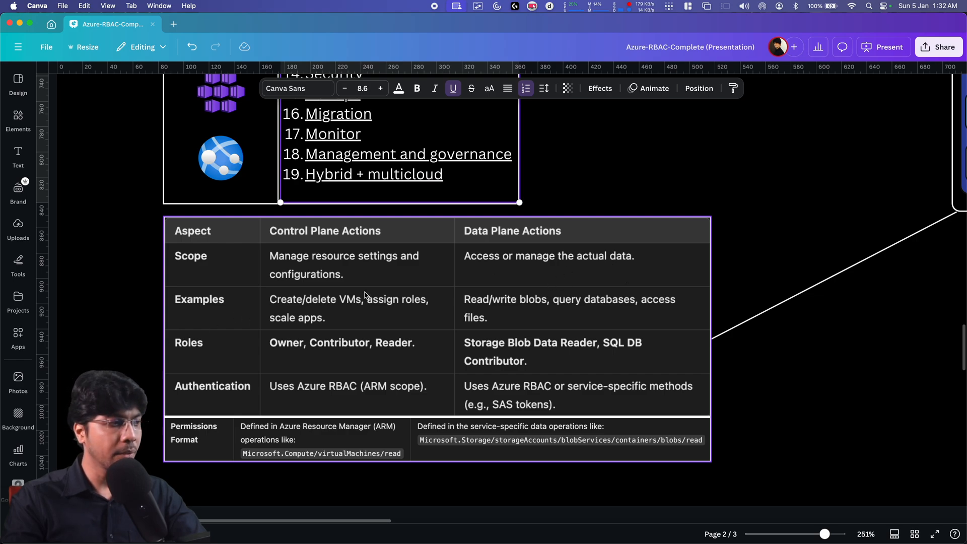
pyautogui.moveTo(398, 307)
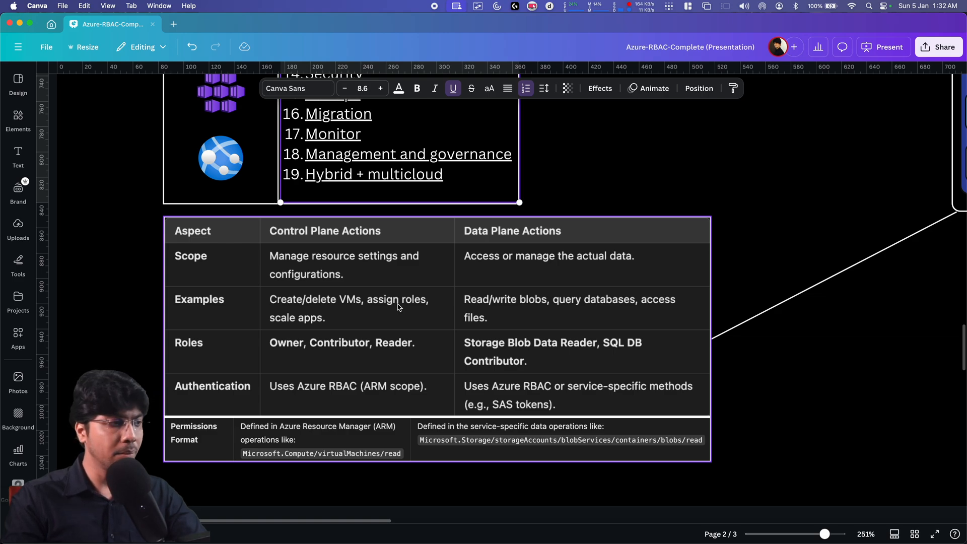
pyautogui.moveTo(520, 313)
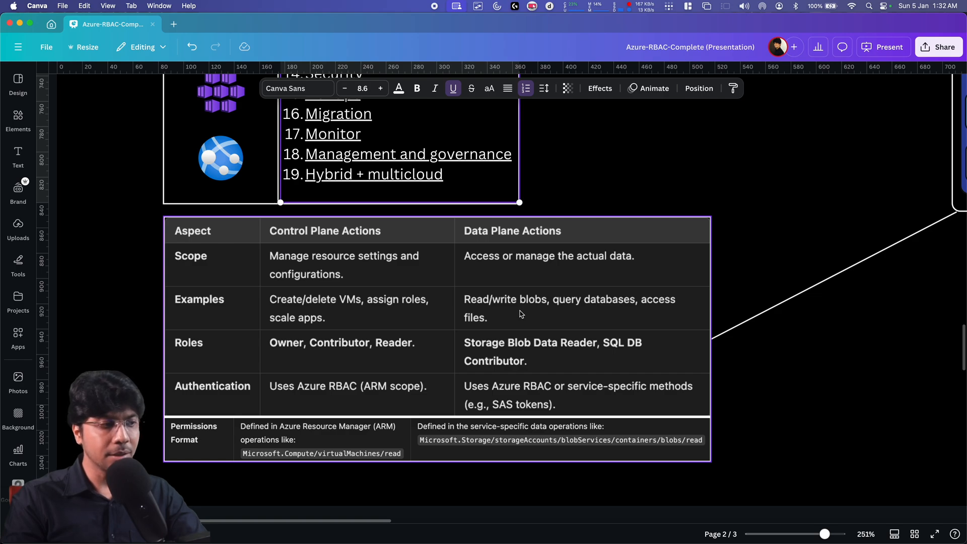
pyautogui.moveTo(599, 315)
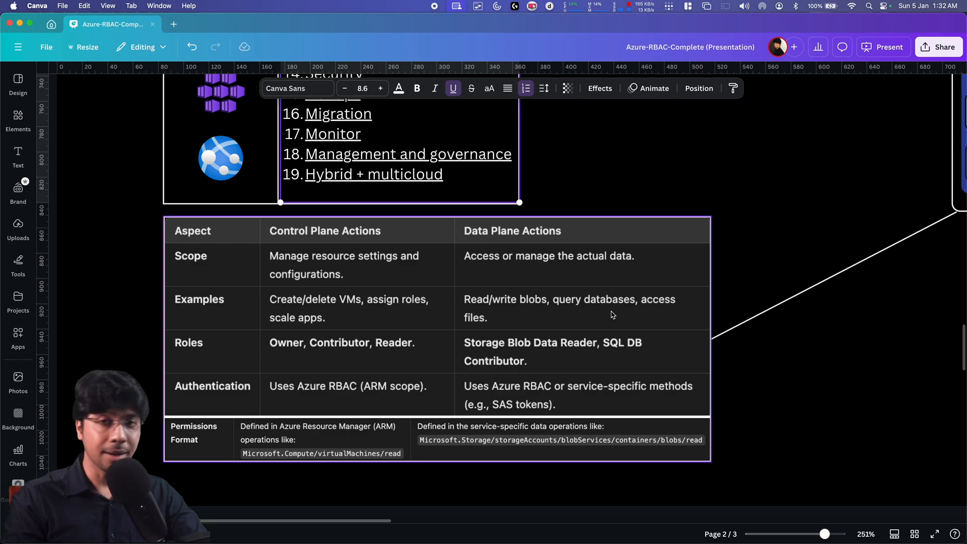
pyautogui.moveTo(335, 360)
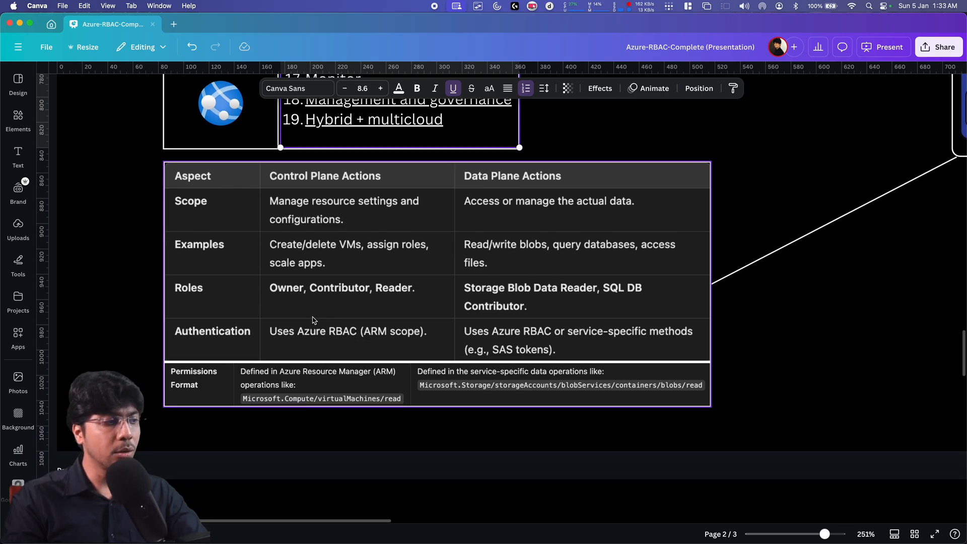
pyautogui.moveTo(532, 294)
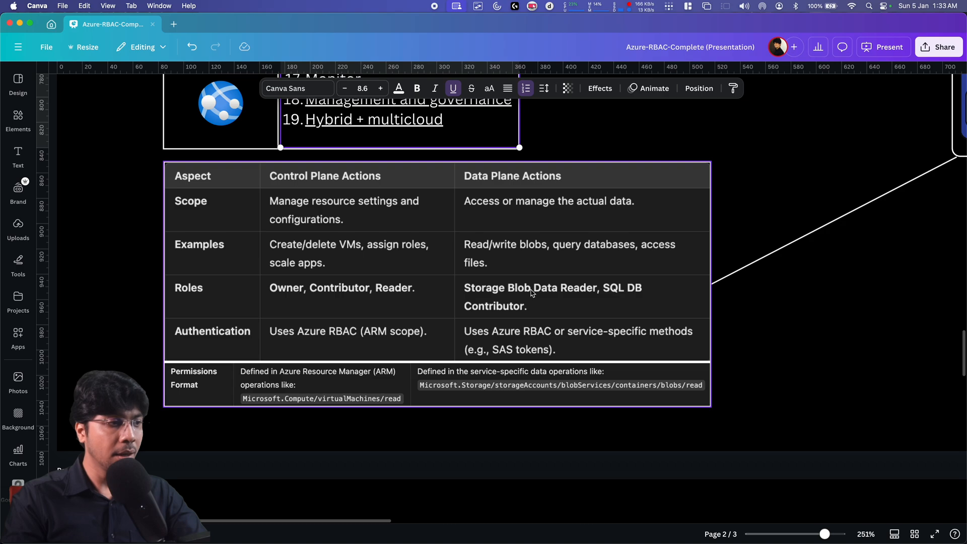
pyautogui.moveTo(583, 302)
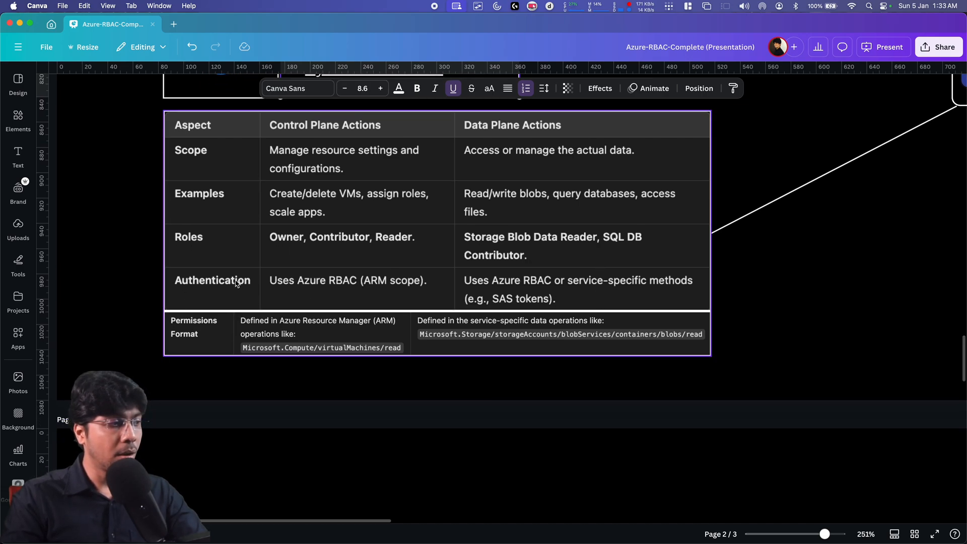
pyautogui.moveTo(350, 286)
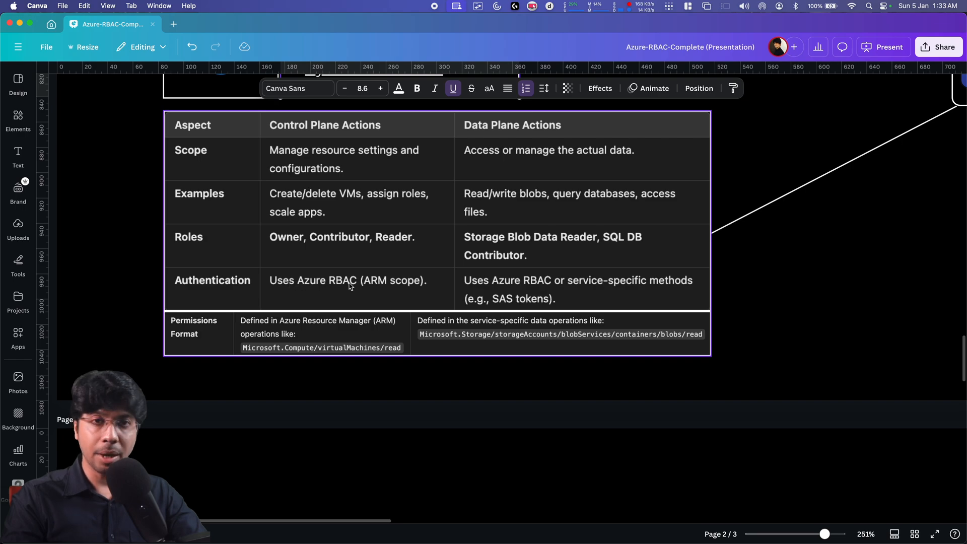
pyautogui.moveTo(549, 294)
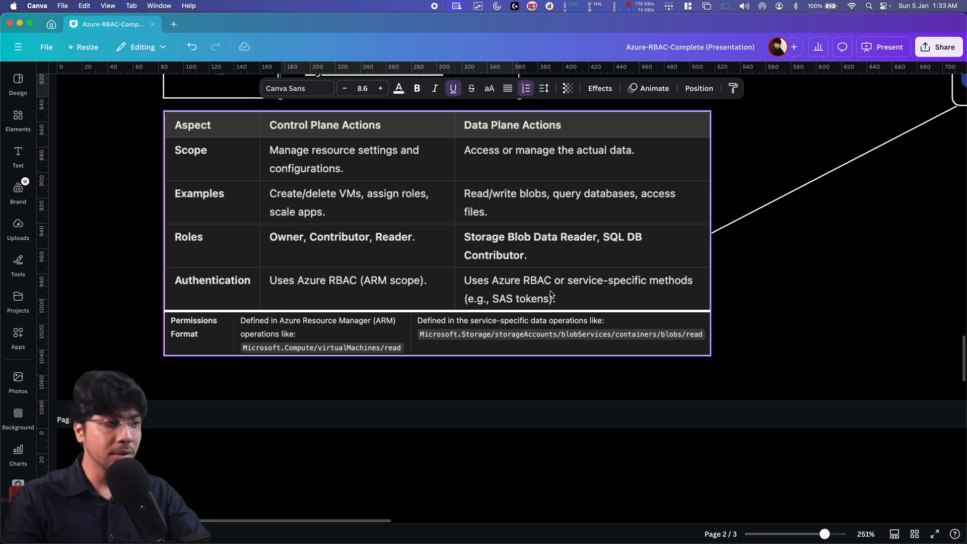
pyautogui.moveTo(630, 293)
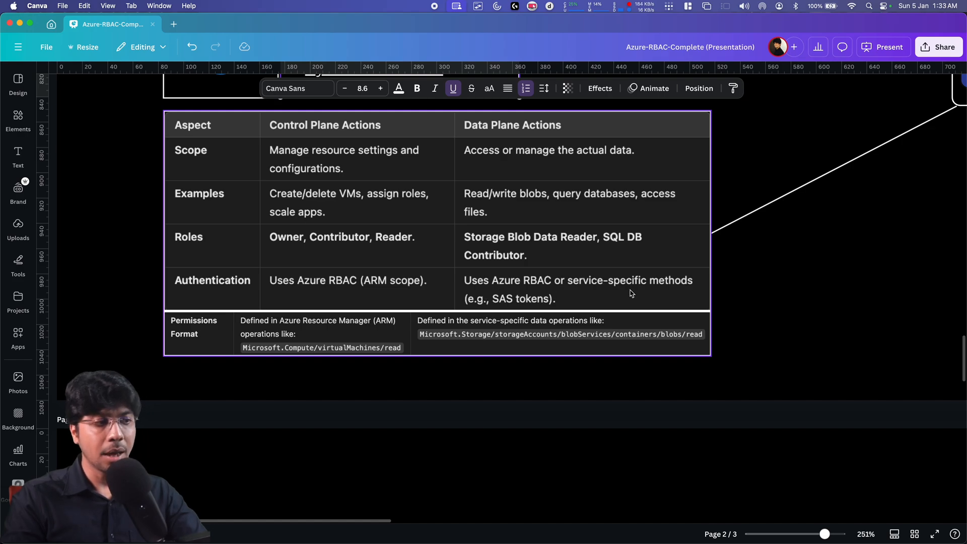
pyautogui.moveTo(498, 314)
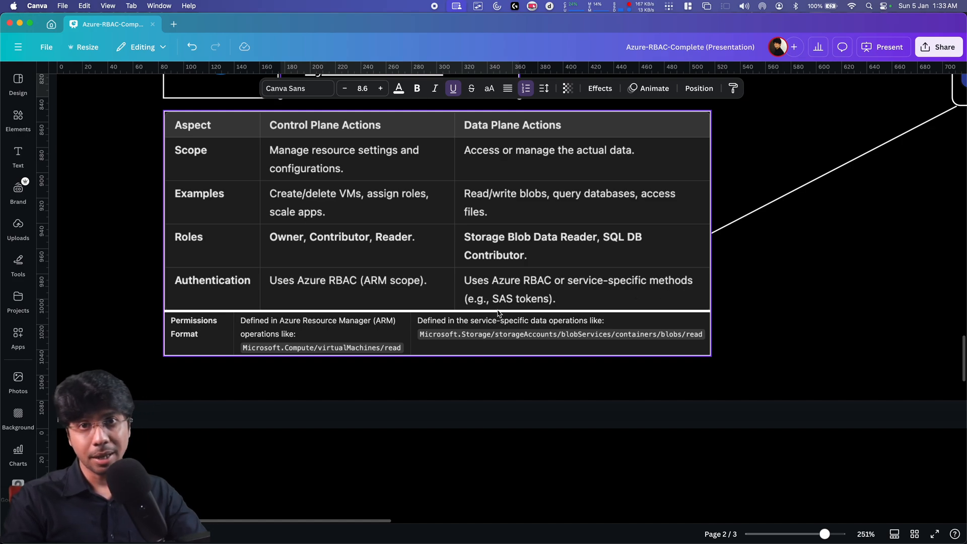
pyautogui.moveTo(500, 311)
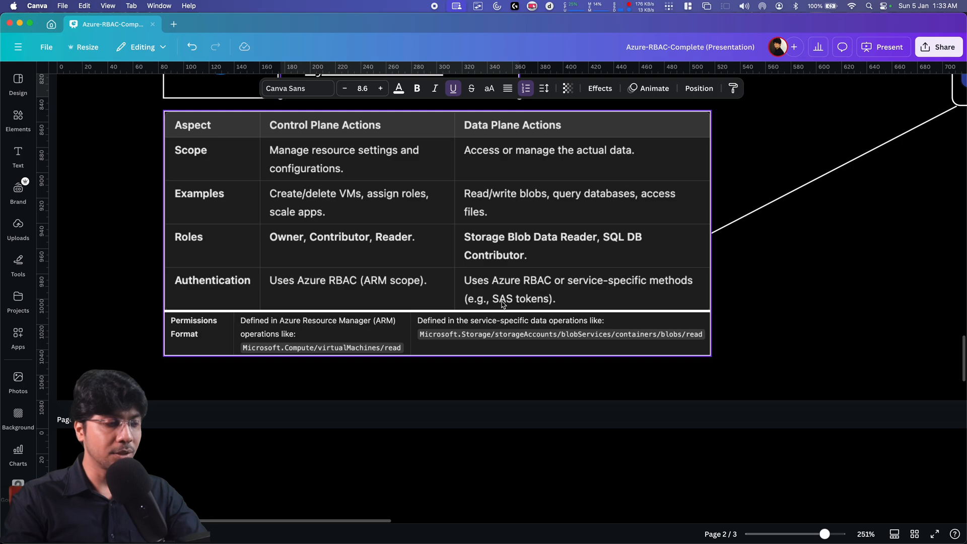
pyautogui.moveTo(366, 318)
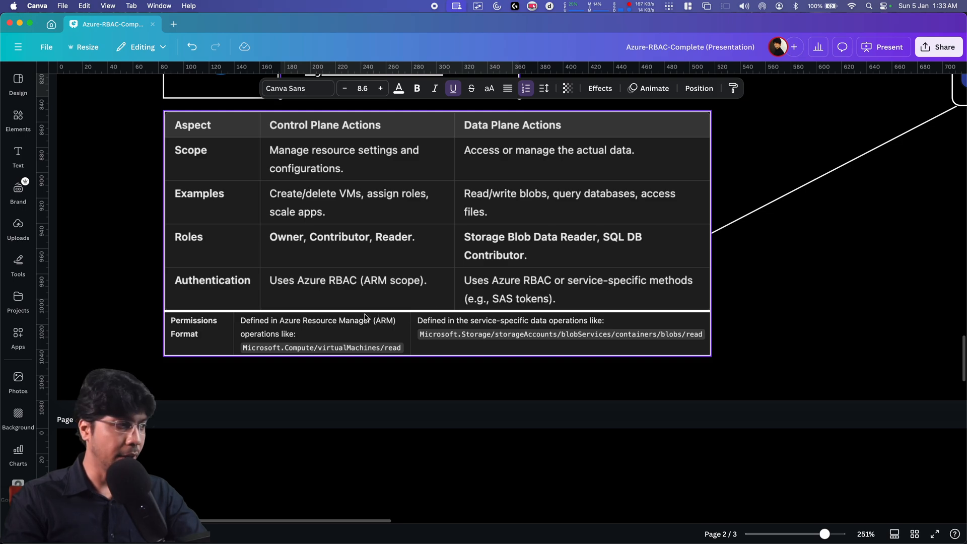
pyautogui.moveTo(380, 303)
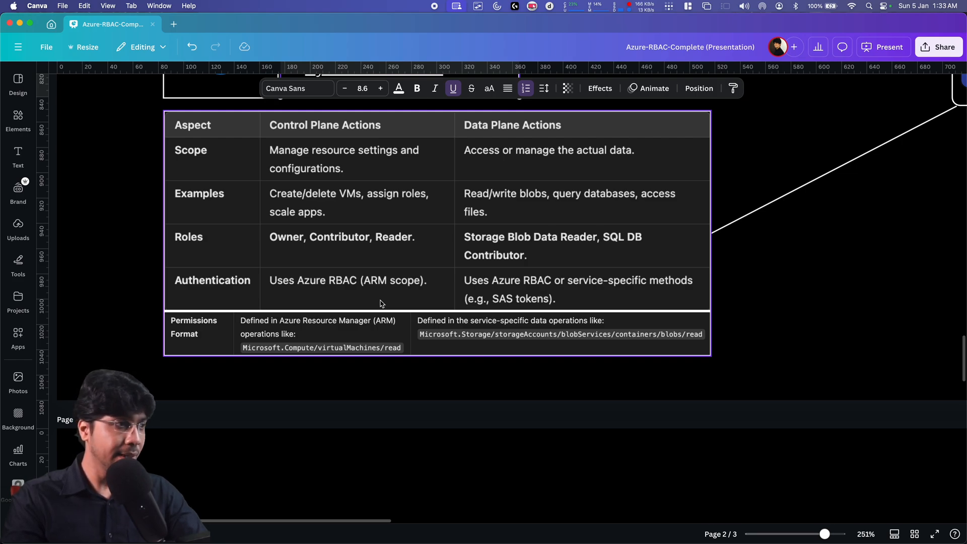
pyautogui.moveTo(216, 330)
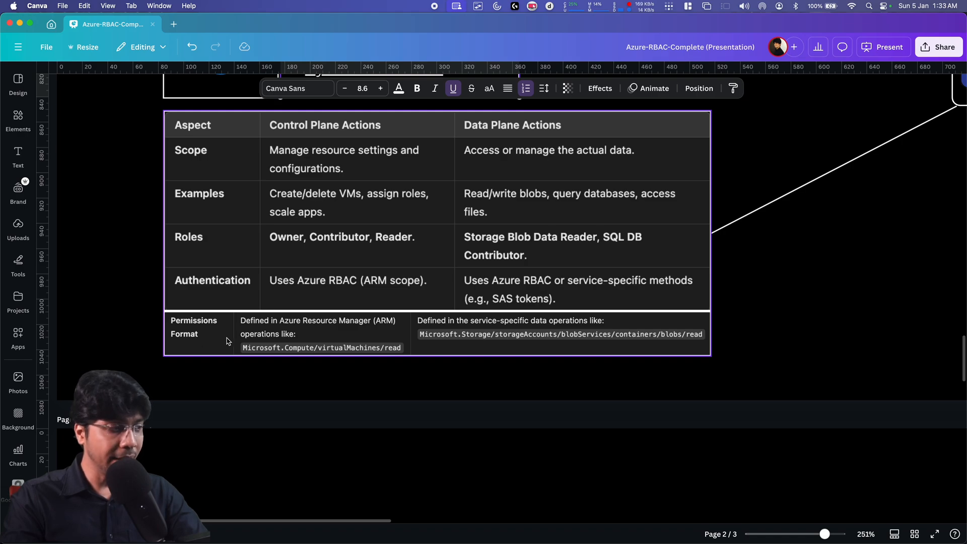
pyautogui.moveTo(227, 342)
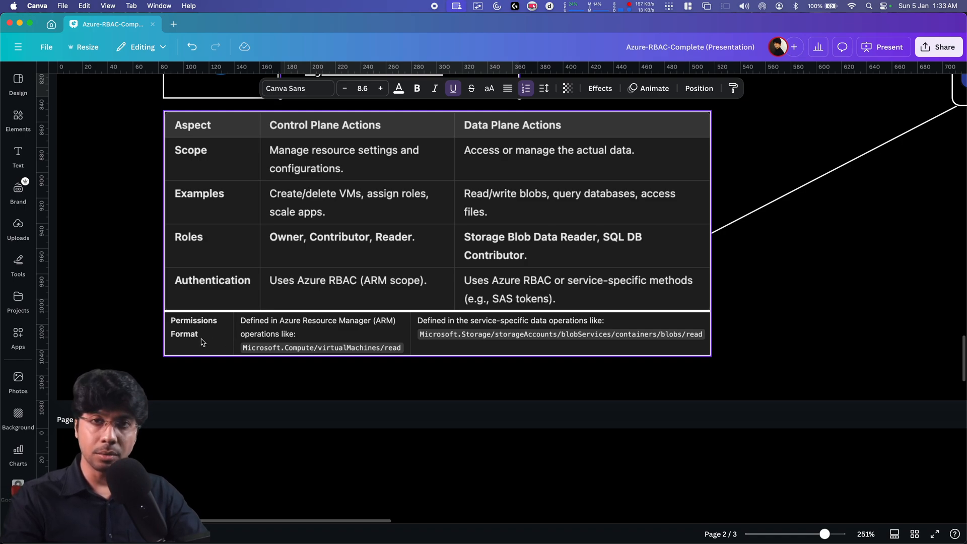
pyautogui.scroll(3)
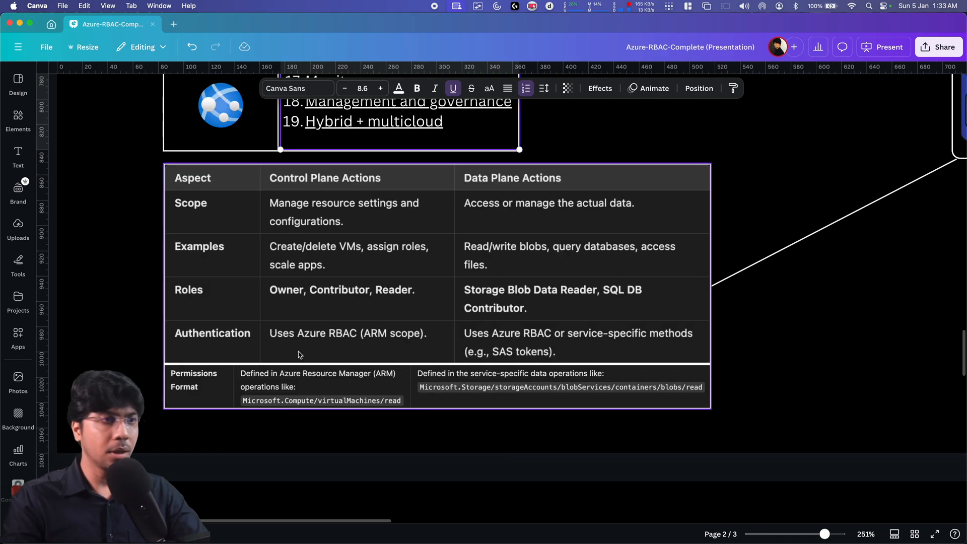
pyautogui.click(294, 417)
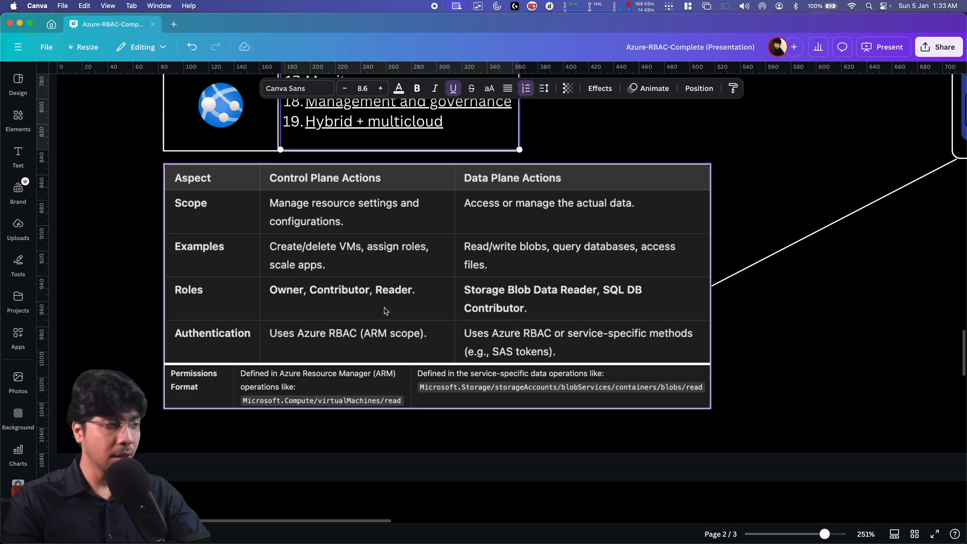
pyautogui.moveTo(467, 377)
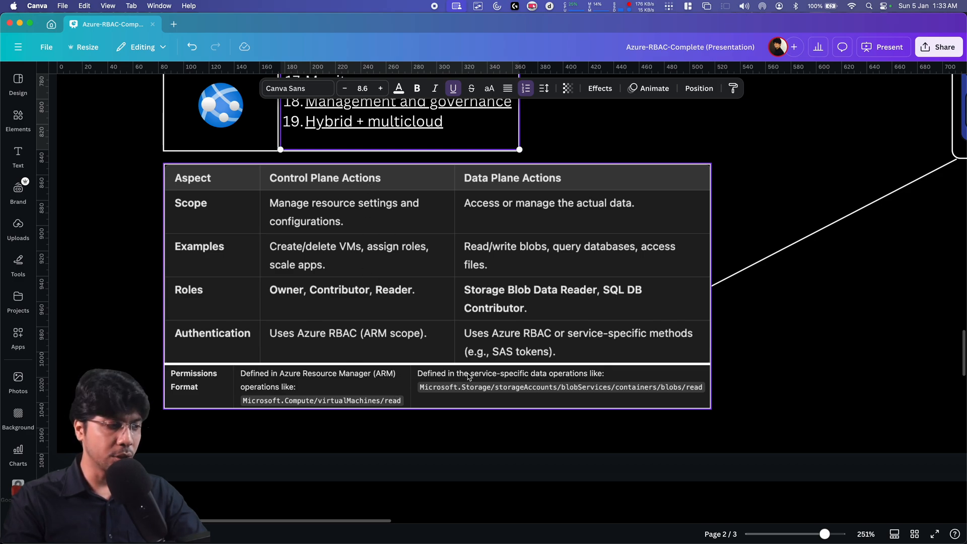
pyautogui.moveTo(435, 399)
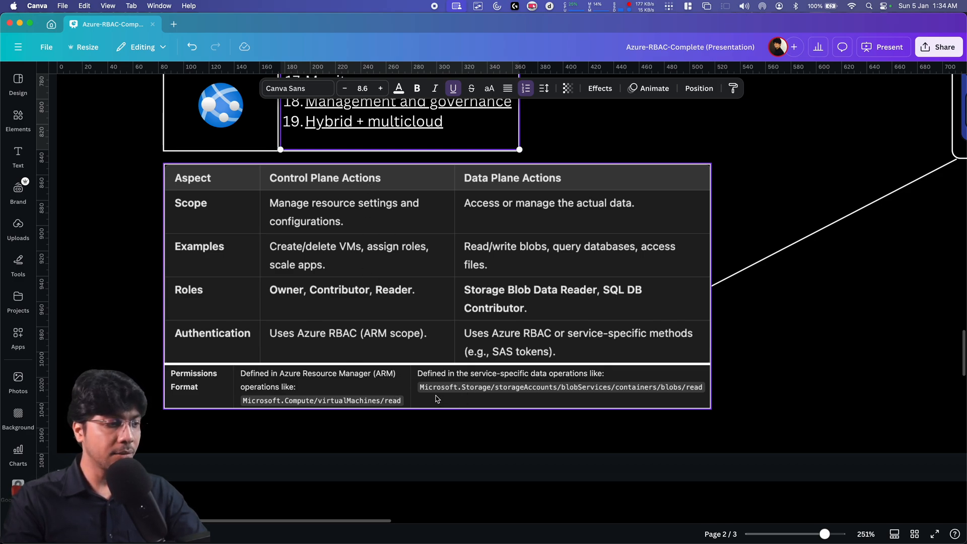
pyautogui.moveTo(527, 396)
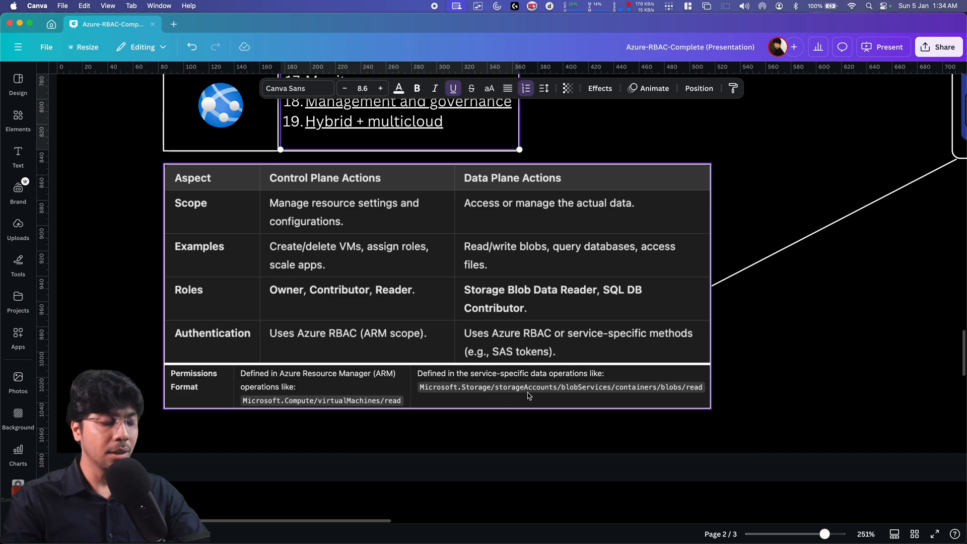
pyautogui.moveTo(638, 392)
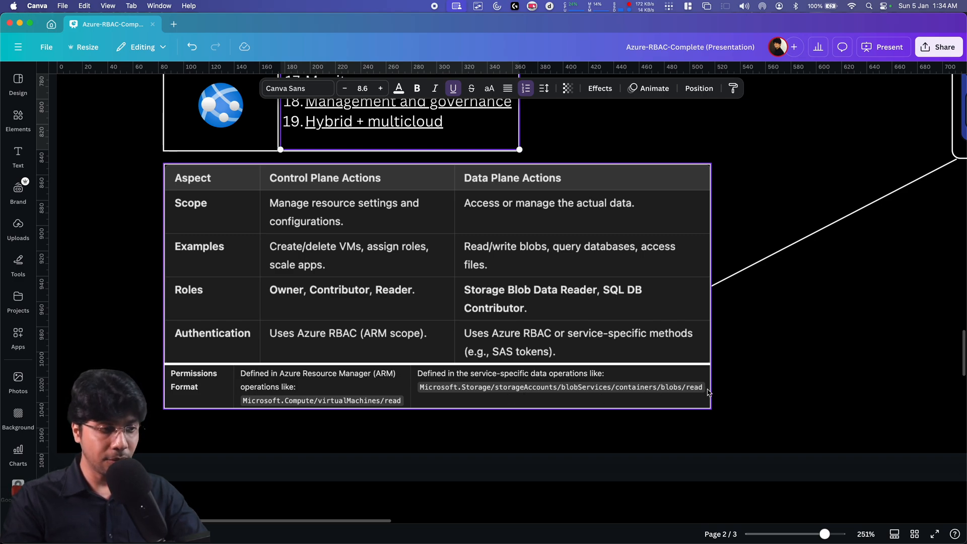
pyautogui.click(716, 427)
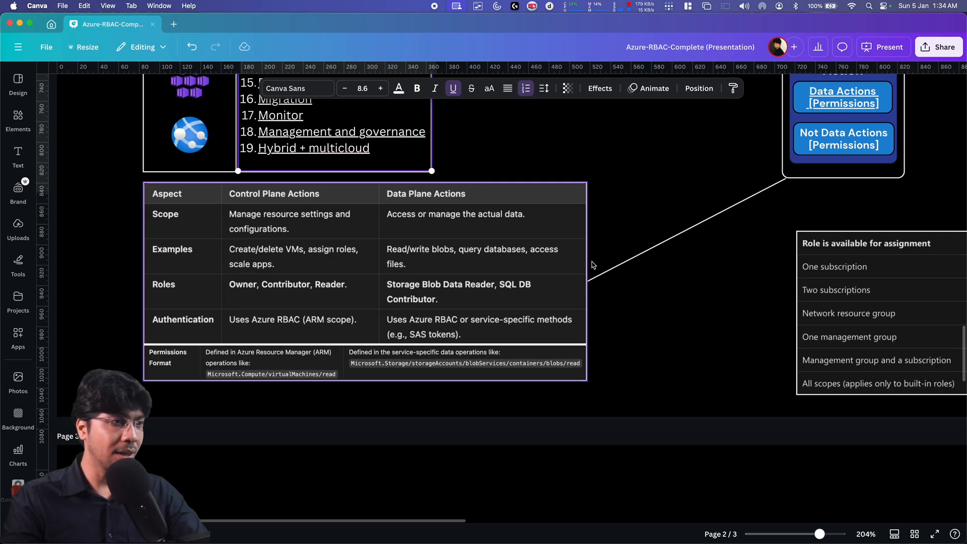
# Step: Scroll page 2 down to the role assignment availability table with example scope paths
pyautogui.scroll(-3)
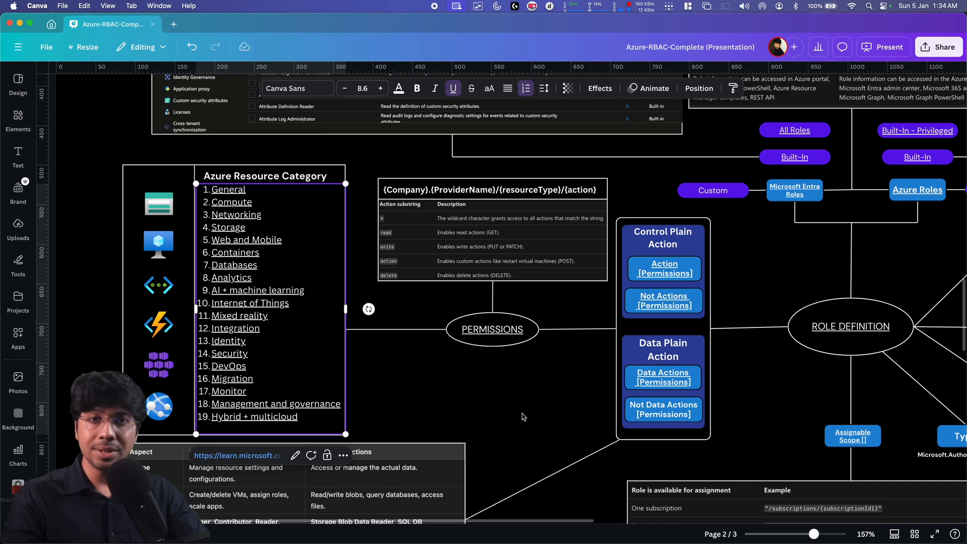
pyautogui.scroll(-3)
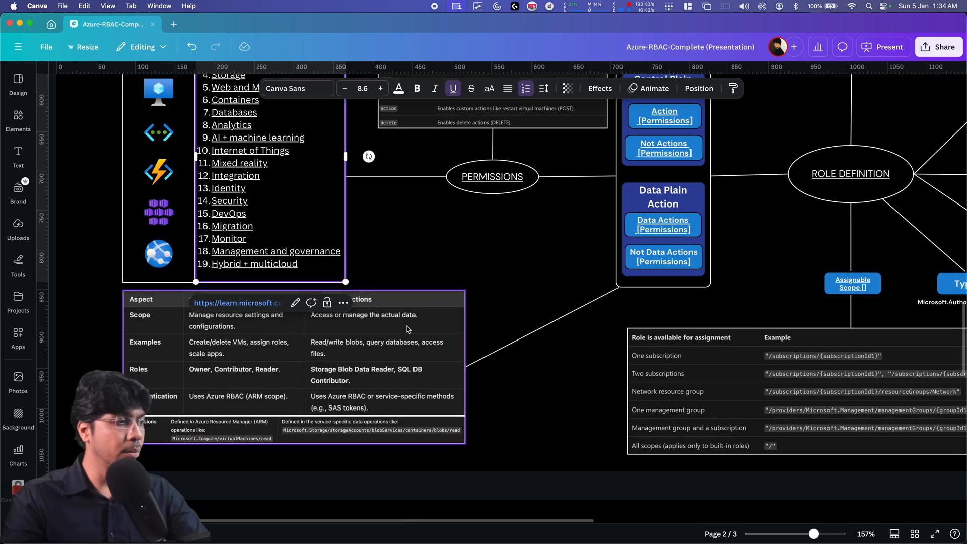
pyautogui.moveTo(450, 490)
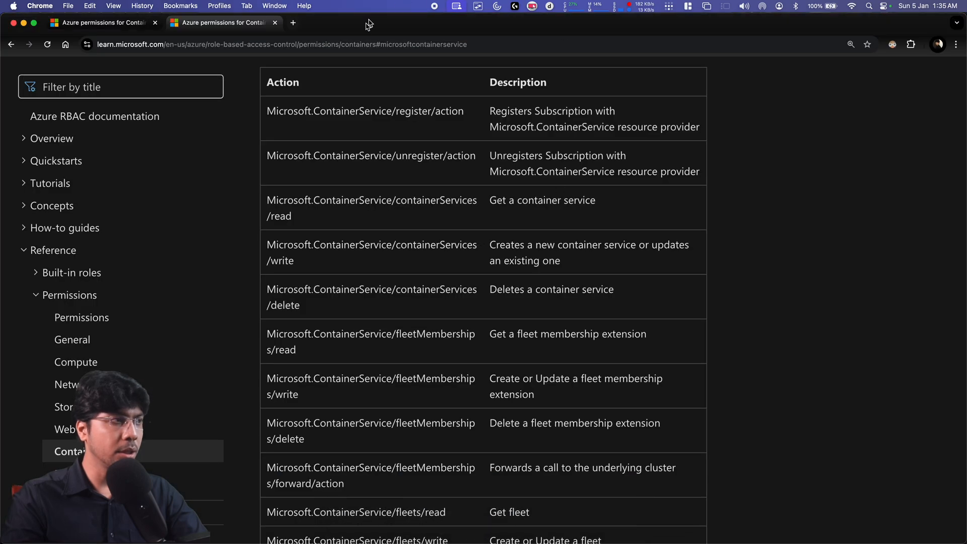
# Step: Go to portal.azure.com Subscriptions in a new Chrome tab
pyautogui.click(292, 22)
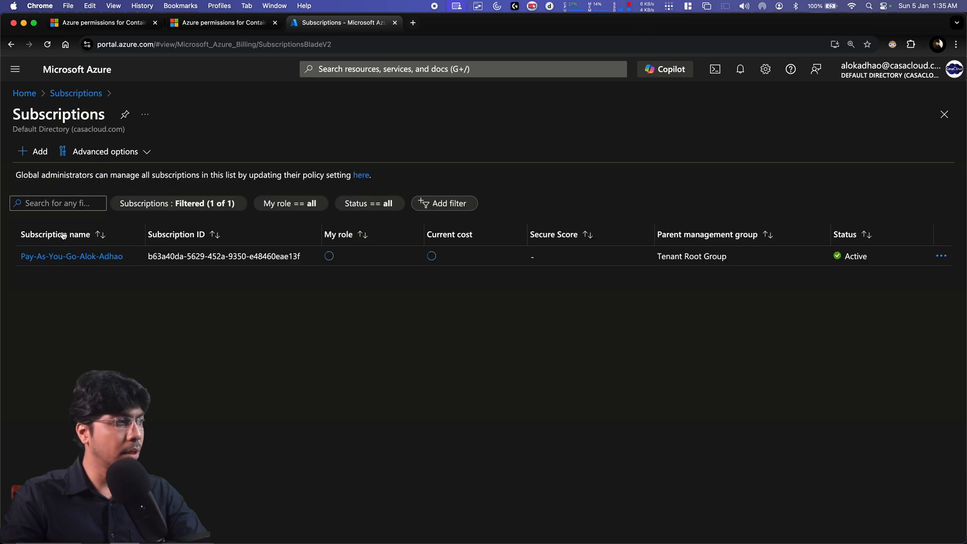
# Step: Open the Pay-As-You-Go subscription's Access control (IAM) Roles list with the side pane collapsed
pyautogui.click(71, 256)
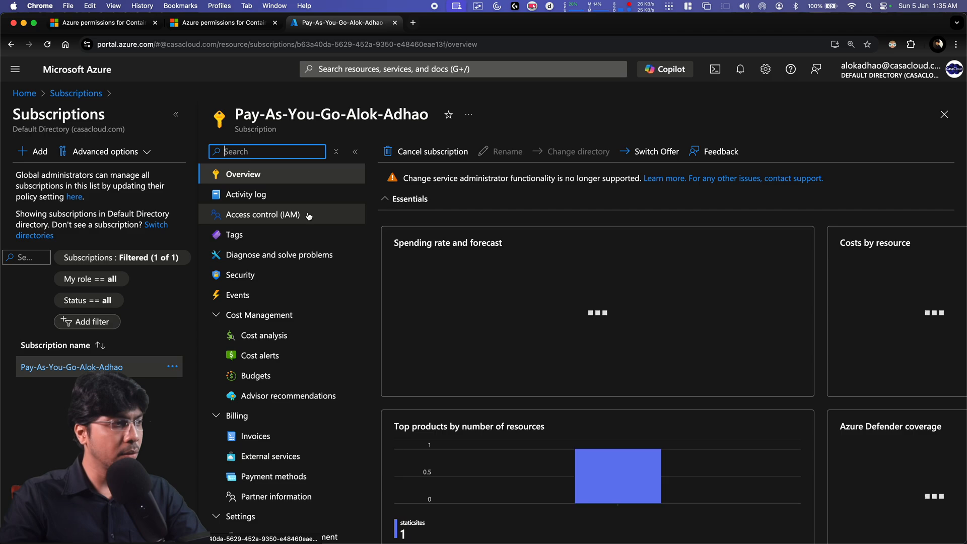
pyautogui.click(261, 215)
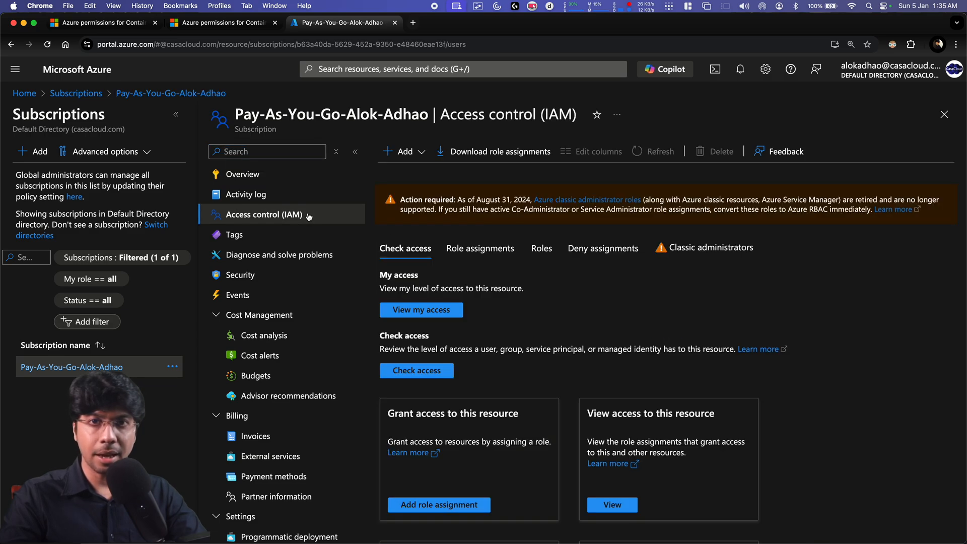
pyautogui.moveTo(556, 286)
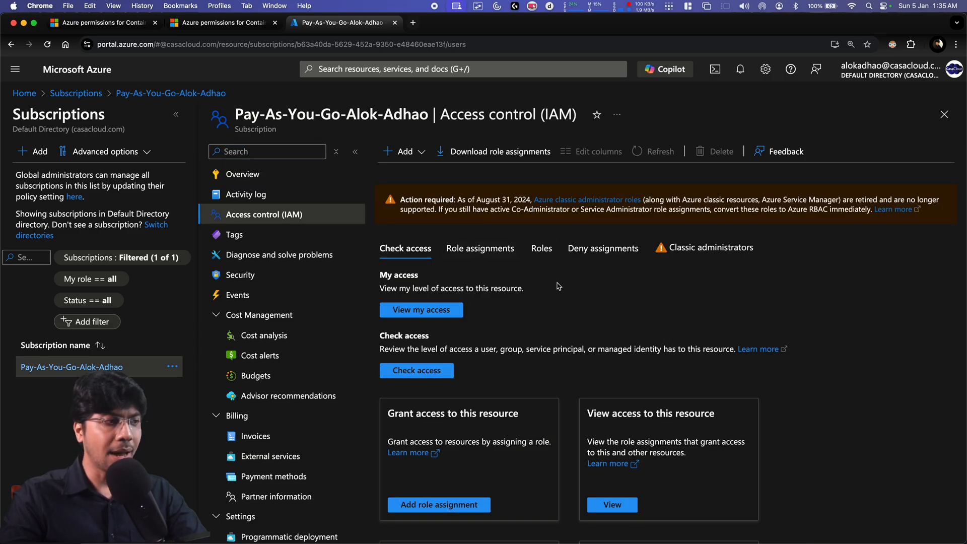
pyautogui.click(541, 248)
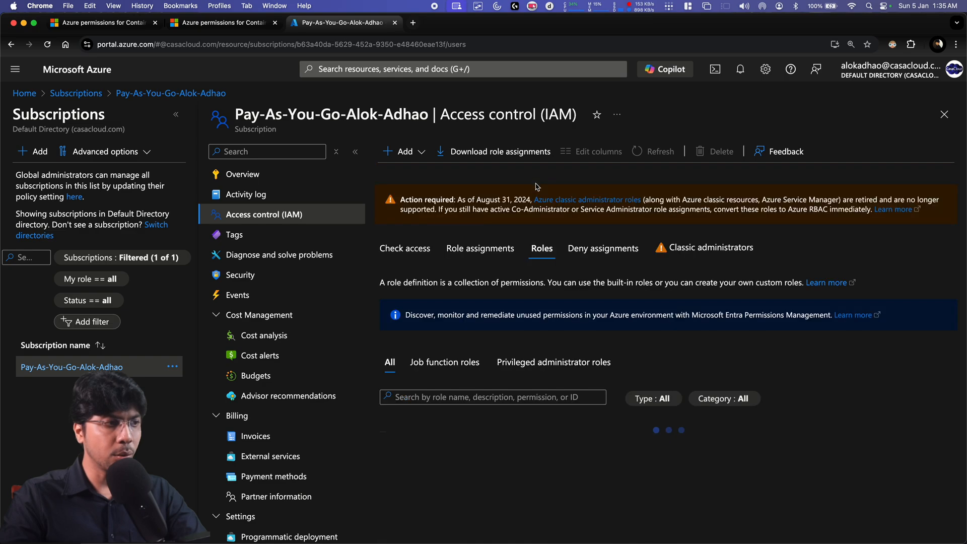
pyautogui.click(175, 116)
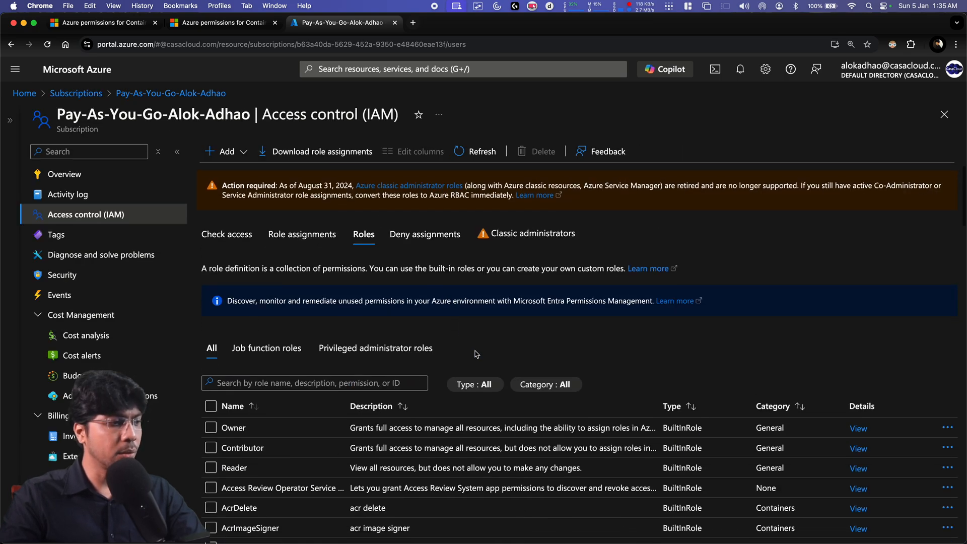
pyautogui.scroll(-3)
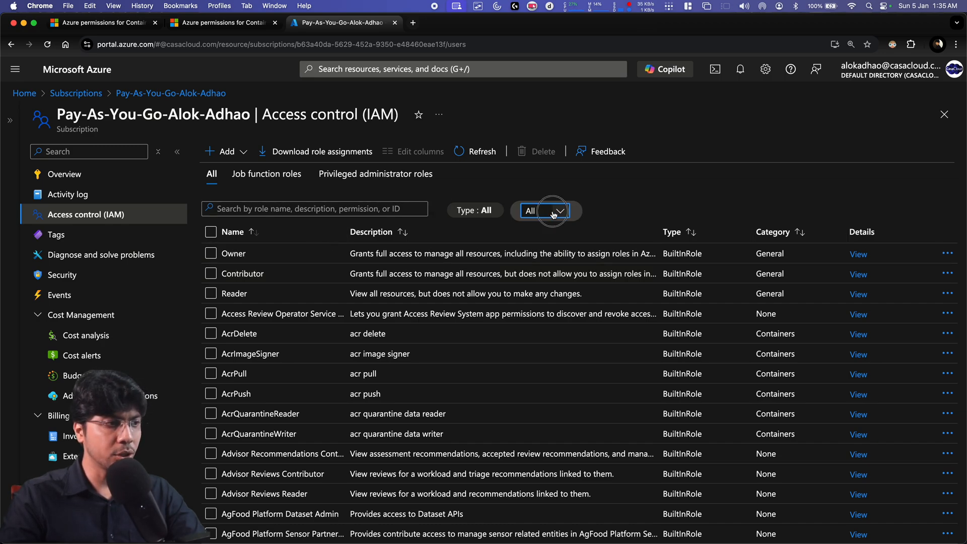
# Step: Filter roles to the Storage category and view Storage Account Contributor's permissions
pyautogui.click(546, 211)
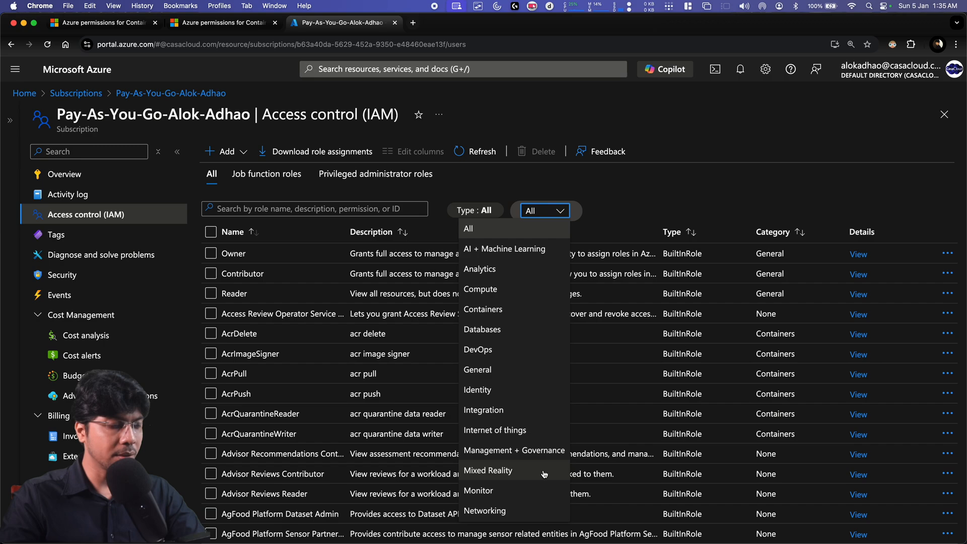
pyautogui.scroll(-3)
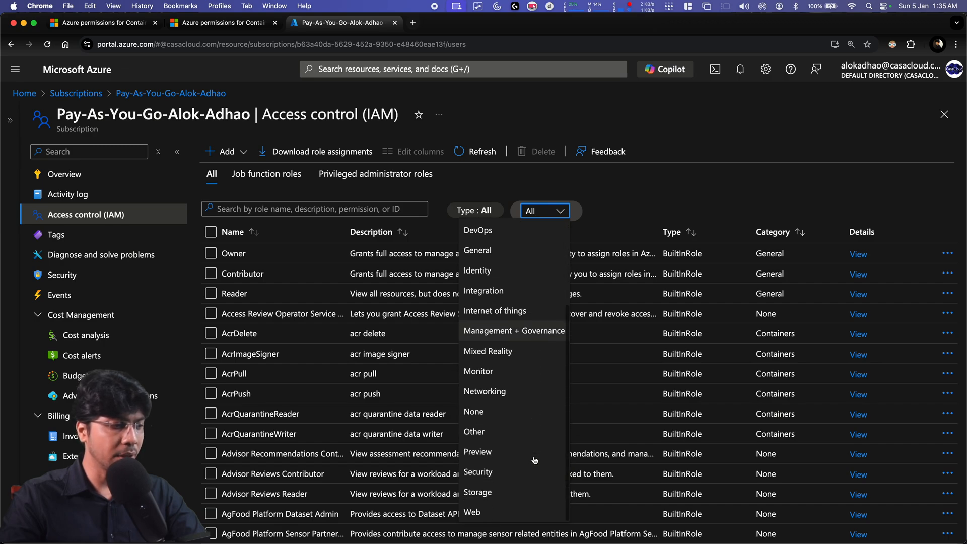
pyautogui.click(478, 492)
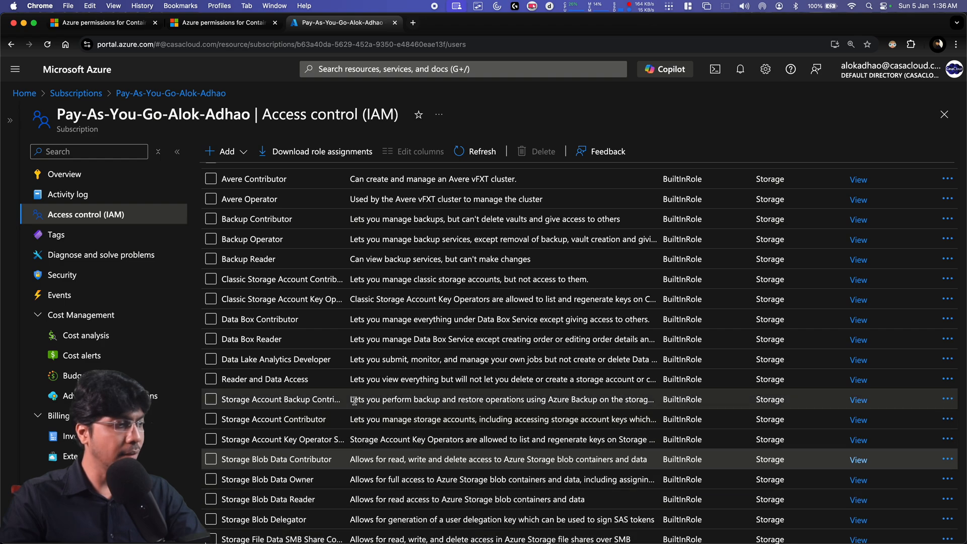
pyautogui.moveTo(319, 419)
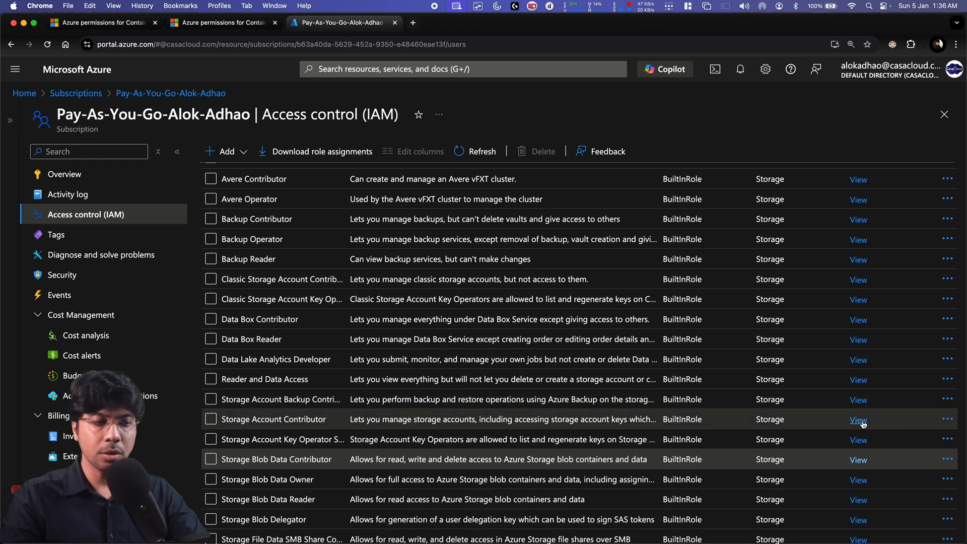
pyautogui.click(857, 420)
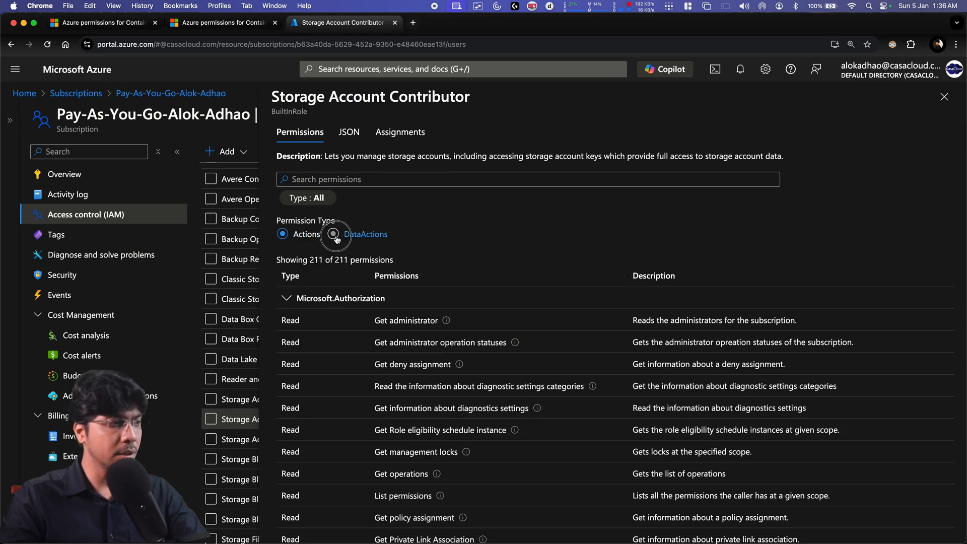
# Step: Check Storage Account Contributor's empty dataActions and nine-action JSON, then close the role pane
pyautogui.click(333, 249)
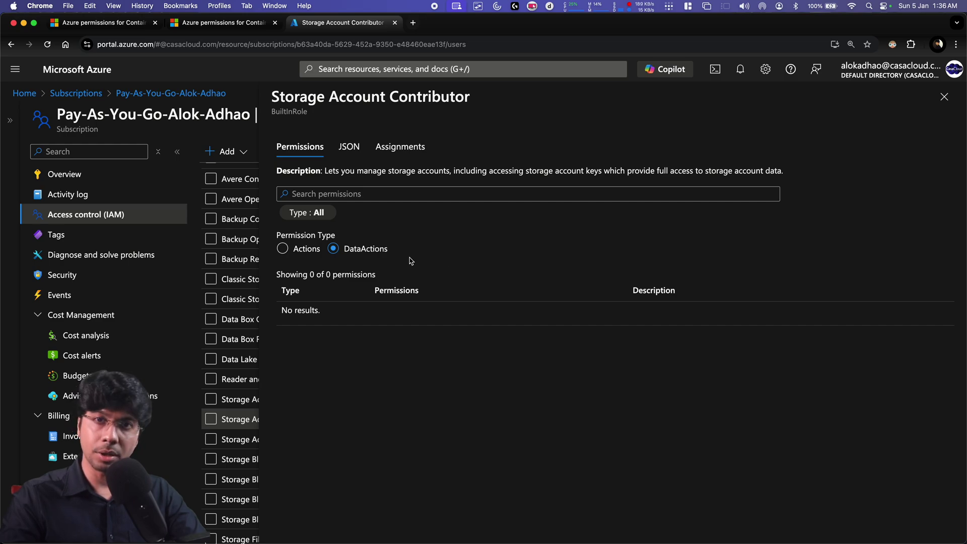
pyautogui.click(349, 147)
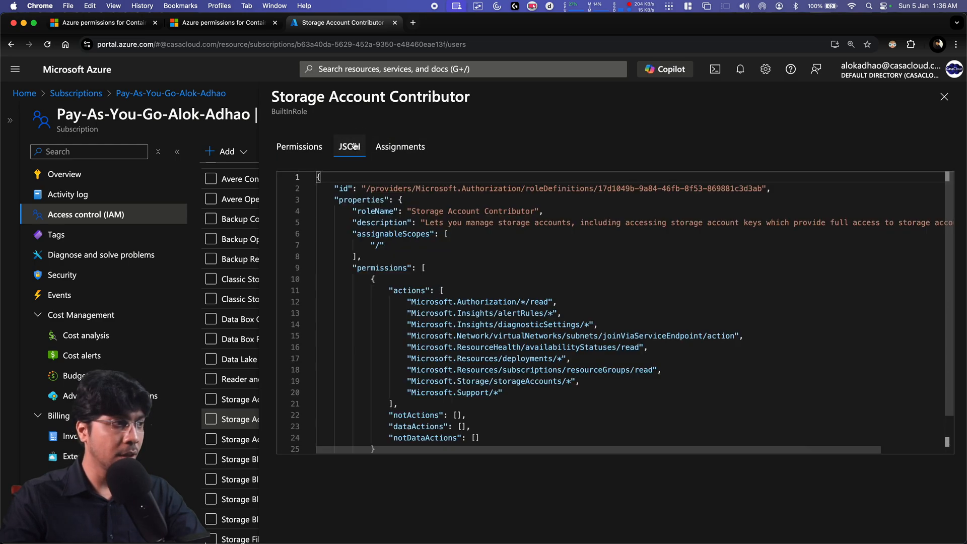
pyautogui.scroll(-3)
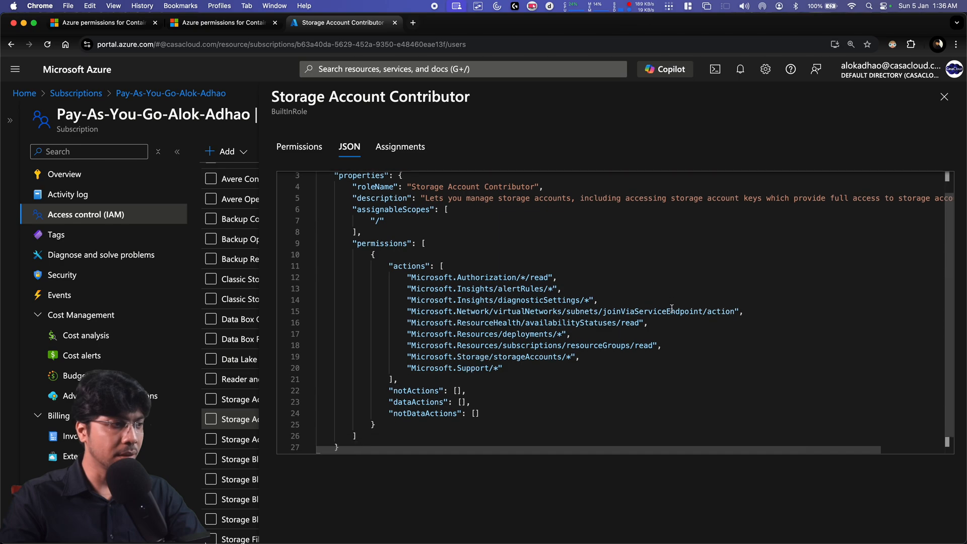
pyautogui.scroll(-3)
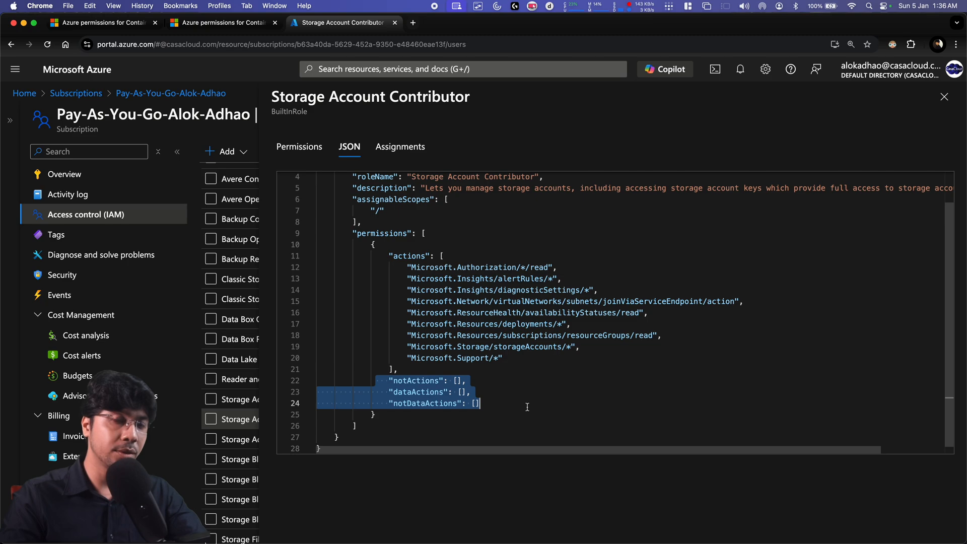
pyautogui.moveTo(522, 283)
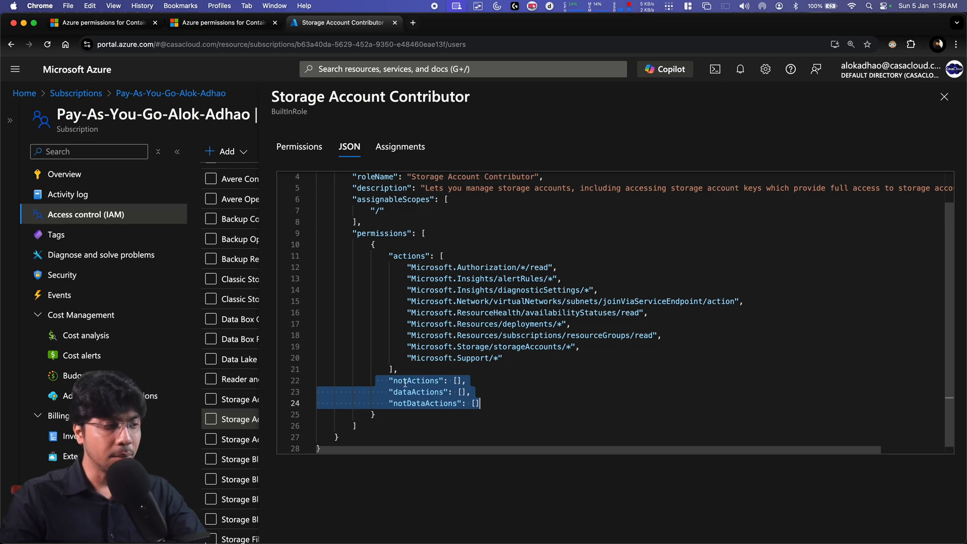
pyautogui.doubleClick(419, 392)
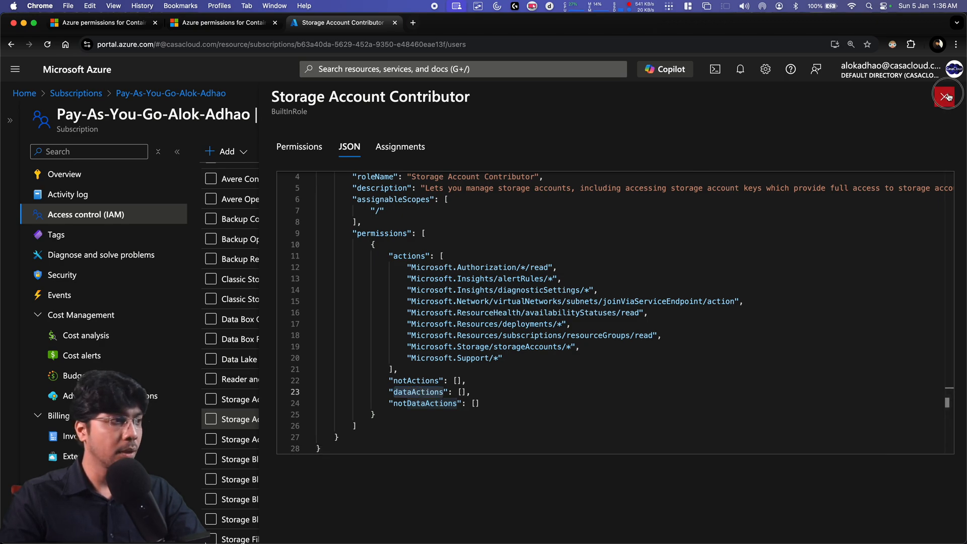
pyautogui.click(947, 96)
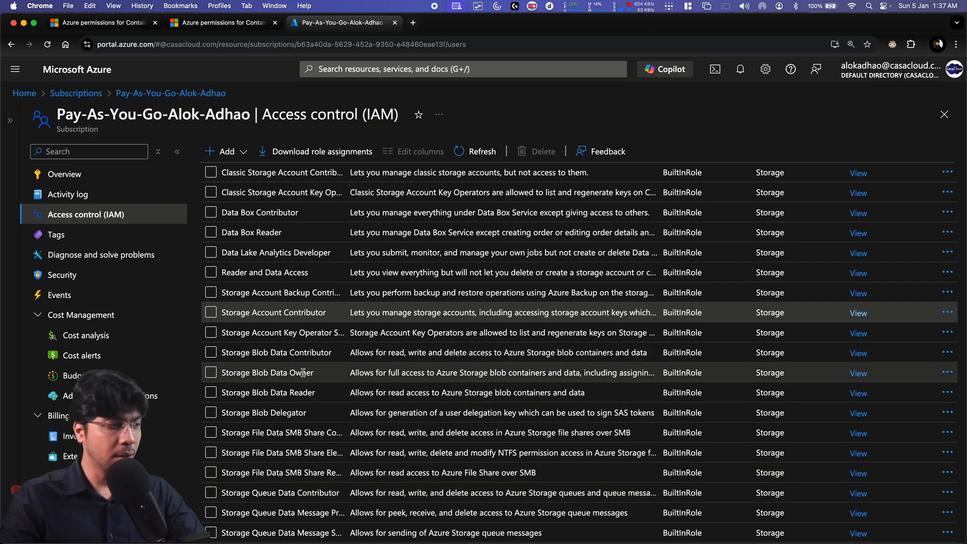
pyautogui.moveTo(277, 434)
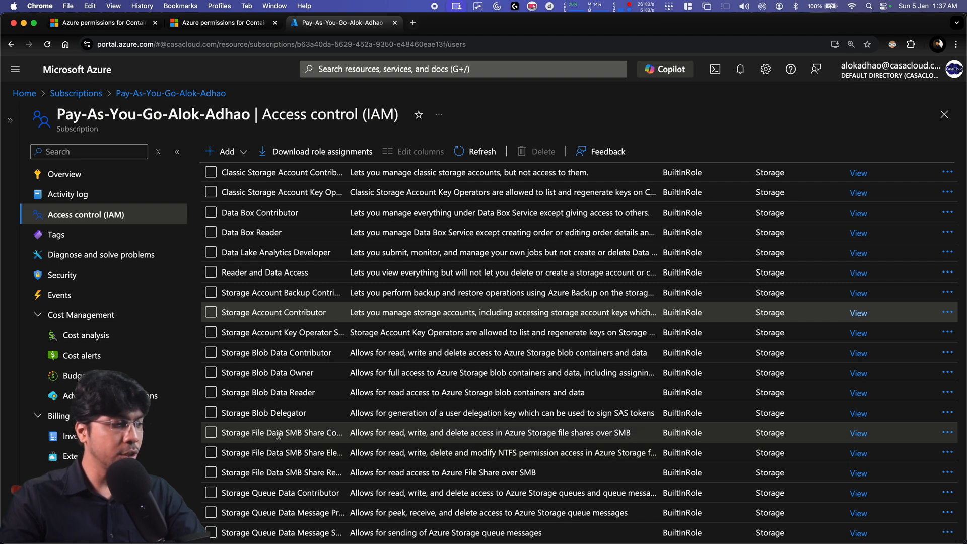
pyautogui.moveTo(328, 472)
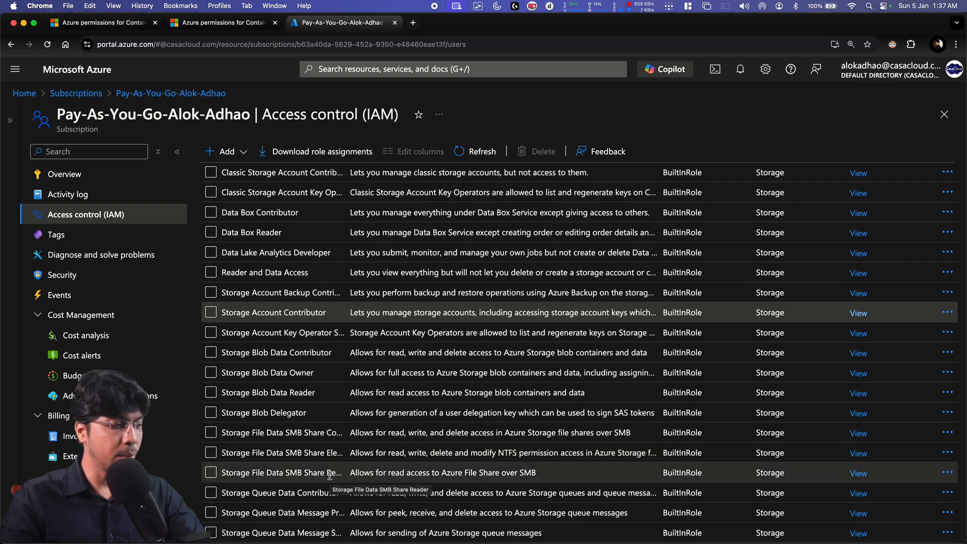
# Step: Find Storage Blob Data Contributor in the IAM roles list and open its details
pyautogui.scroll(-3)
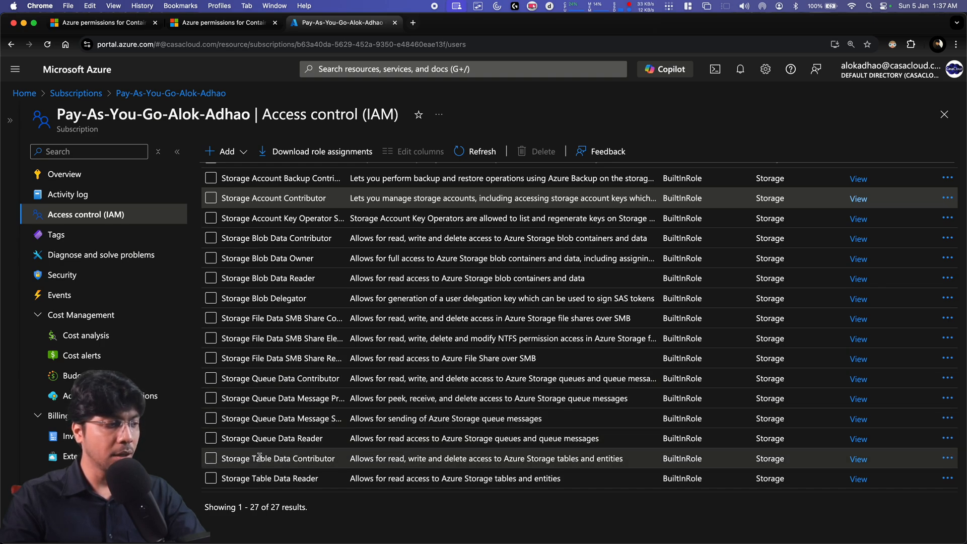
pyautogui.scroll(3)
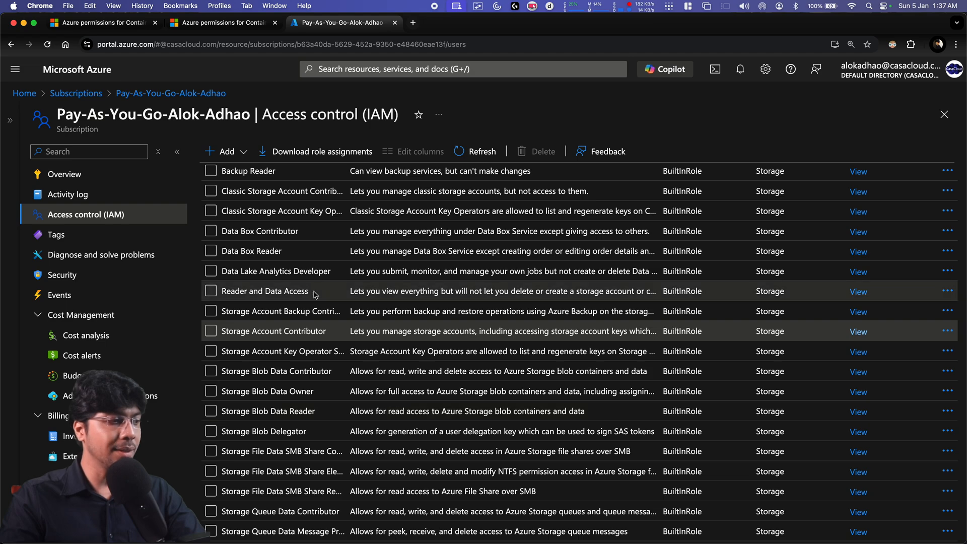
pyautogui.moveTo(263, 371)
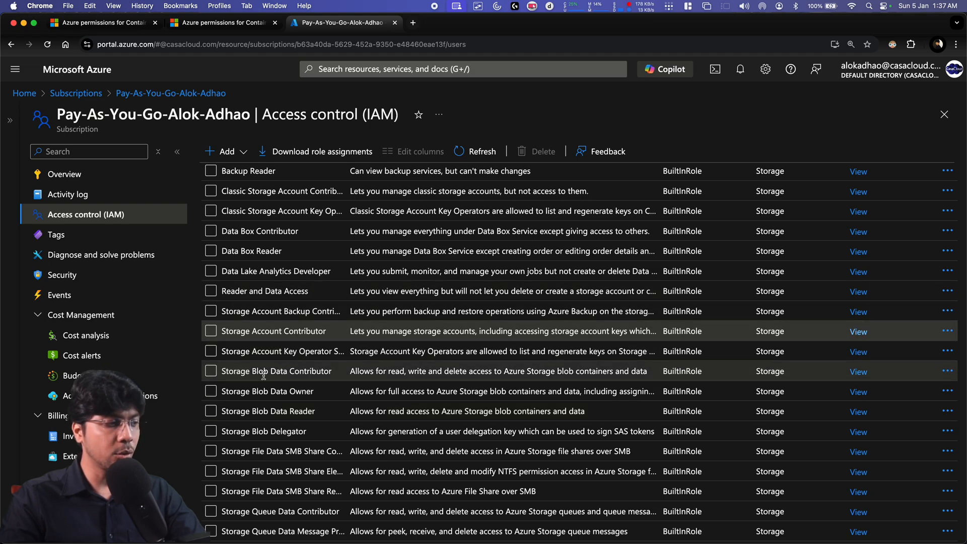
pyautogui.moveTo(888, 376)
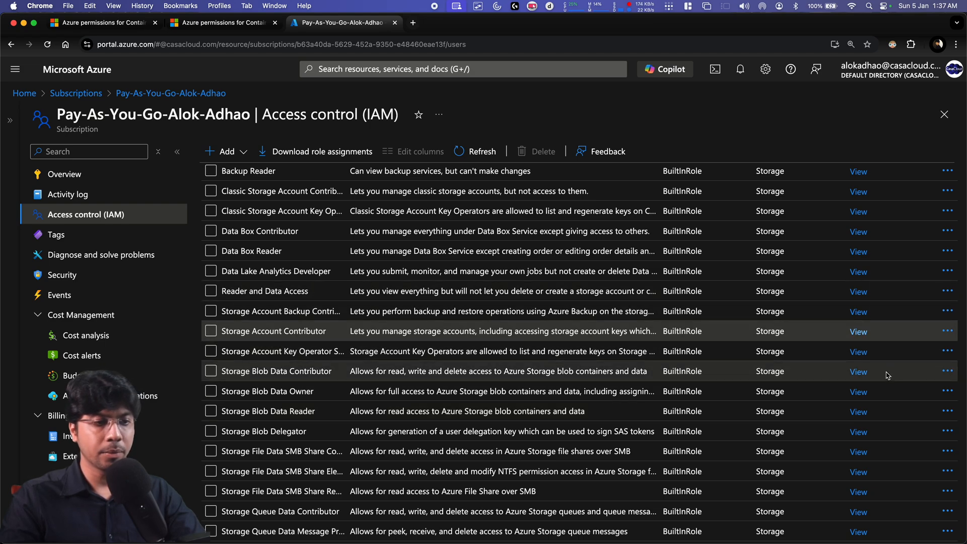
pyautogui.click(858, 371)
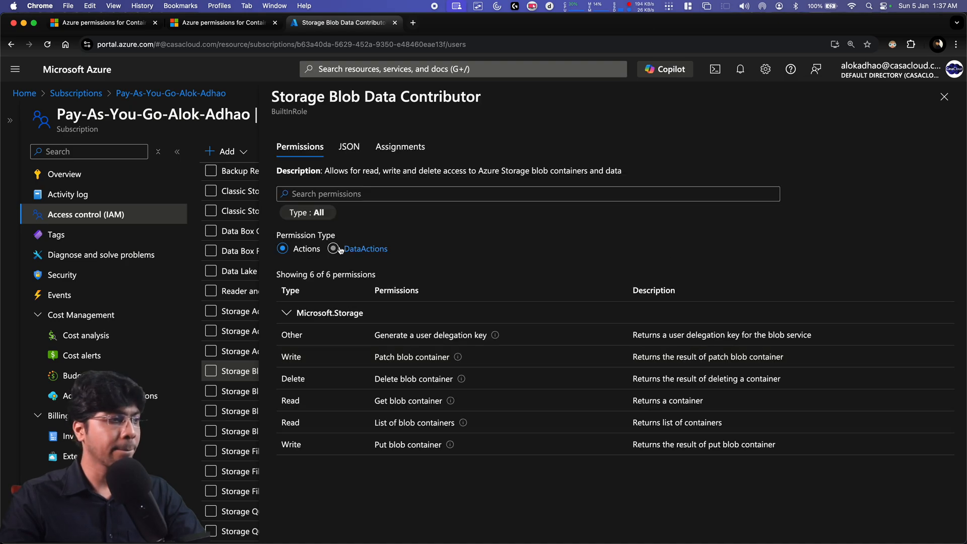
# Step: Show Storage Blob Data Contributor's data actions, then its JSON with four actions and five dataActions
pyautogui.click(332, 248)
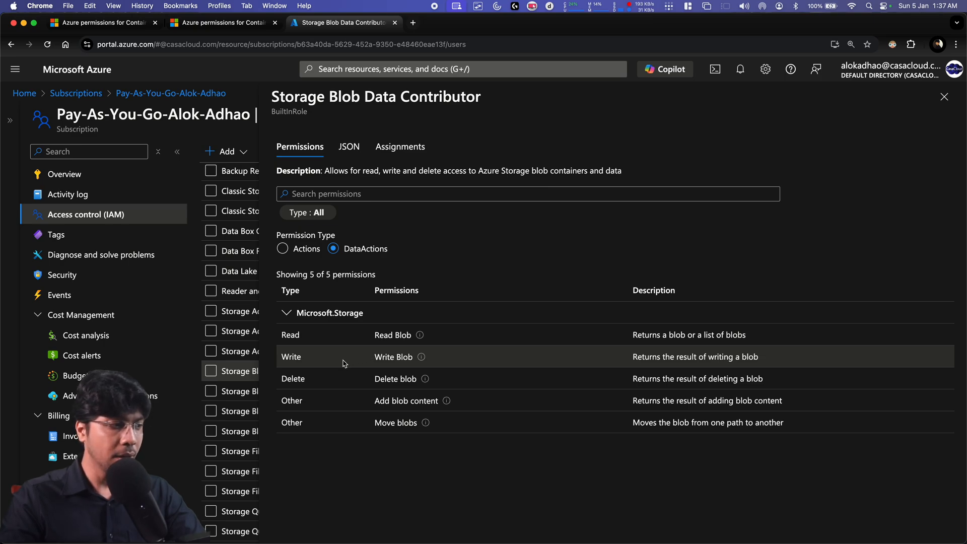
pyautogui.moveTo(378, 423)
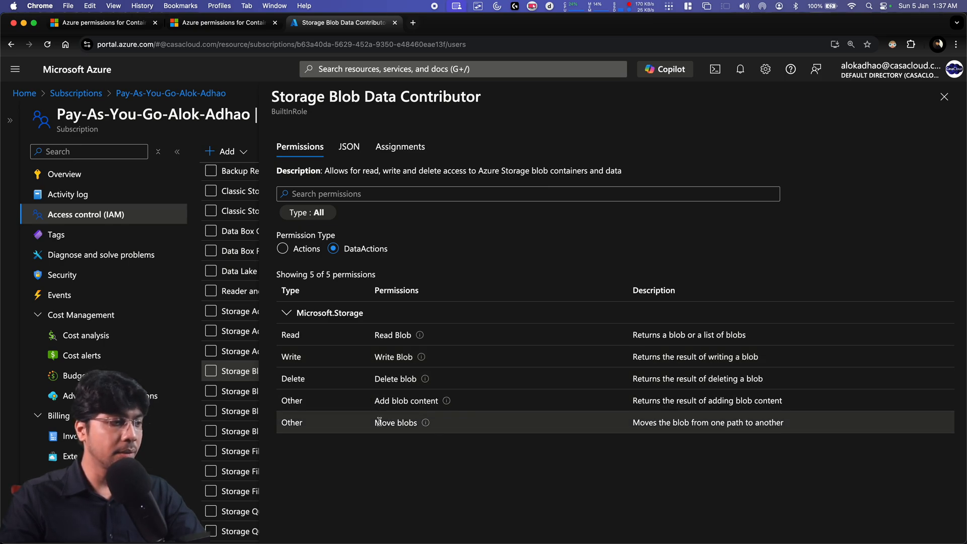
pyautogui.moveTo(449, 264)
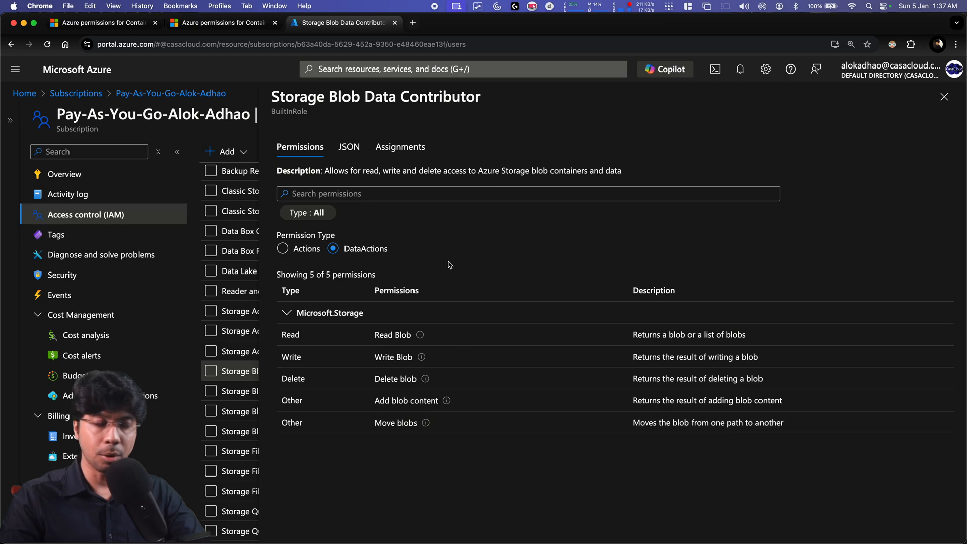
pyautogui.click(348, 146)
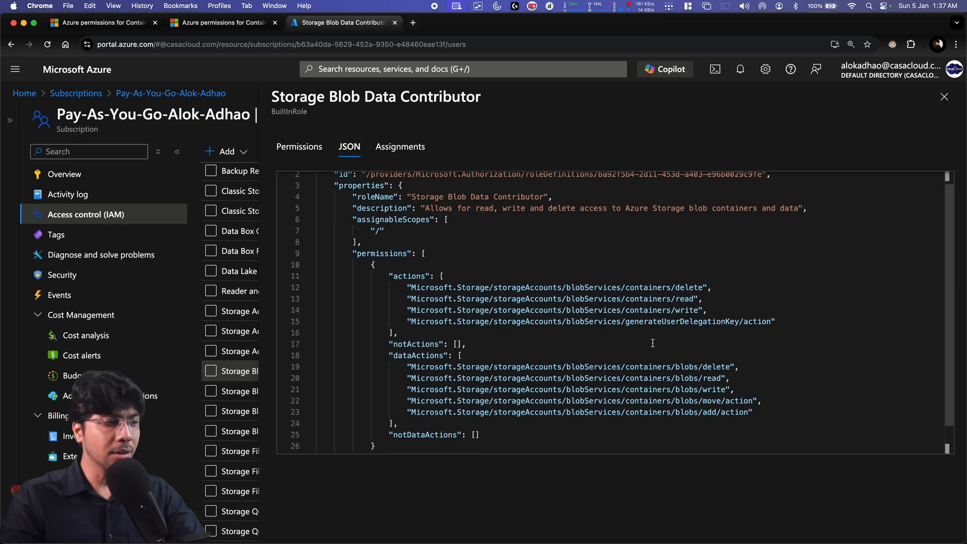
pyautogui.scroll(-3)
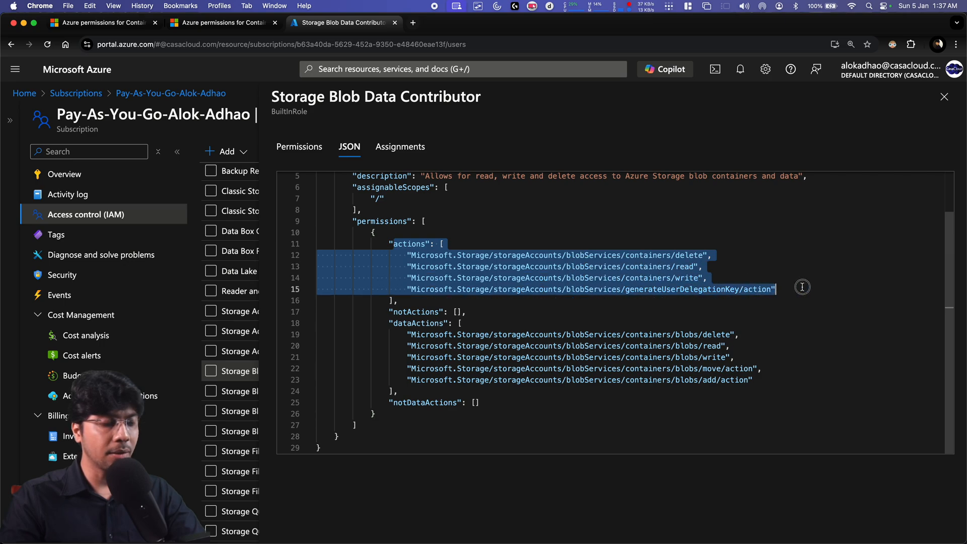
pyautogui.moveTo(832, 288)
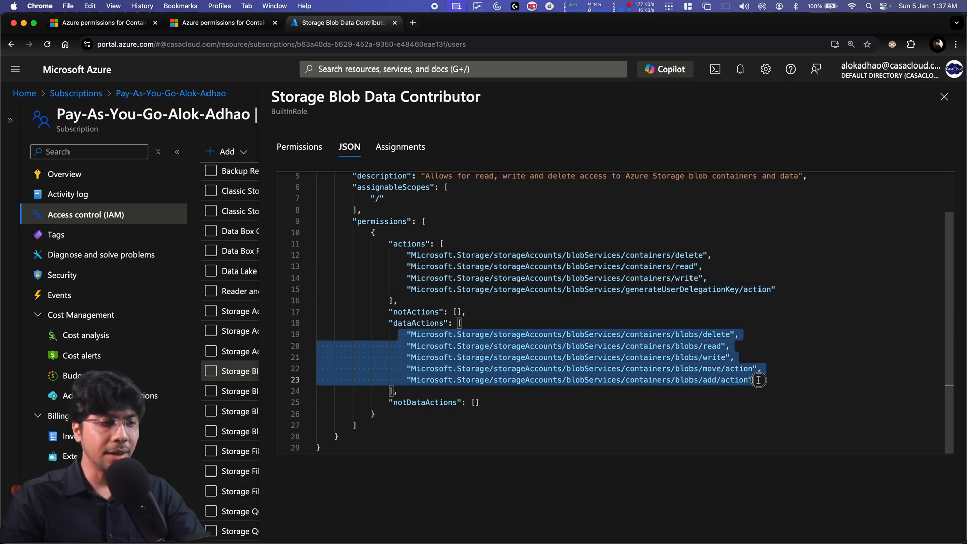
pyautogui.click(689, 334)
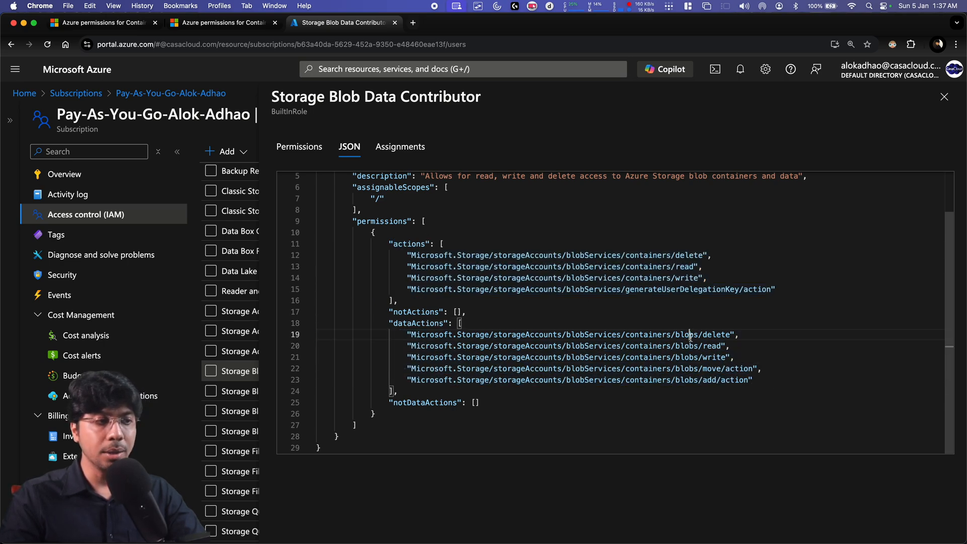
pyautogui.doubleClick(593, 255)
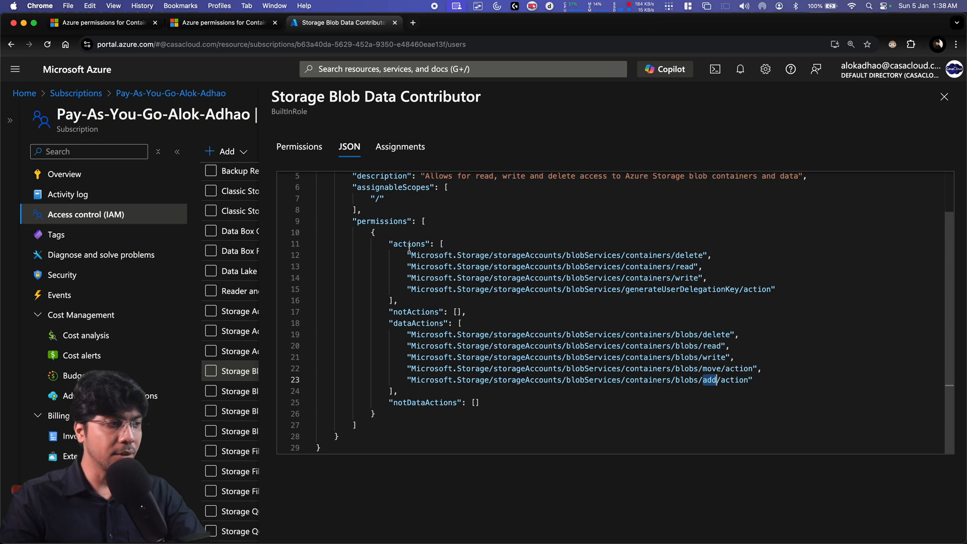
pyautogui.doubleClick(418, 324)
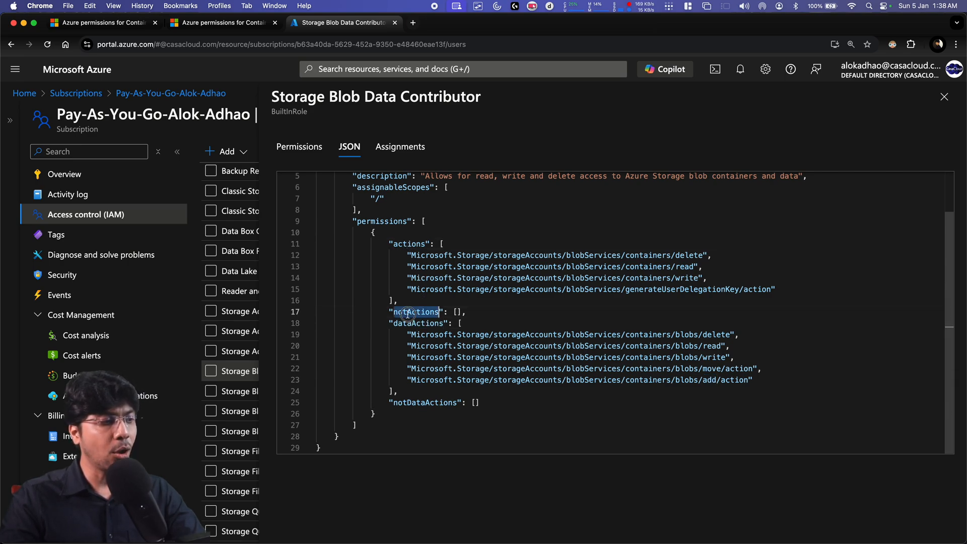
pyautogui.doubleClick(424, 402)
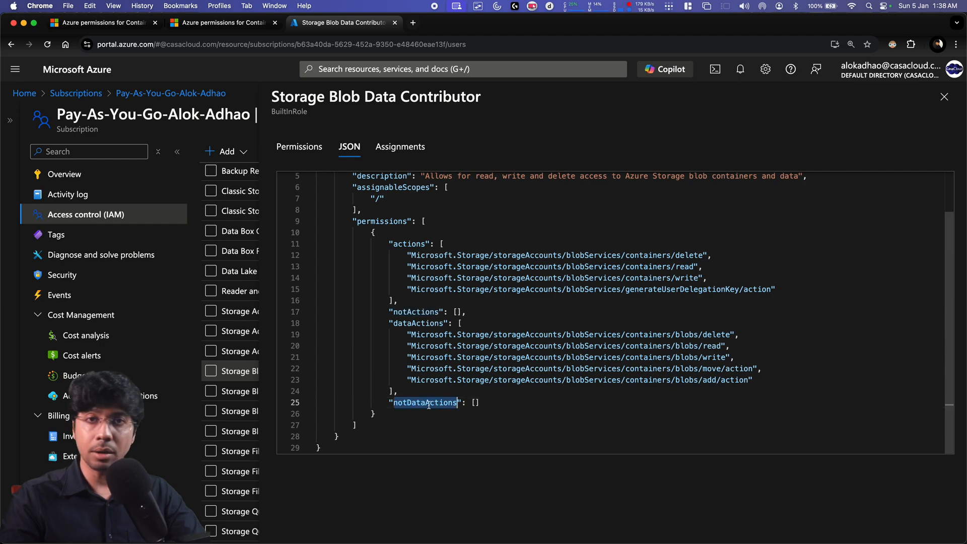
pyautogui.click(443, 244)
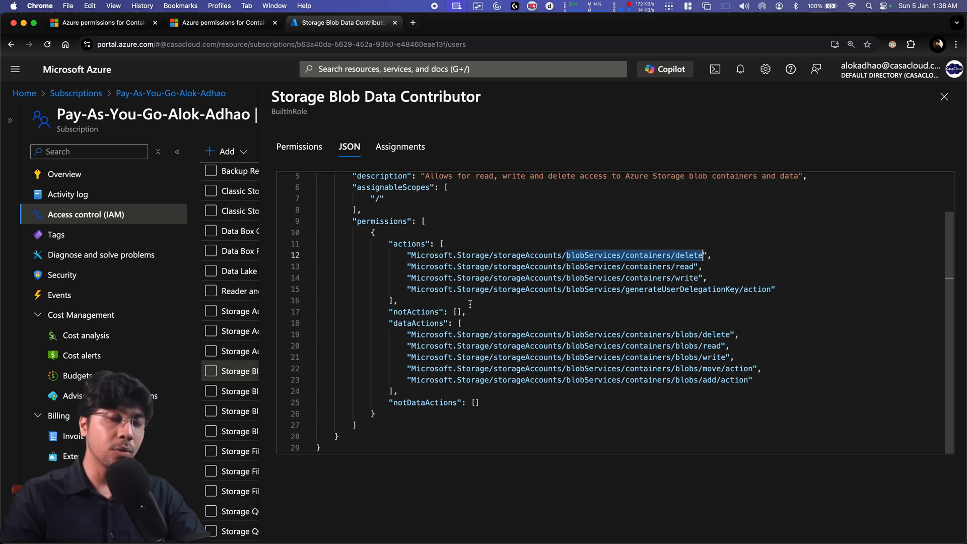
pyautogui.moveTo(458, 318)
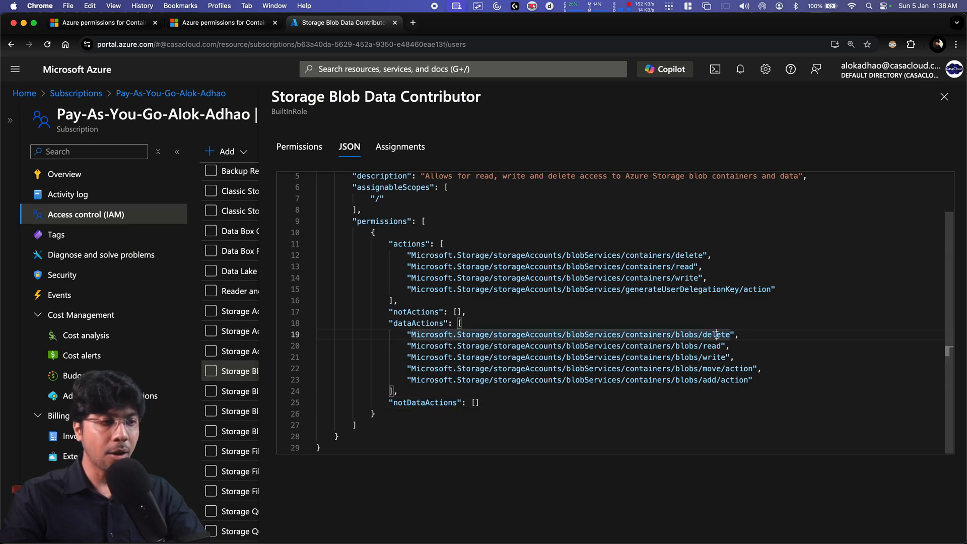
pyautogui.doubleClick(717, 335)
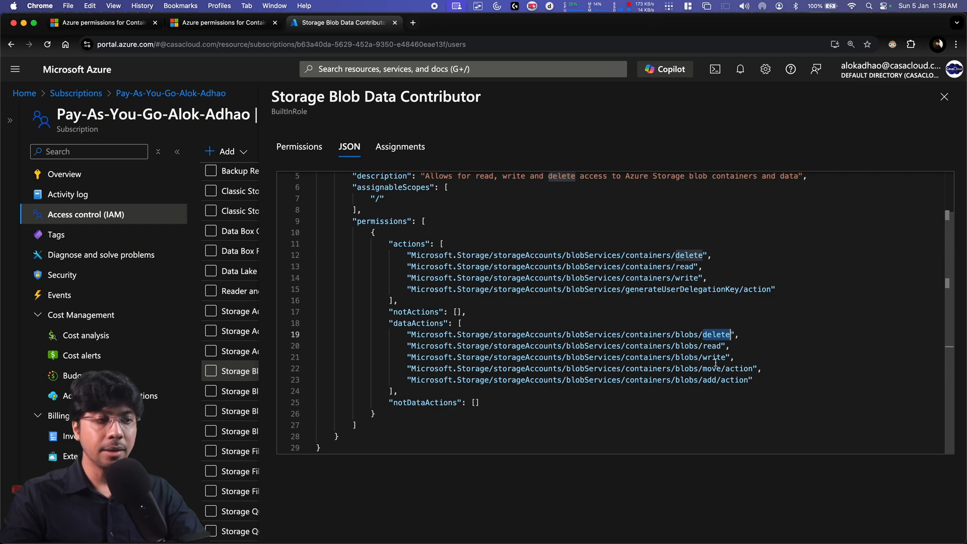
pyautogui.moveTo(730, 382)
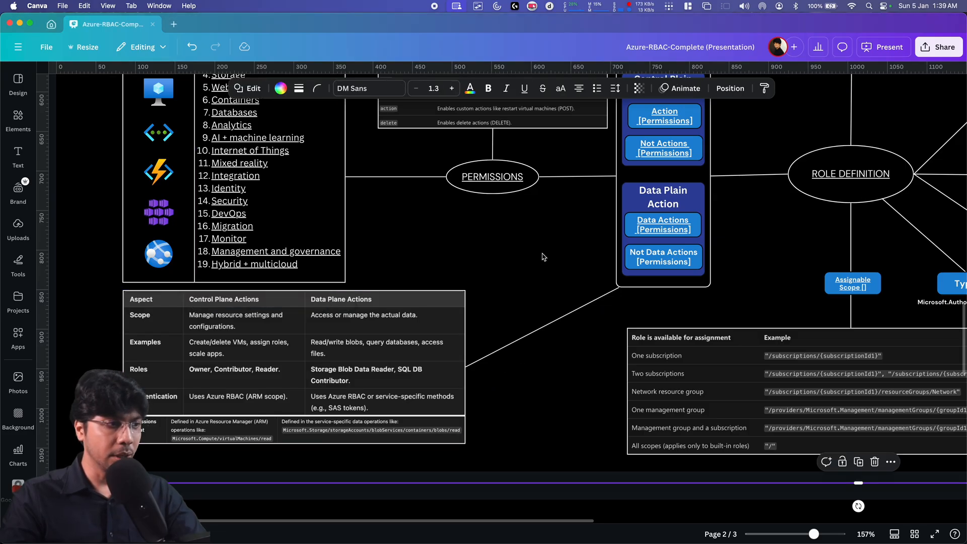
pyautogui.moveTo(528, 272)
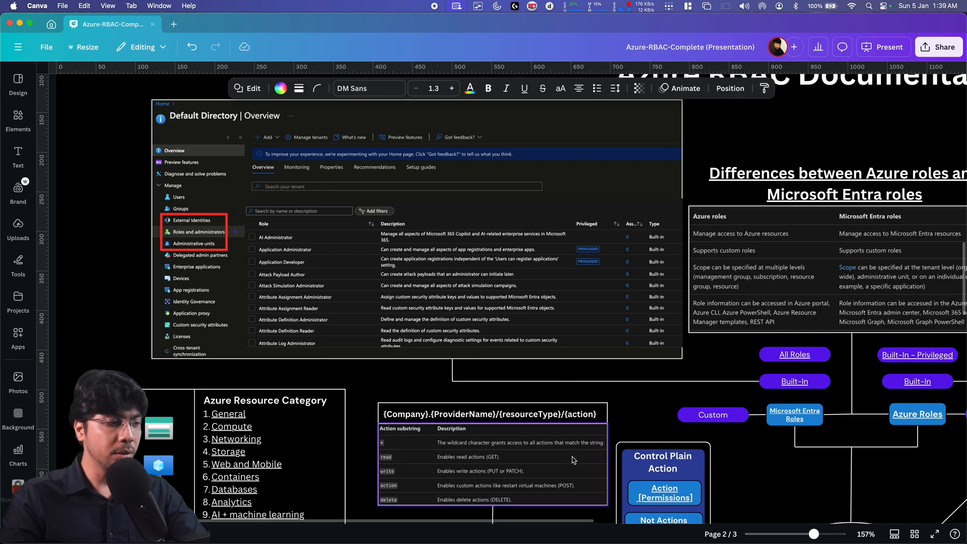
# Step: Bring Canva page 2's action-format table and control versus data plane boxes into view
pyautogui.scroll(-3)
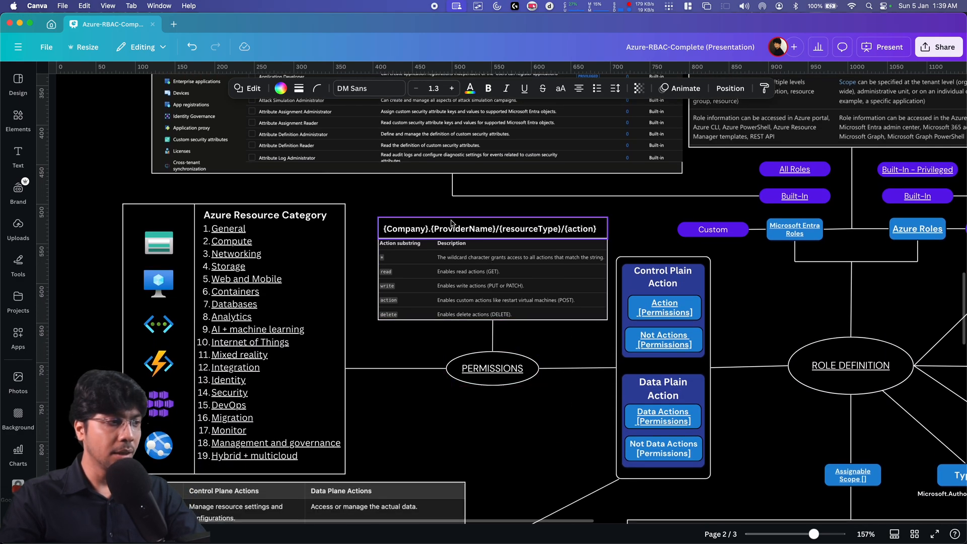
pyautogui.click(506, 470)
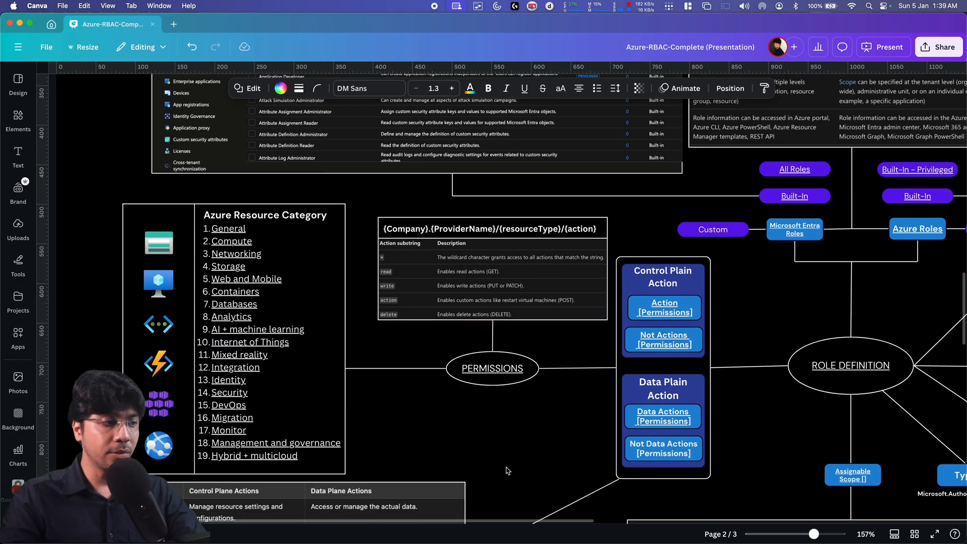
pyautogui.scroll(-3)
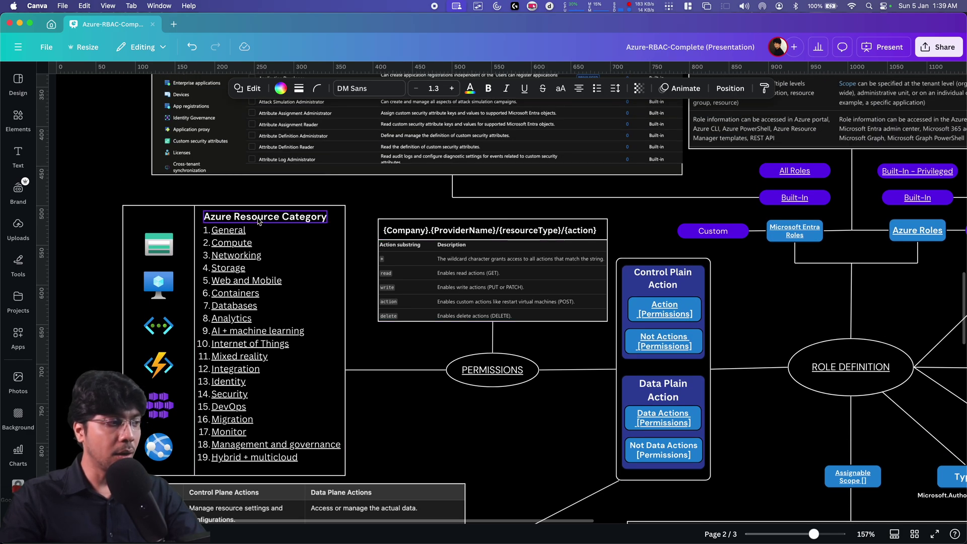
pyautogui.click(368, 450)
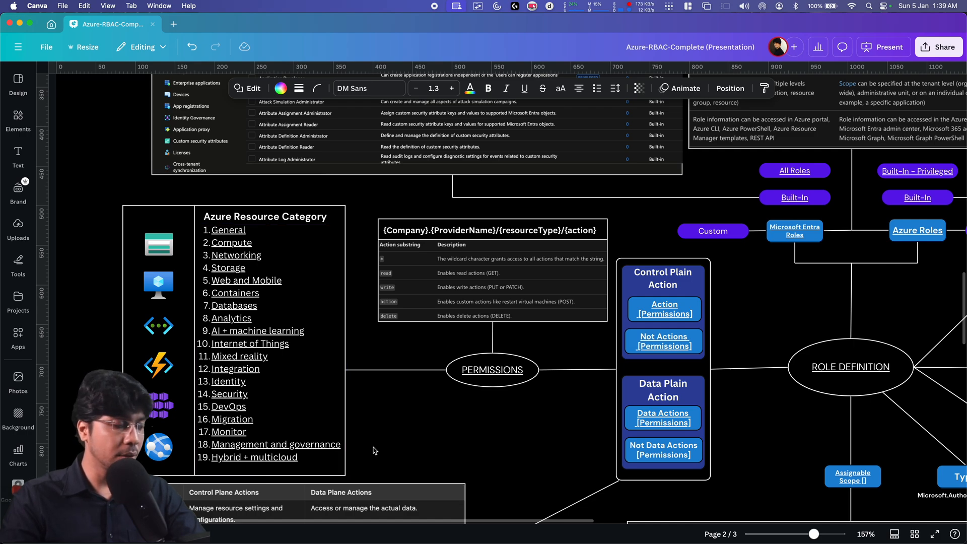
pyautogui.moveTo(213, 192)
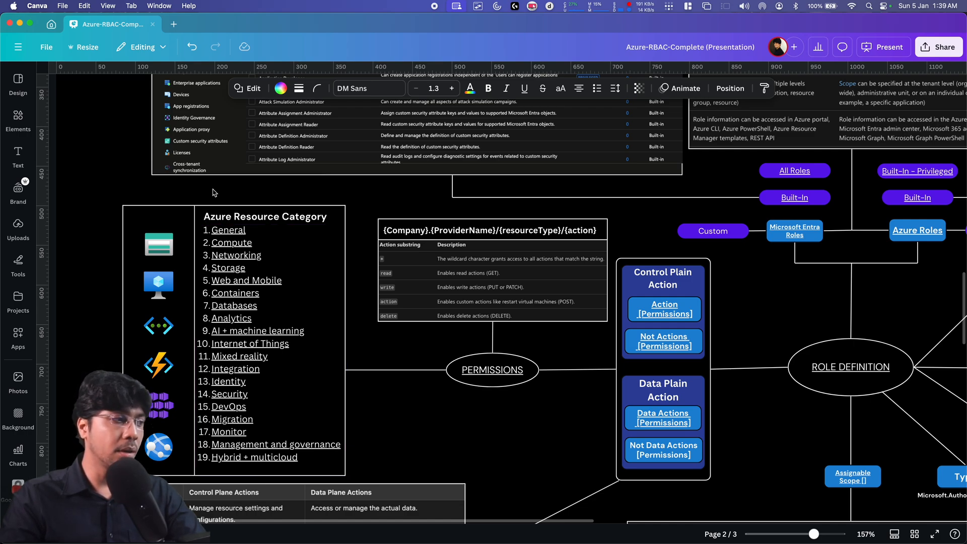
pyautogui.moveTo(543, 326)
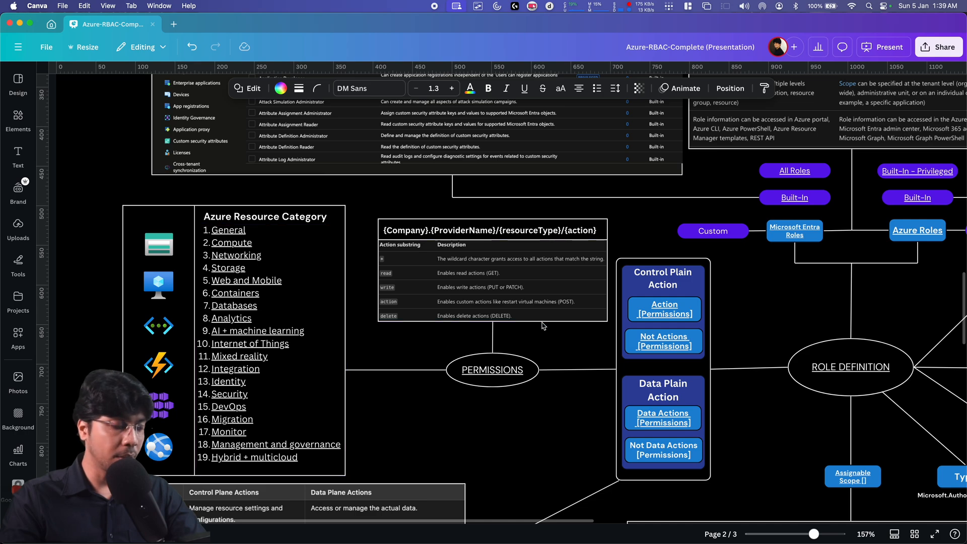
pyautogui.moveTo(787, 357)
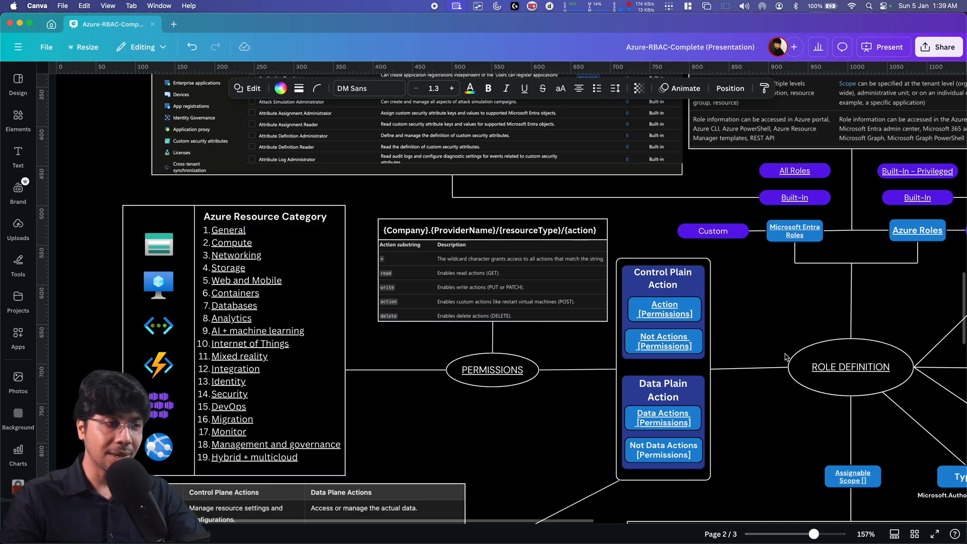
pyautogui.moveTo(765, 343)
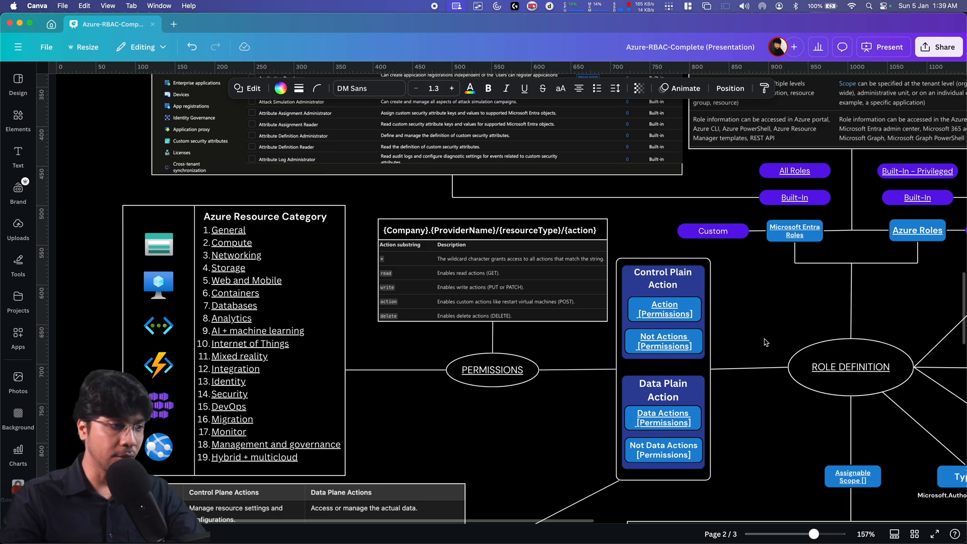